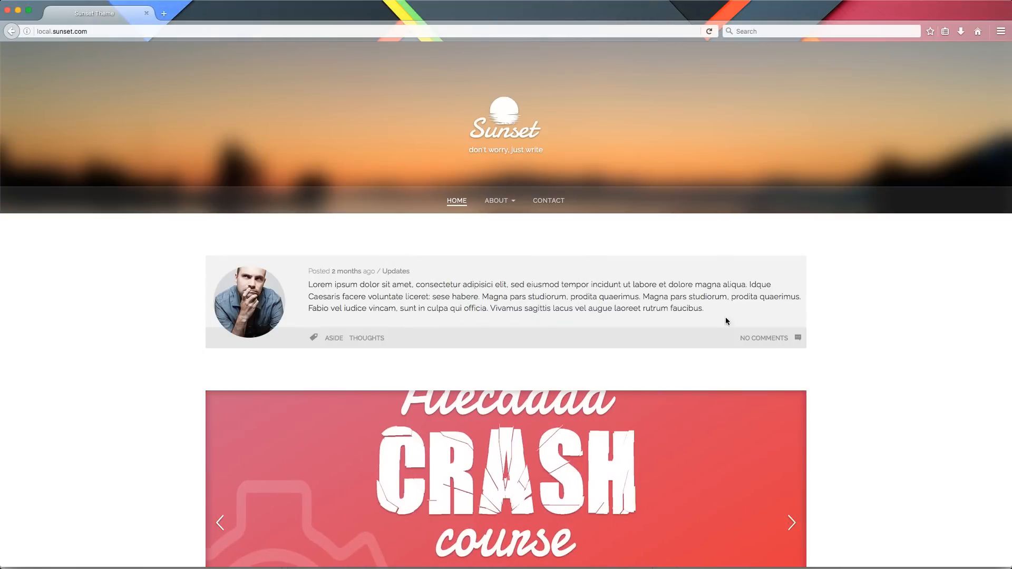
Step: Scroll the local Sunset site and advance the gallery carousel to its next slide
scroll("down", 3)
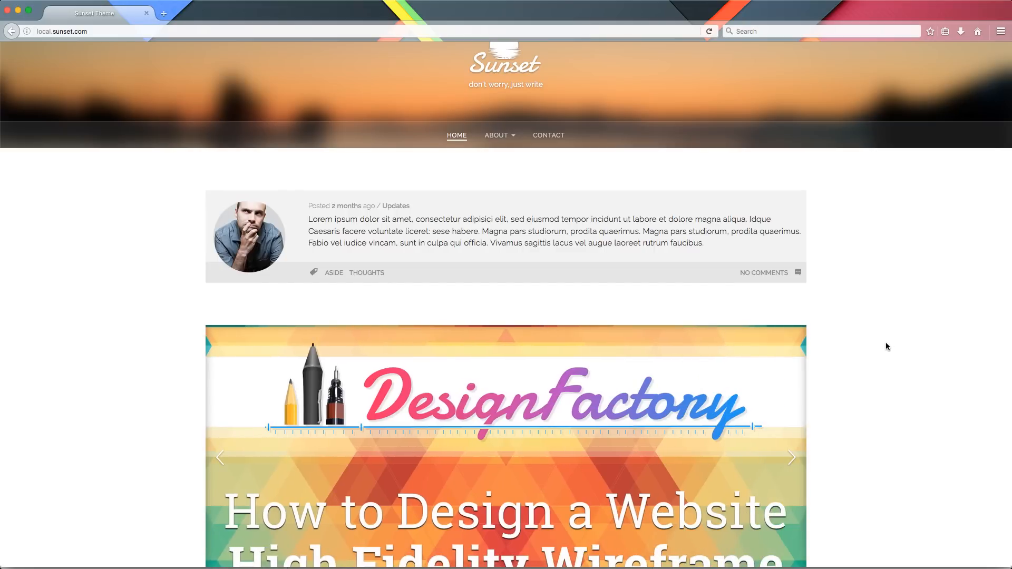
scroll("down", 3)
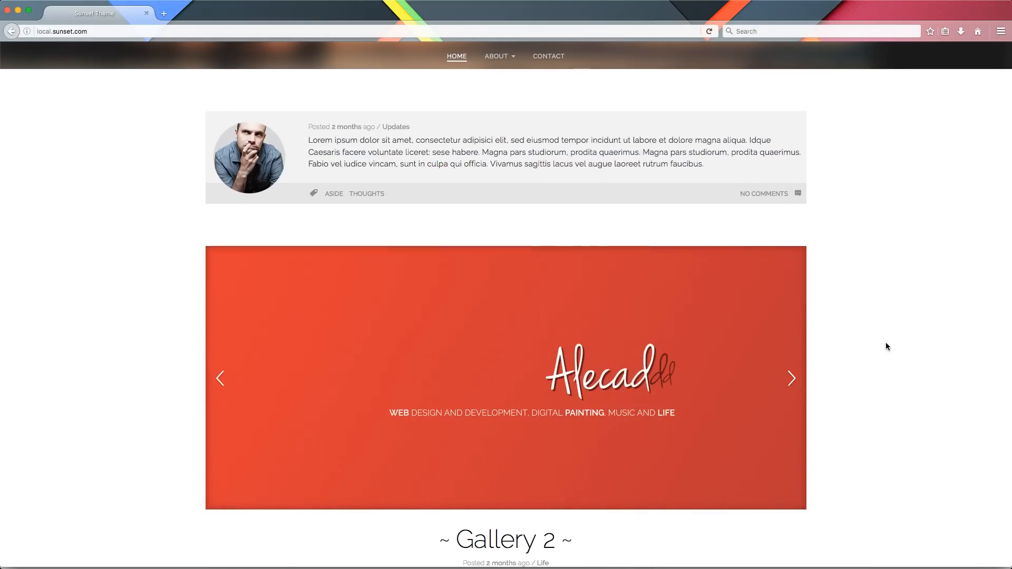
scroll("down", 3)
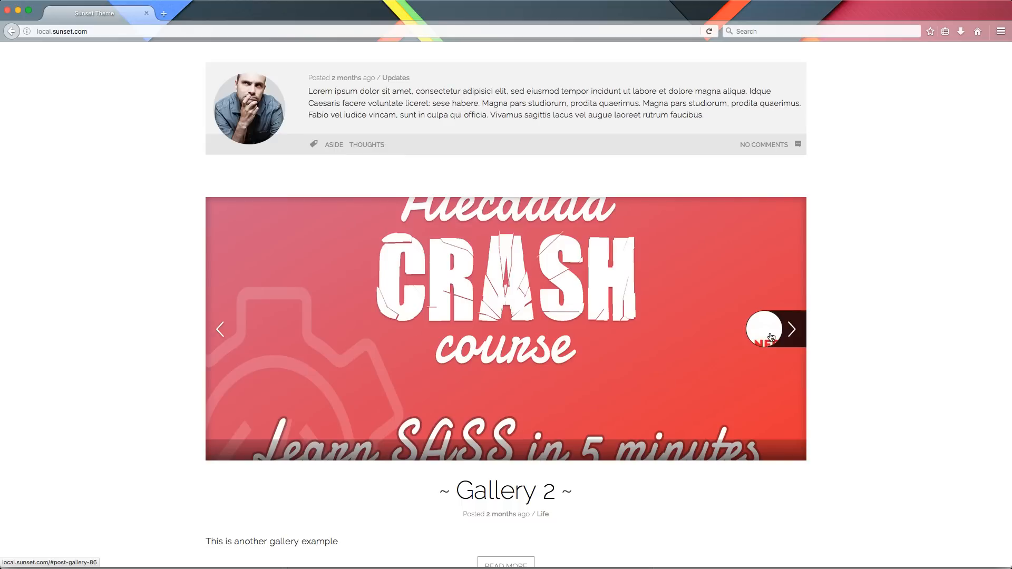
mouse_move(799, 335)
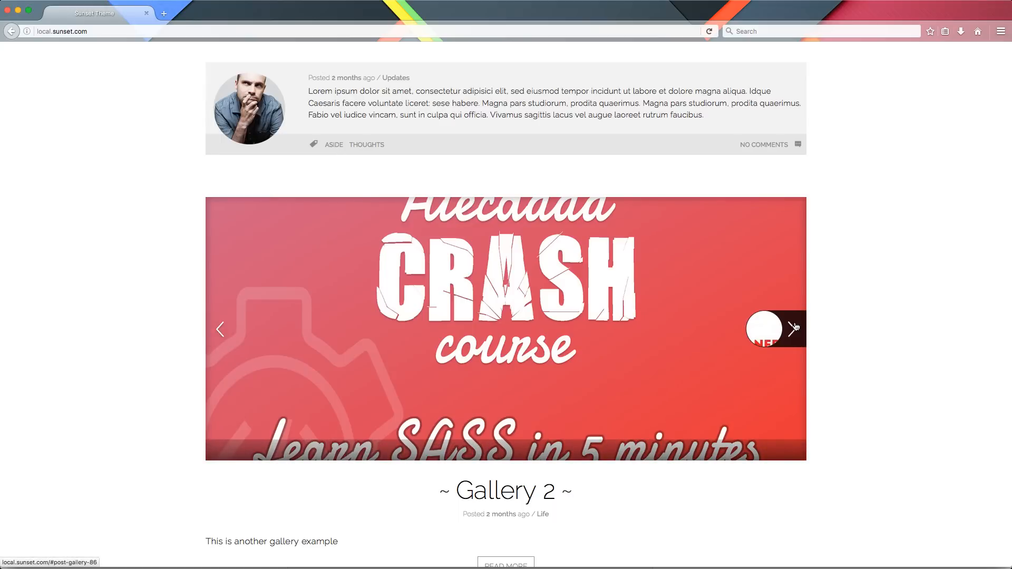
left_click(795, 329)
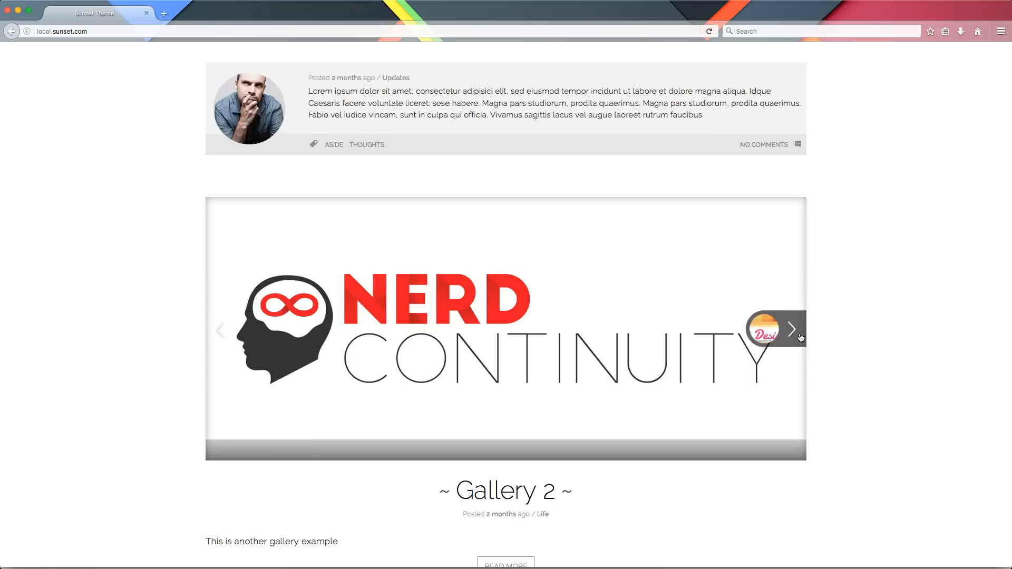
Step: Scroll on to page 2 of the posts and switch to the browser window showing GitHub
scroll("down", 3)
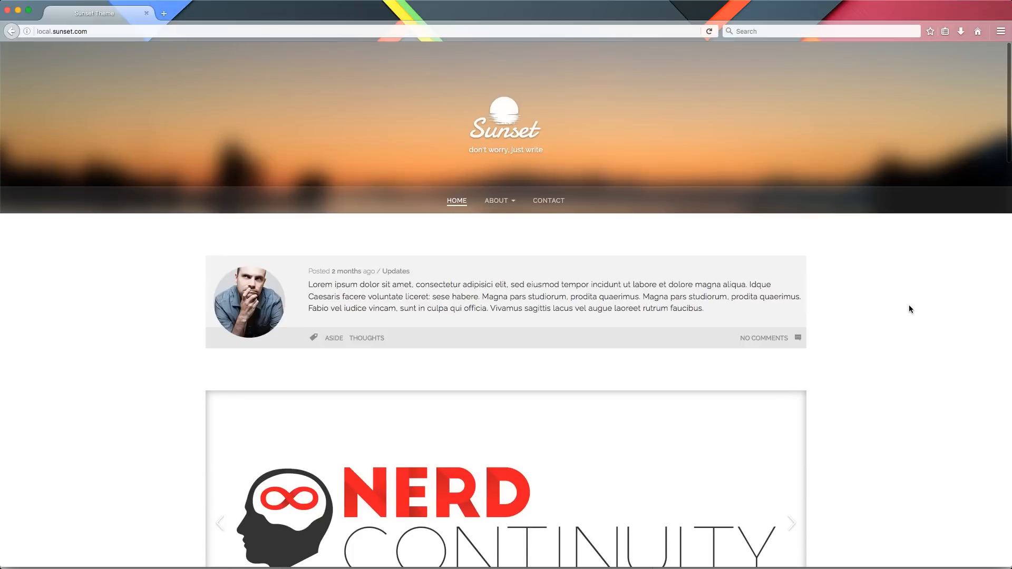
scroll("down", 3)
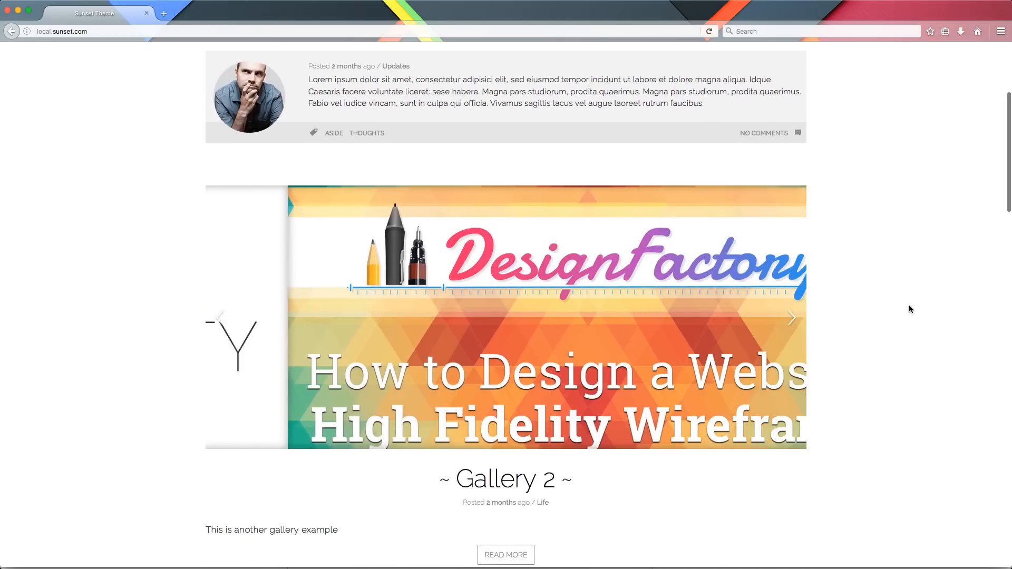
scroll("down", 3)
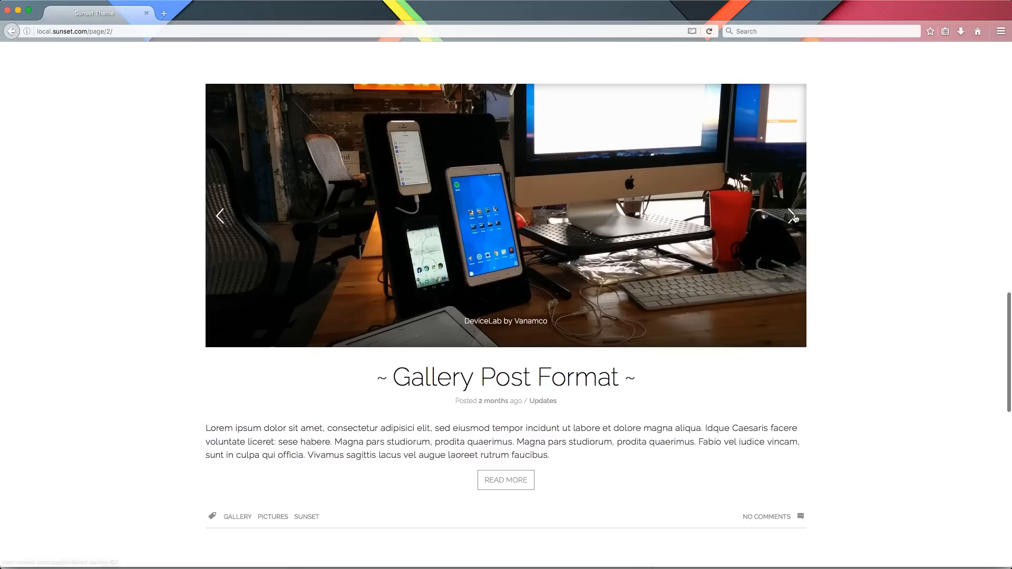
scroll("down", 3)
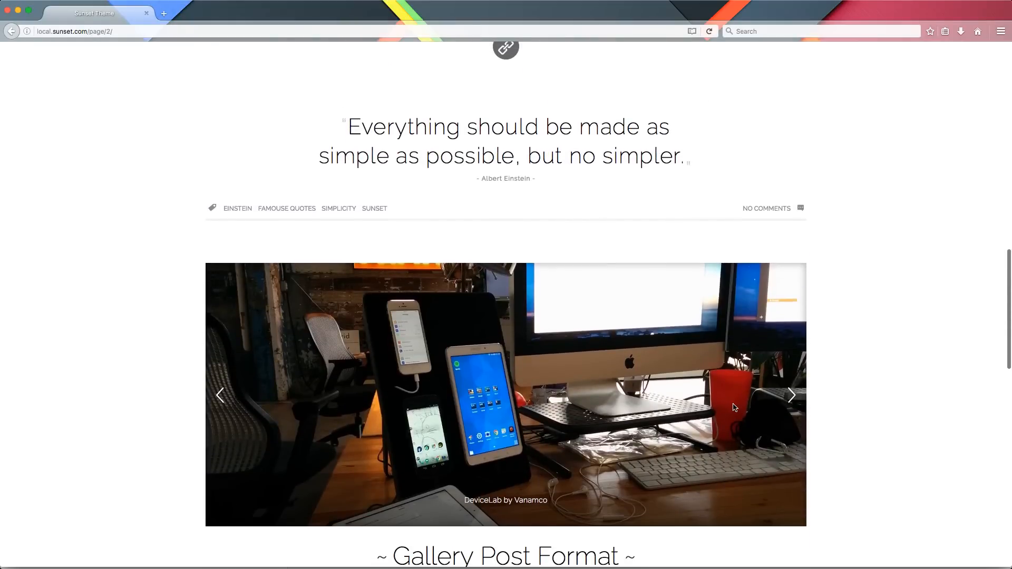
mouse_move(786, 442)
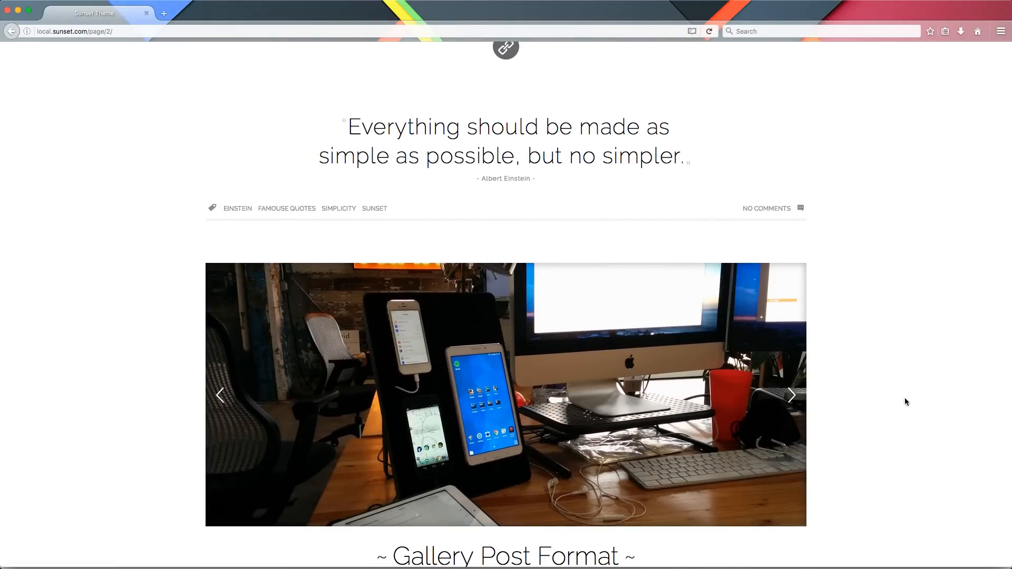
mouse_move(925, 388)
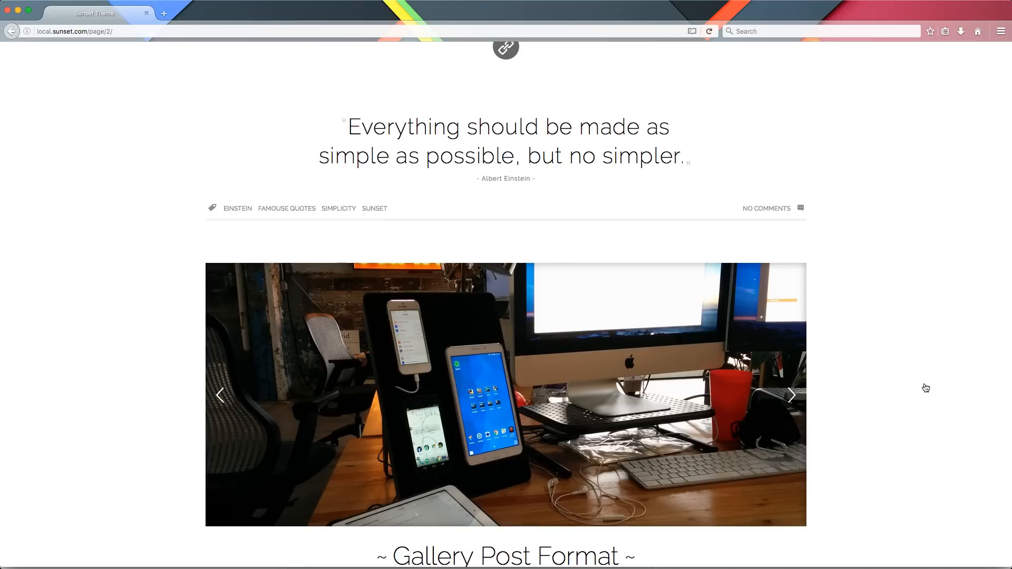
left_click(791, 394)
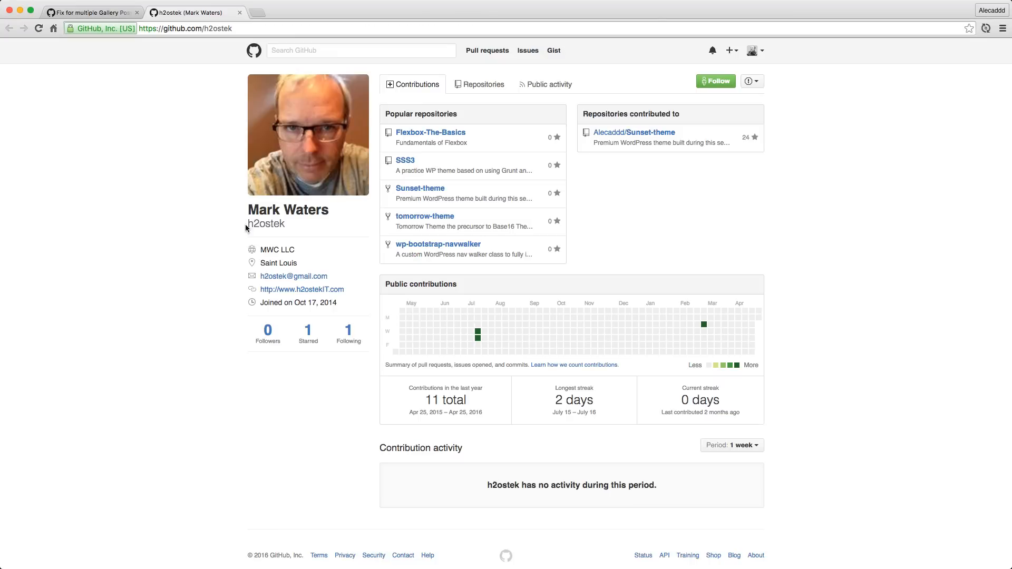
mouse_move(342, 223)
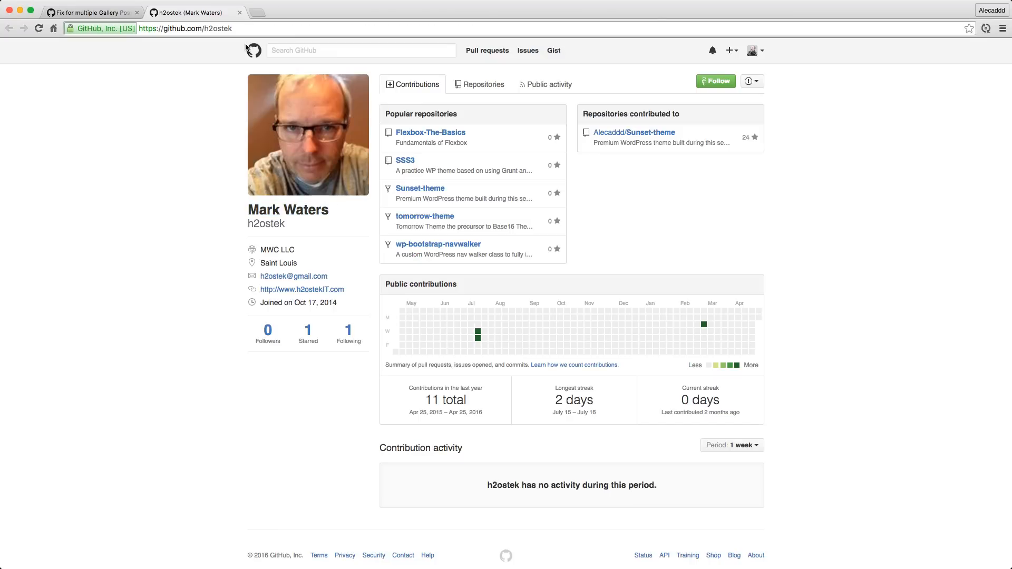
Step: Review the 'Fix for multiple Gallery Posts' commit's sunset.js diff down to the comment box
left_click(90, 13)
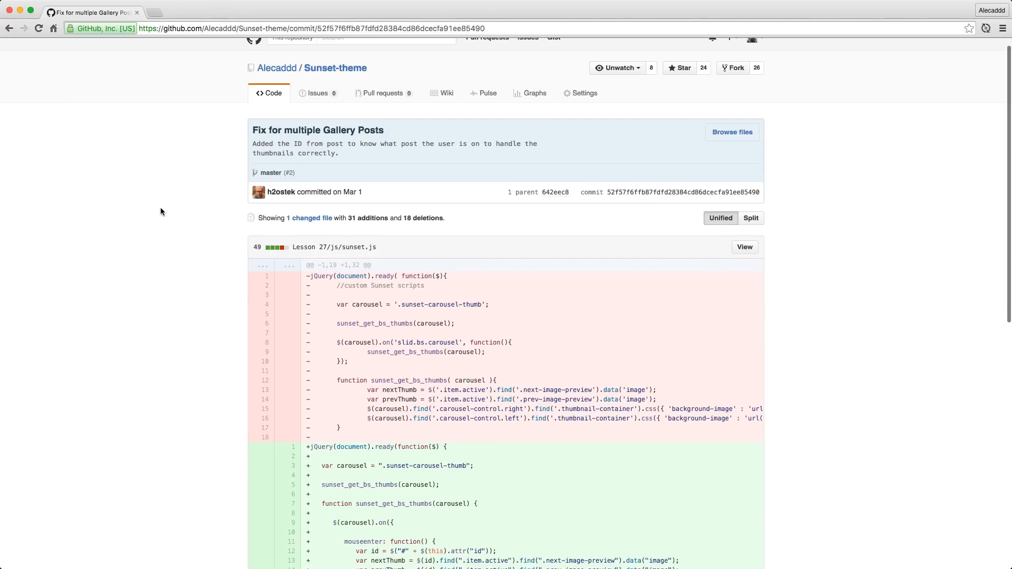
scroll("down", 3)
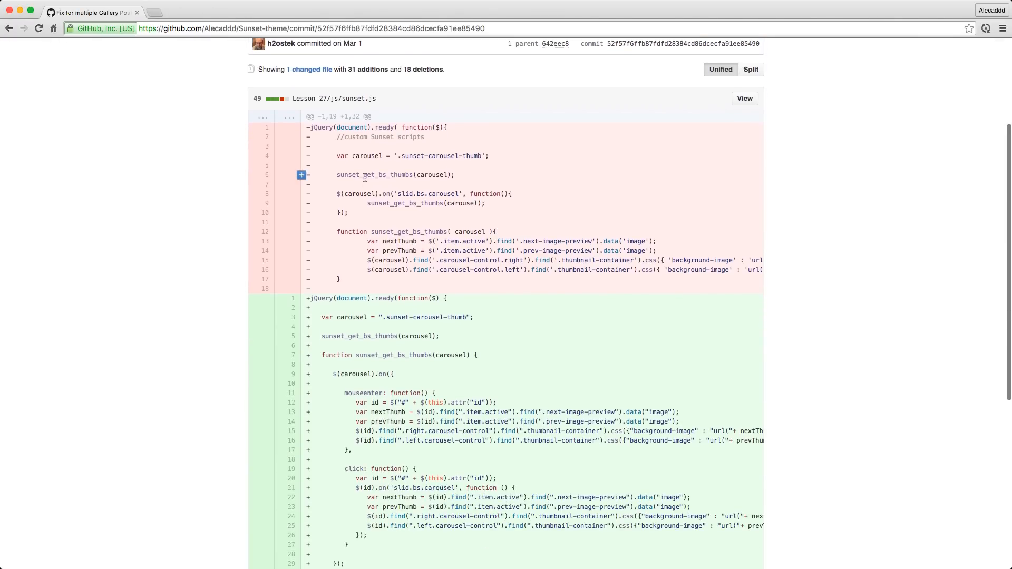
scroll("down", 3)
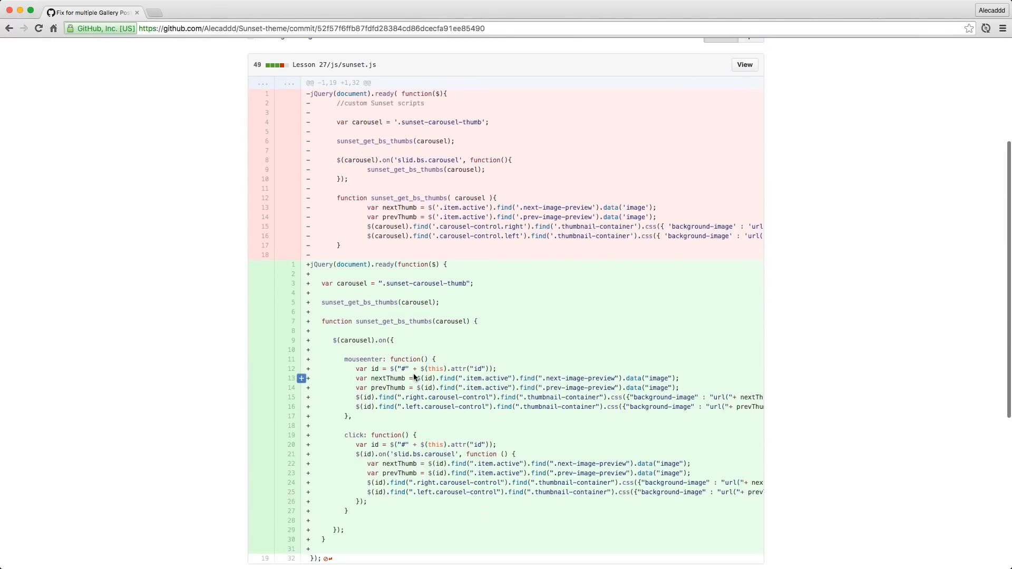
scroll("down", 3)
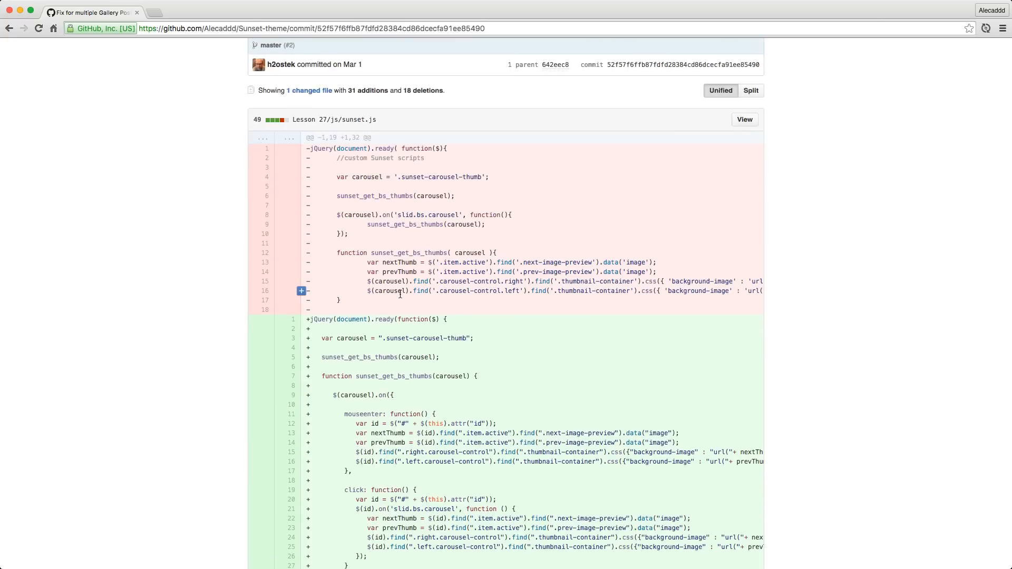
mouse_move(407, 386)
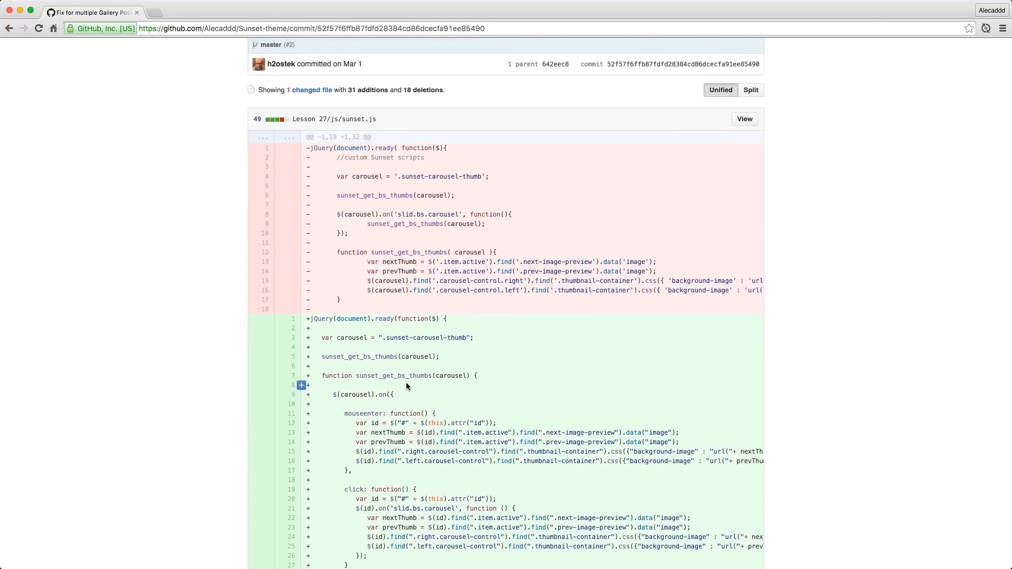
scroll("down", 3)
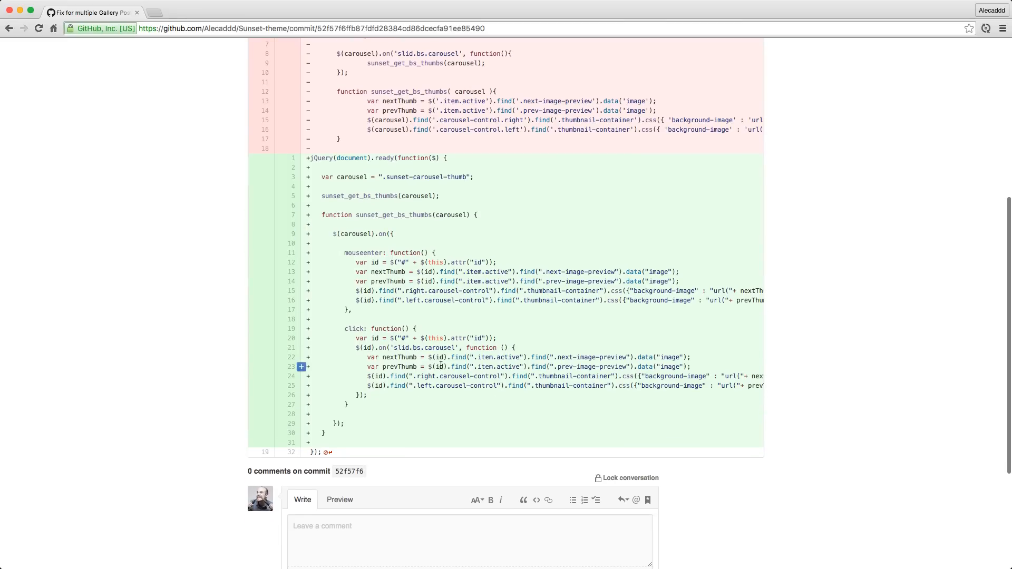
scroll("down", 3)
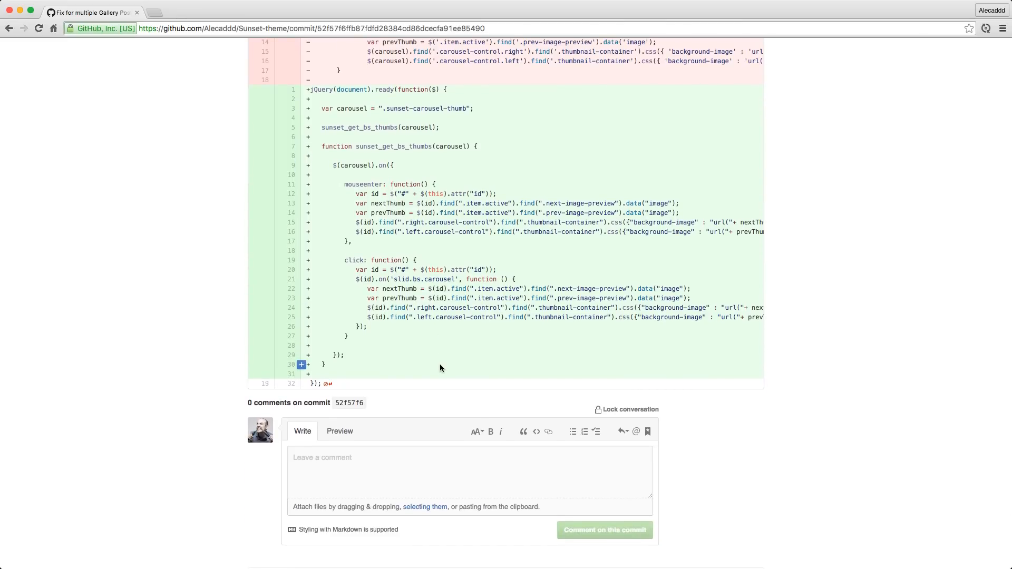
mouse_move(332, 144)
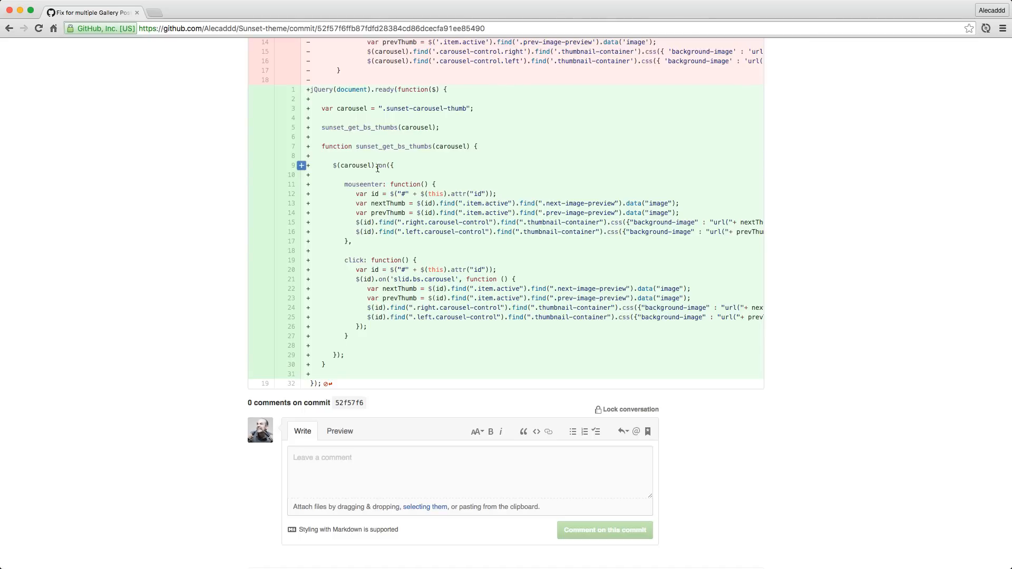
left_click_drag(396, 194, 496, 194)
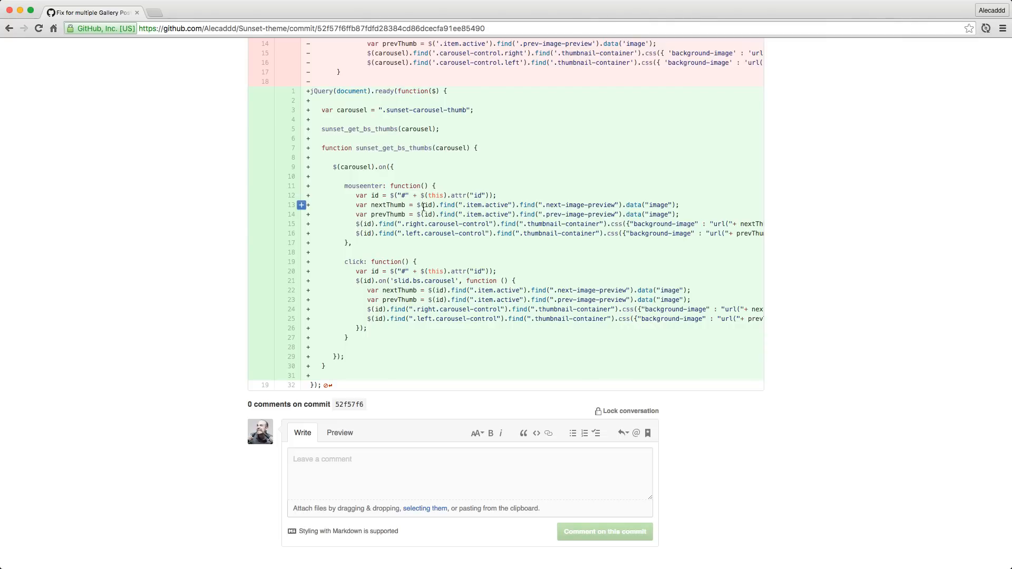
double_click(430, 204)
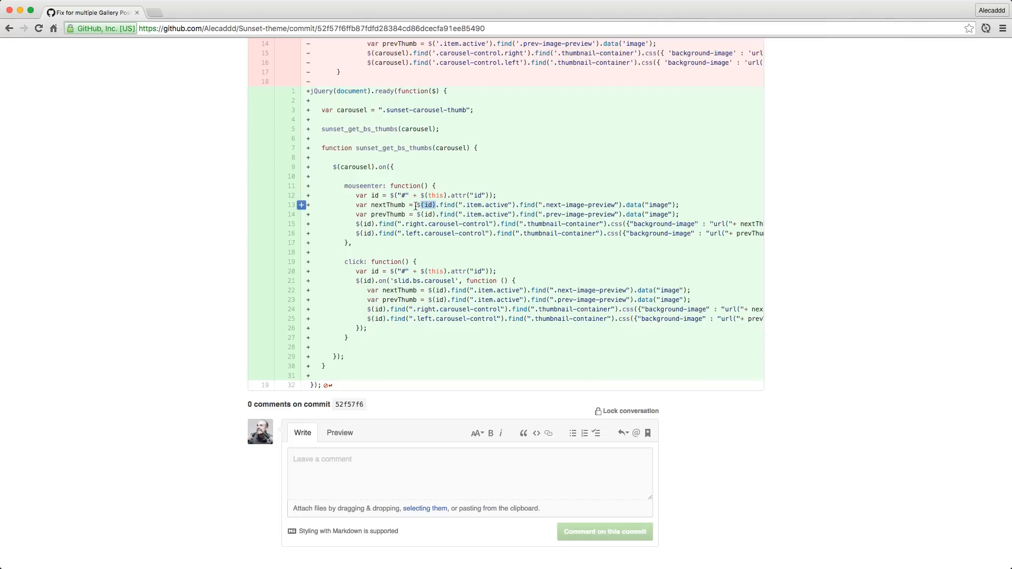
scroll("down", 3)
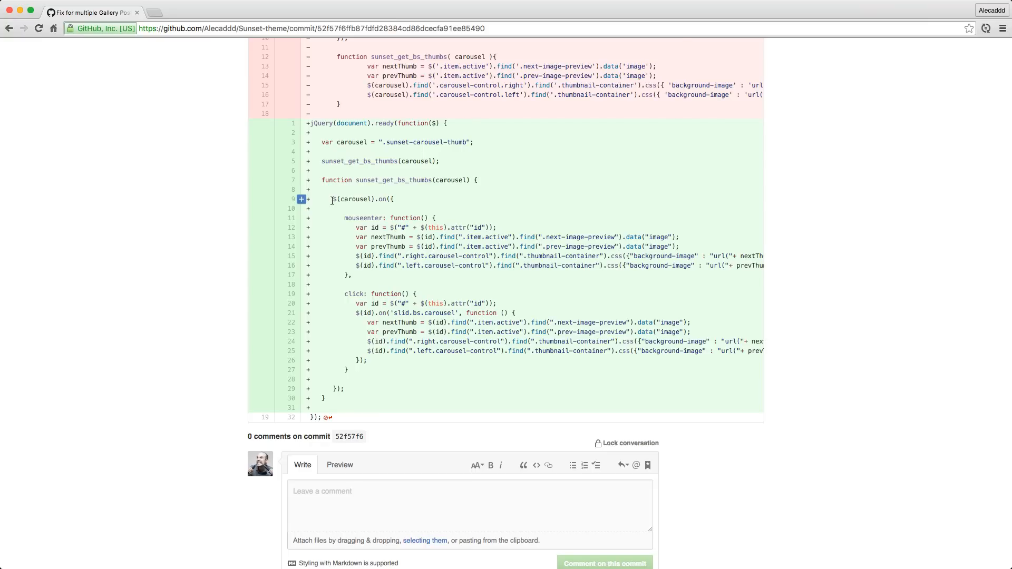
scroll("down", 3)
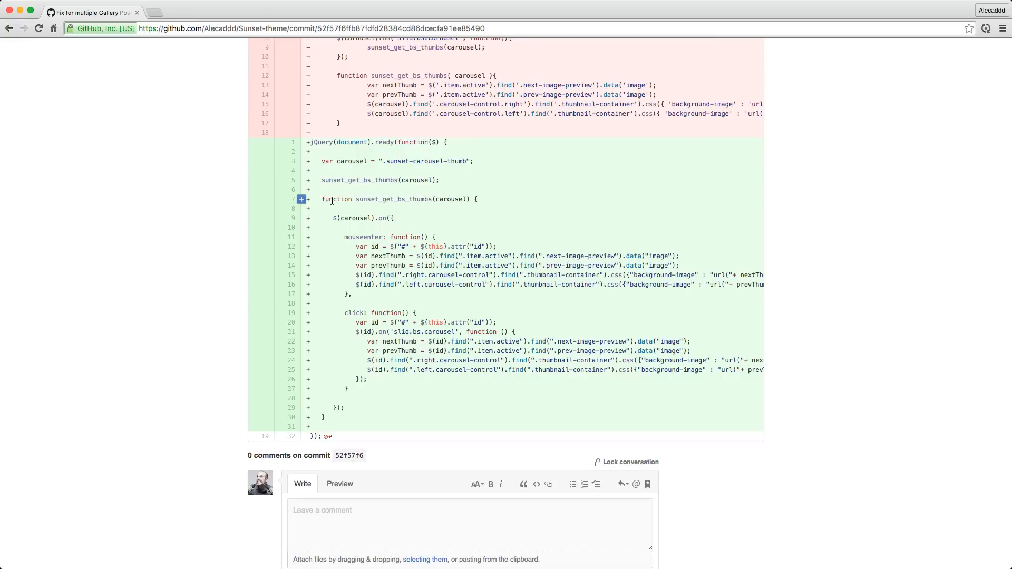
double_click(424, 160)
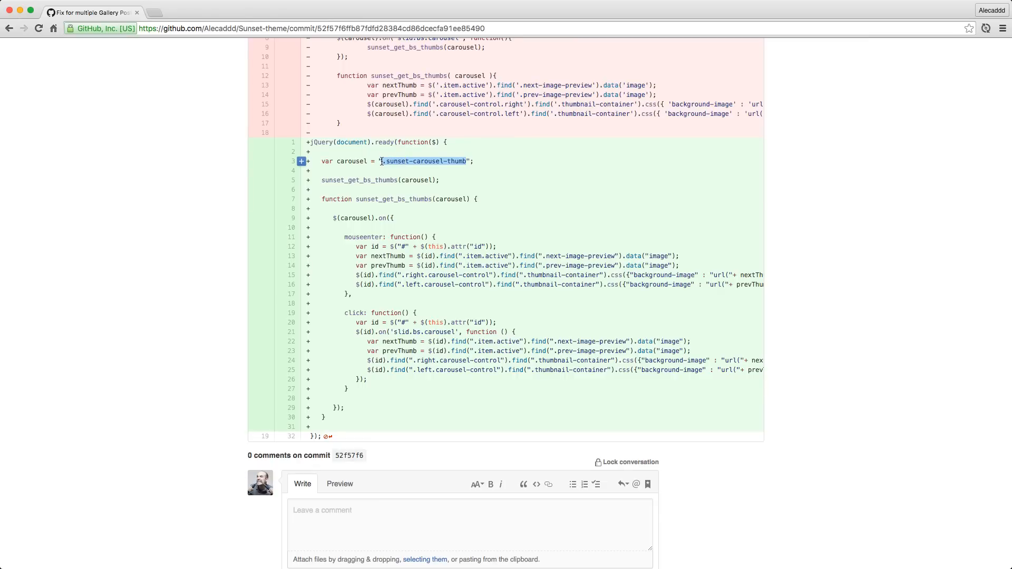
mouse_move(343, 160)
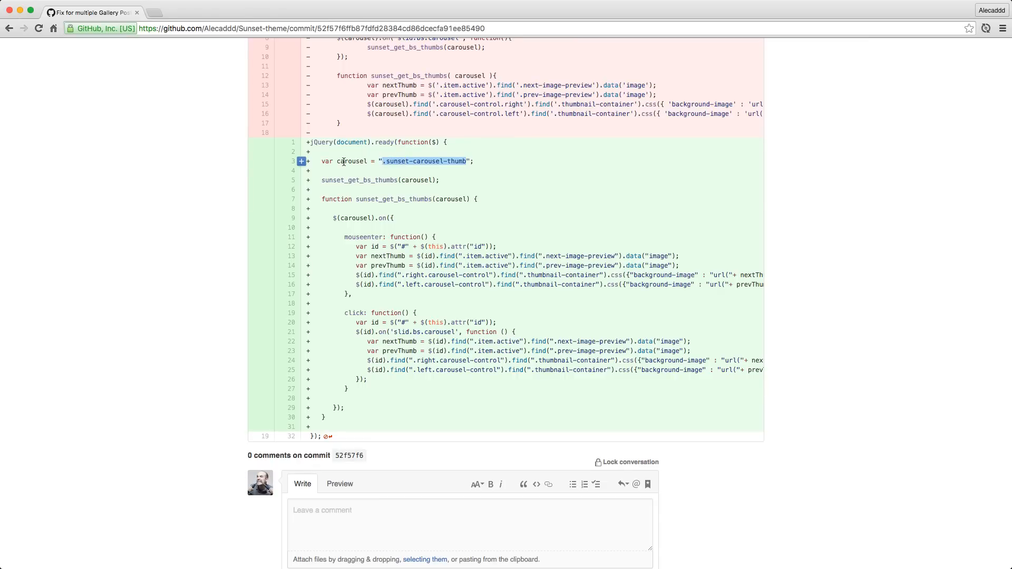
double_click(350, 160)
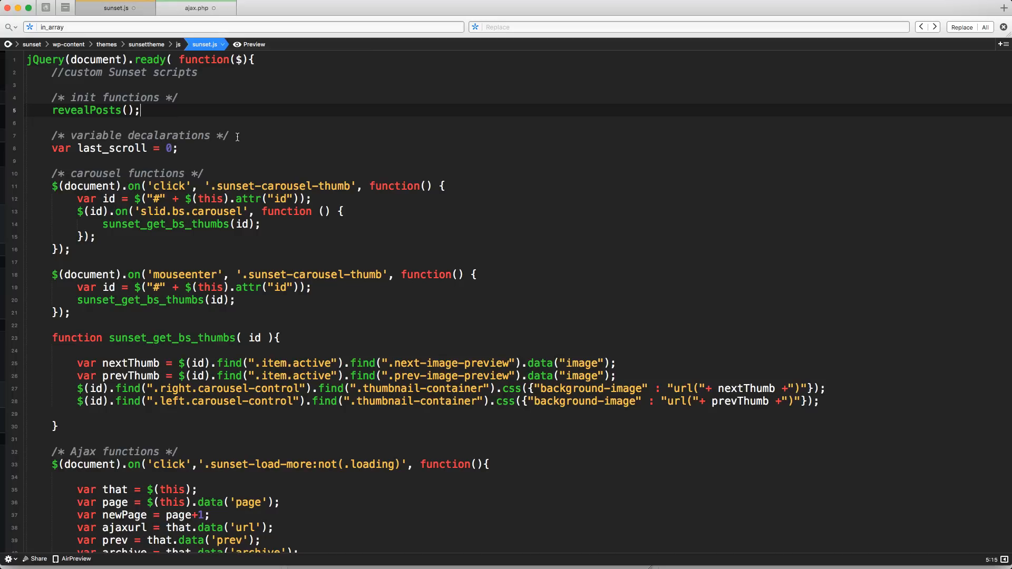
mouse_move(257, 142)
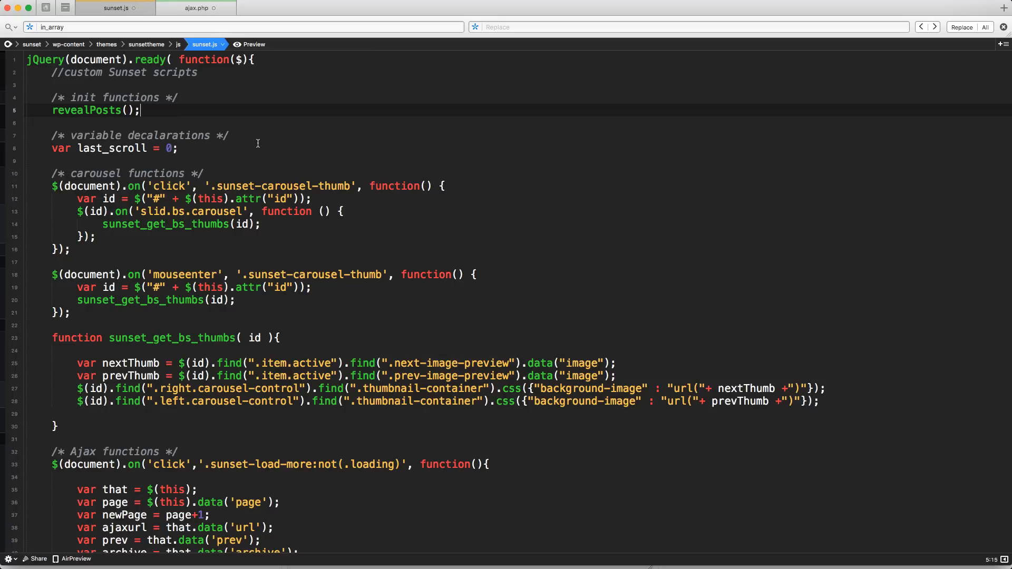
mouse_move(219, 164)
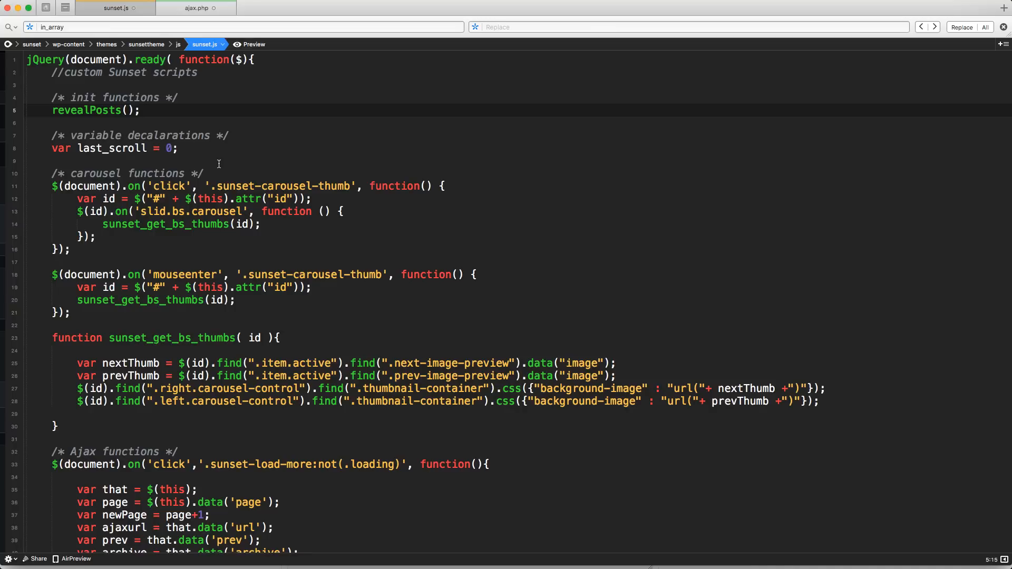
Step: Select the carousel functions block in sunset.js and inspect the id passed to the thumbnail lookup
double_click(172, 338)
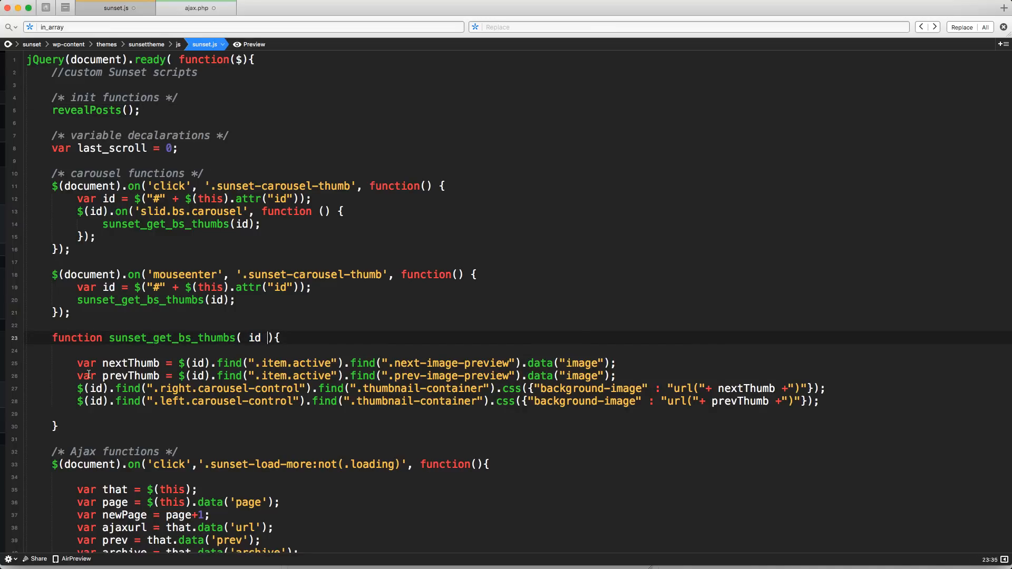
left_click_drag(77, 362, 619, 401)
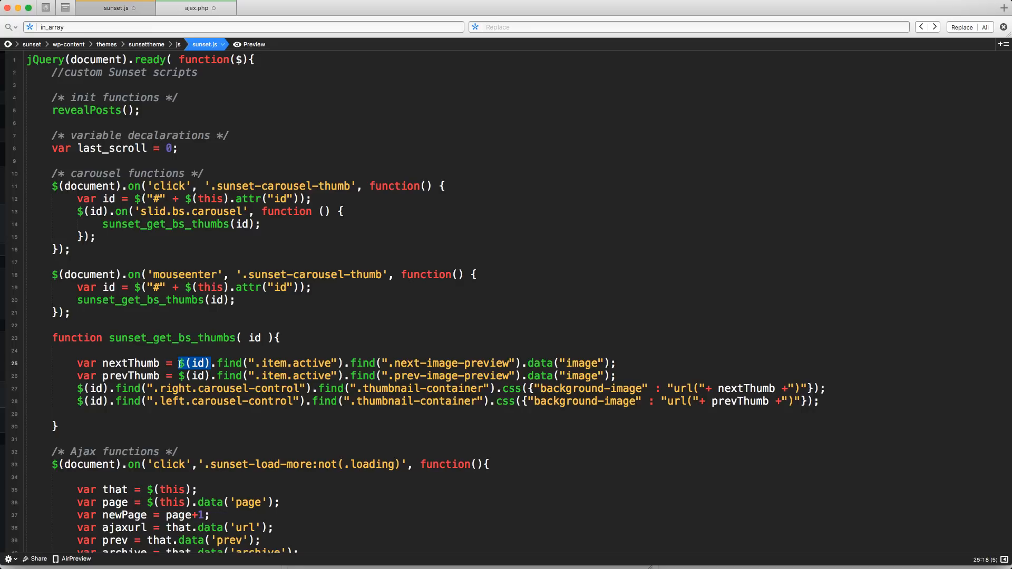
left_click(222, 362)
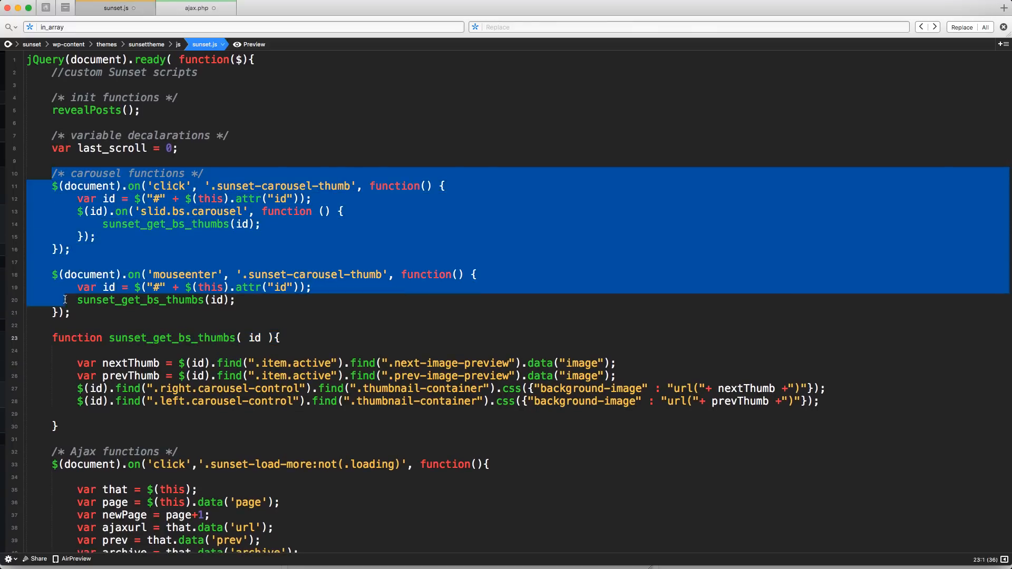
left_click(70, 313)
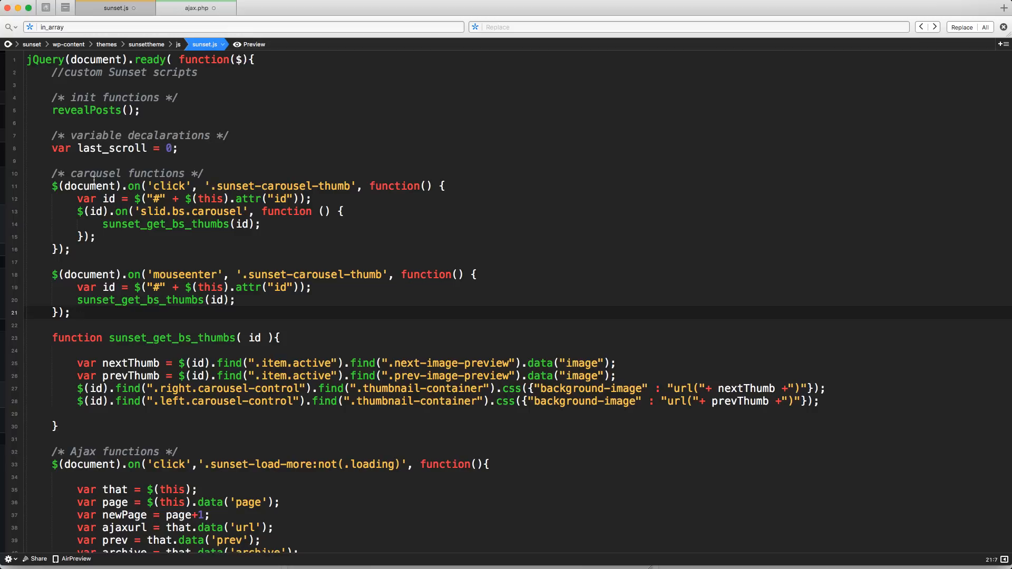
double_click(89, 186)
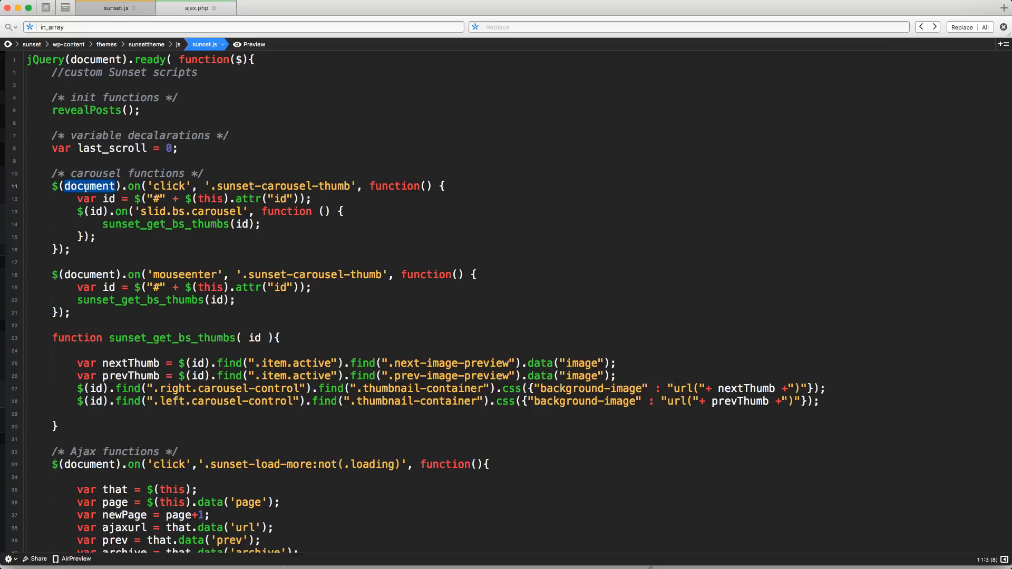
double_click(170, 185)
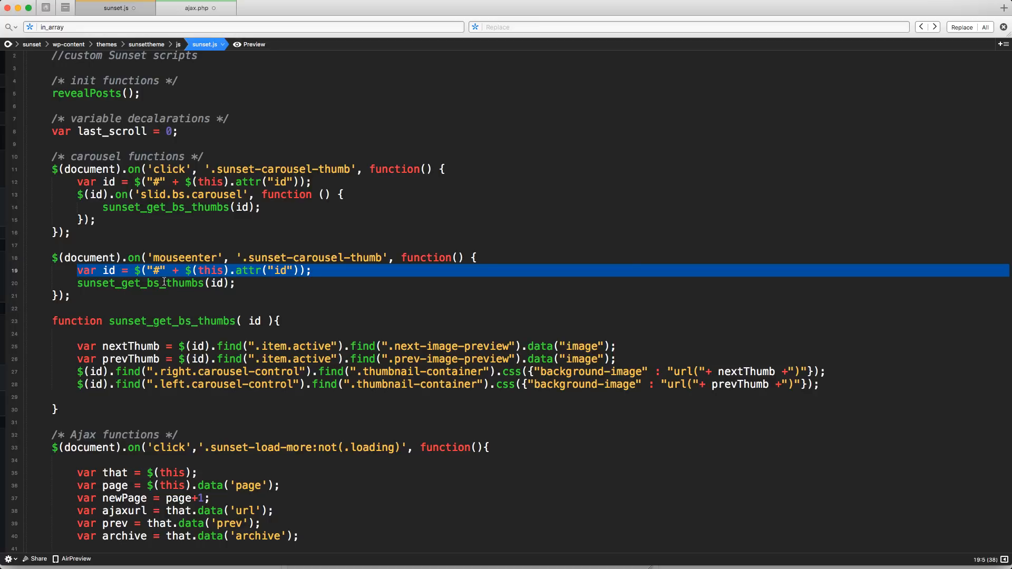
double_click(172, 321)
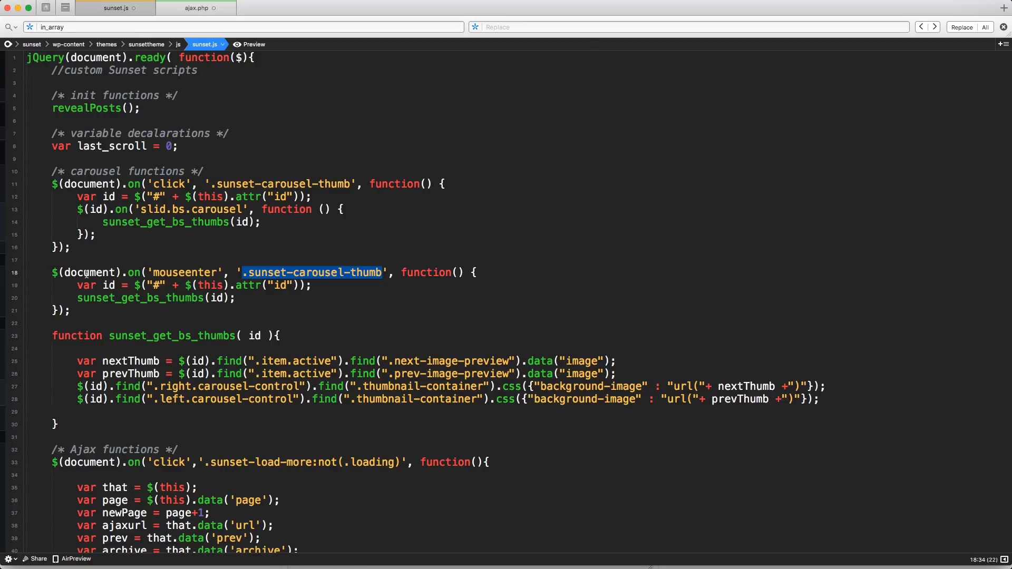
double_click(89, 272)
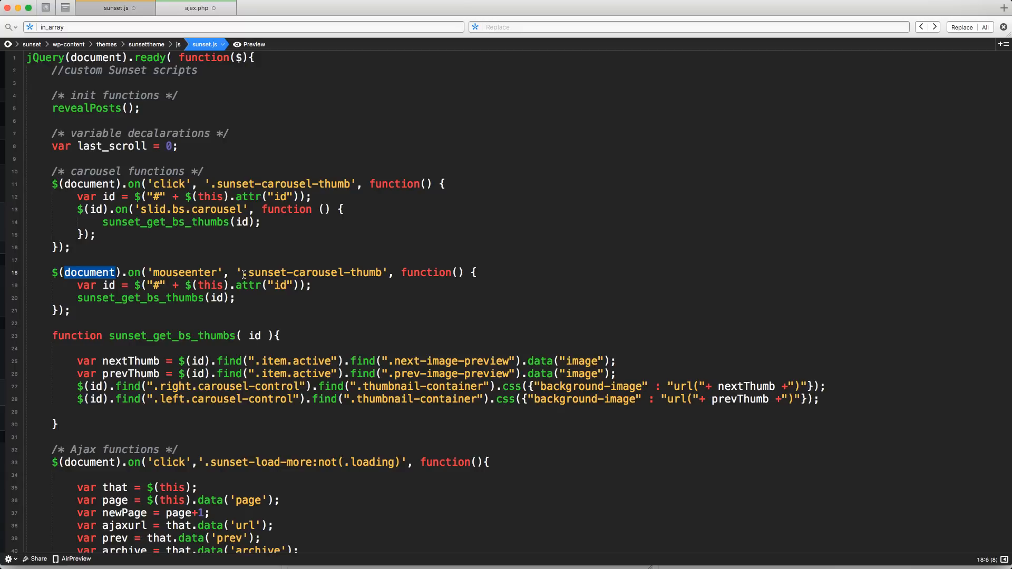
left_click(170, 184)
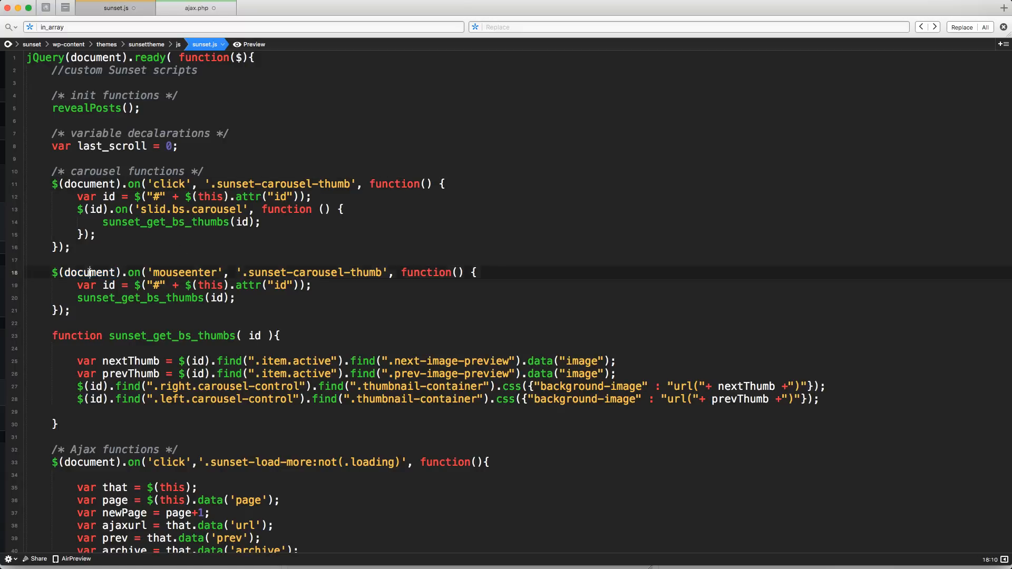
double_click(88, 272)
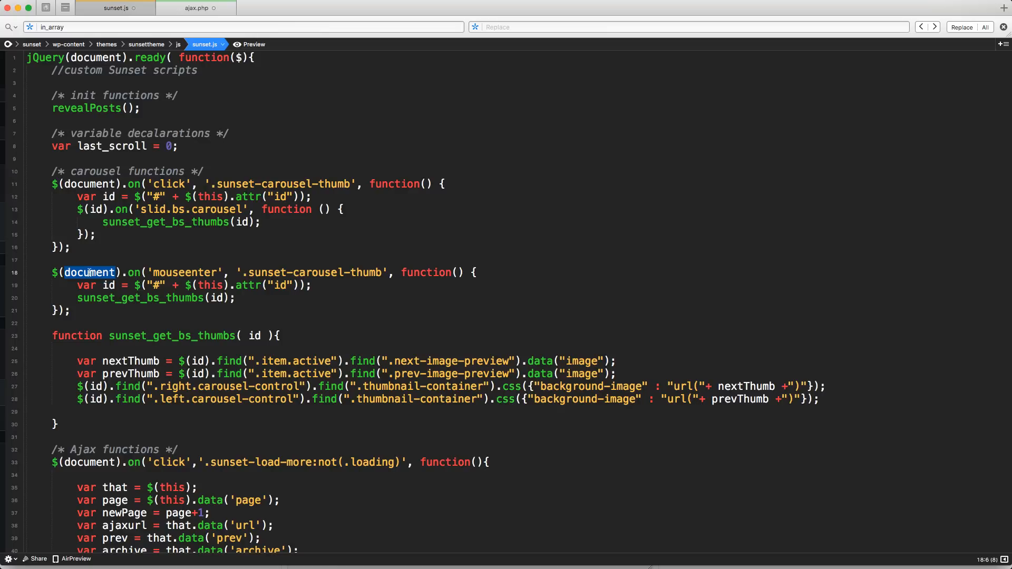
mouse_move(347, 286)
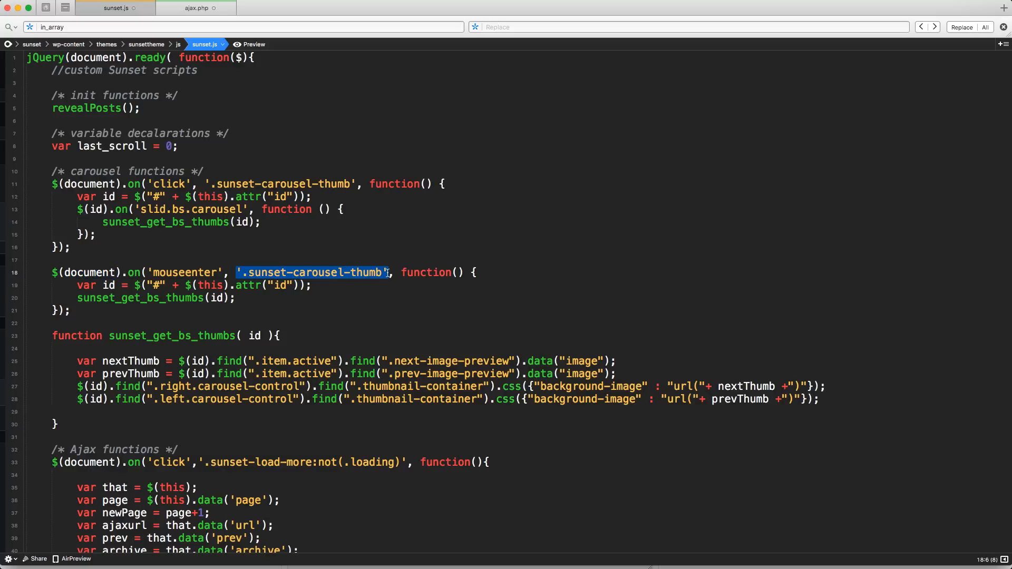
left_click(147, 259)
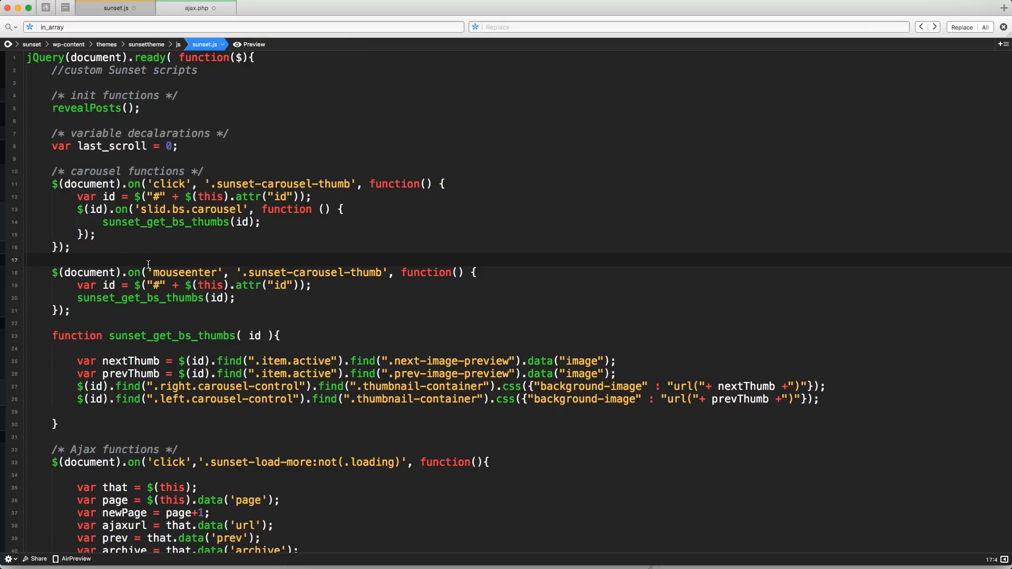
left_click(53, 259)
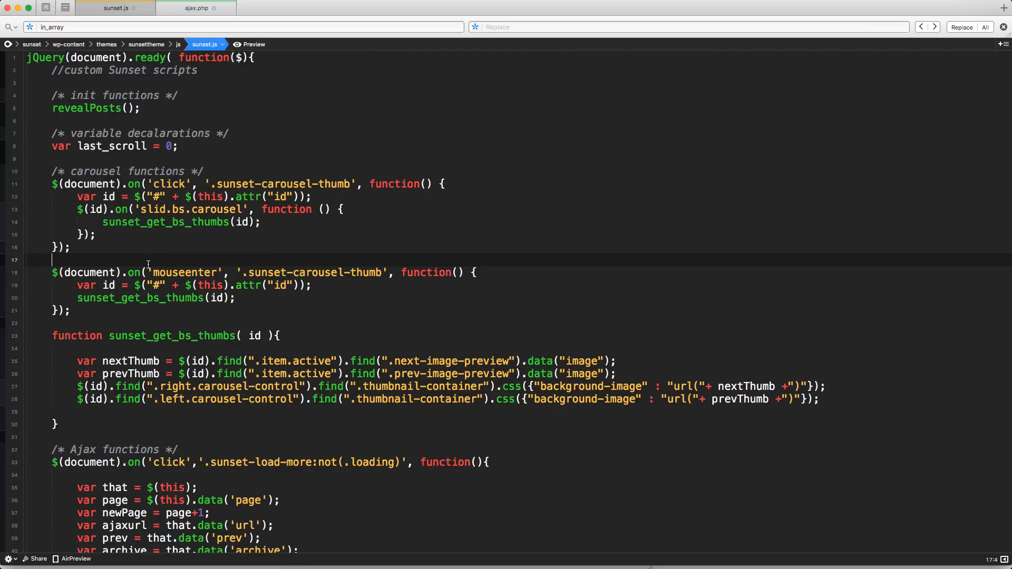
mouse_move(148, 267)
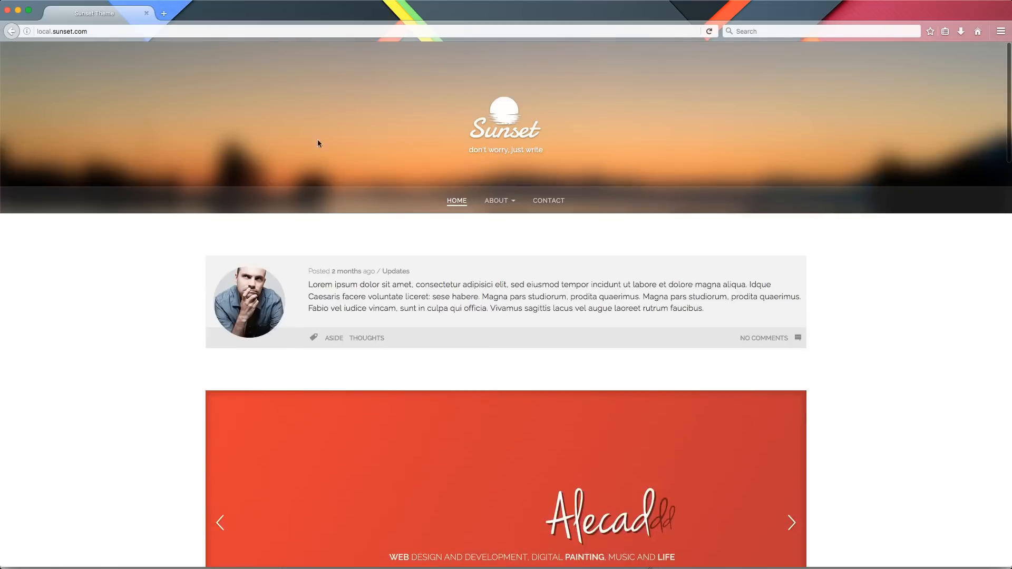
Step: Step the Gallery 2 carousel through three next slides to check its thumbnail previews
scroll("down", 3)
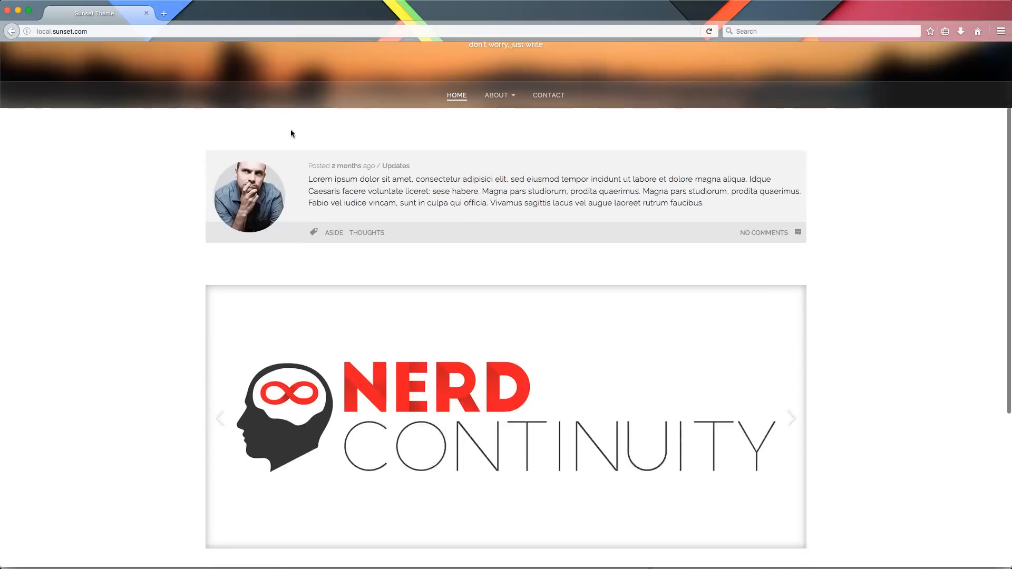
scroll("down", 3)
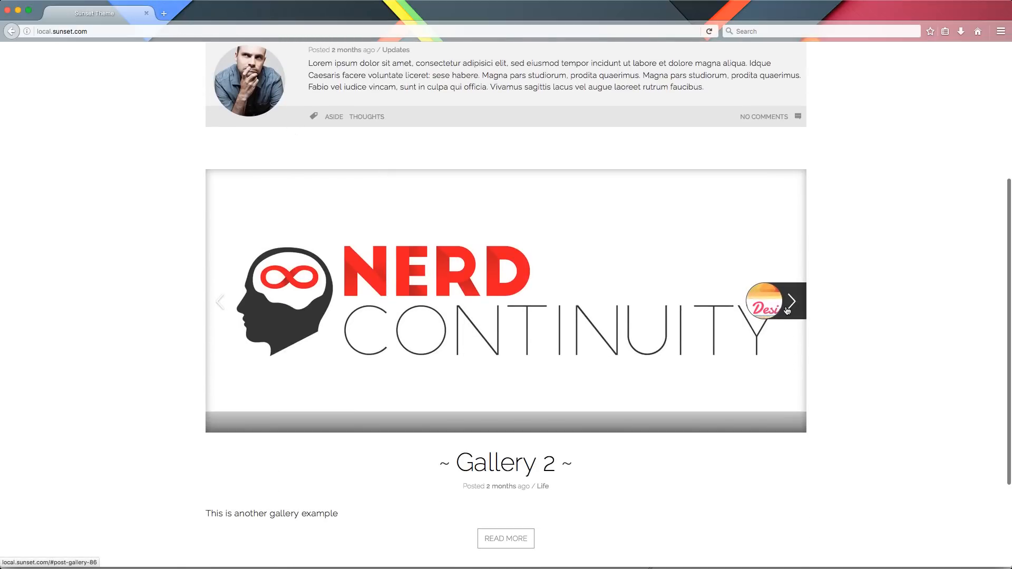
left_click(792, 301)
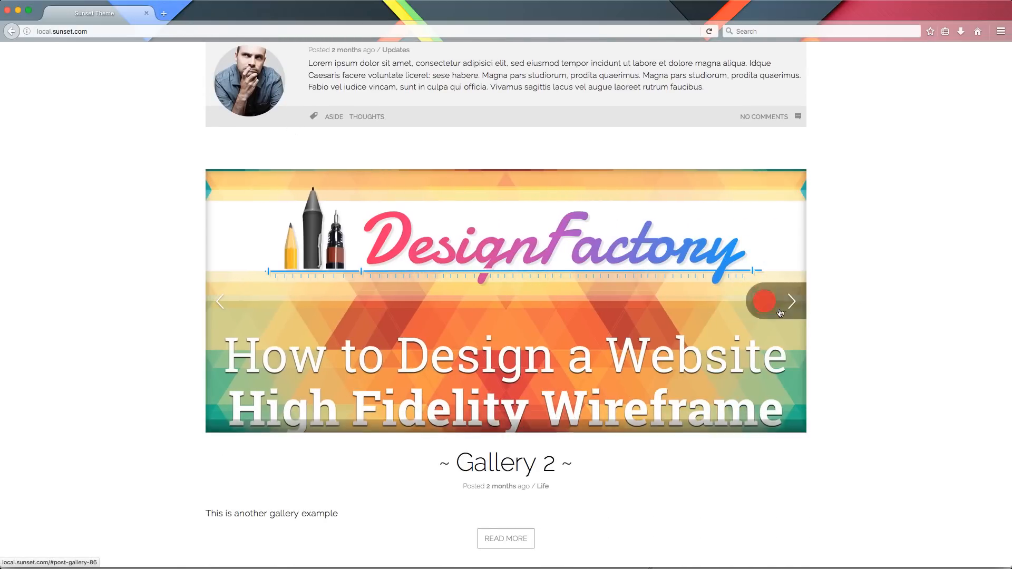
left_click(792, 300)
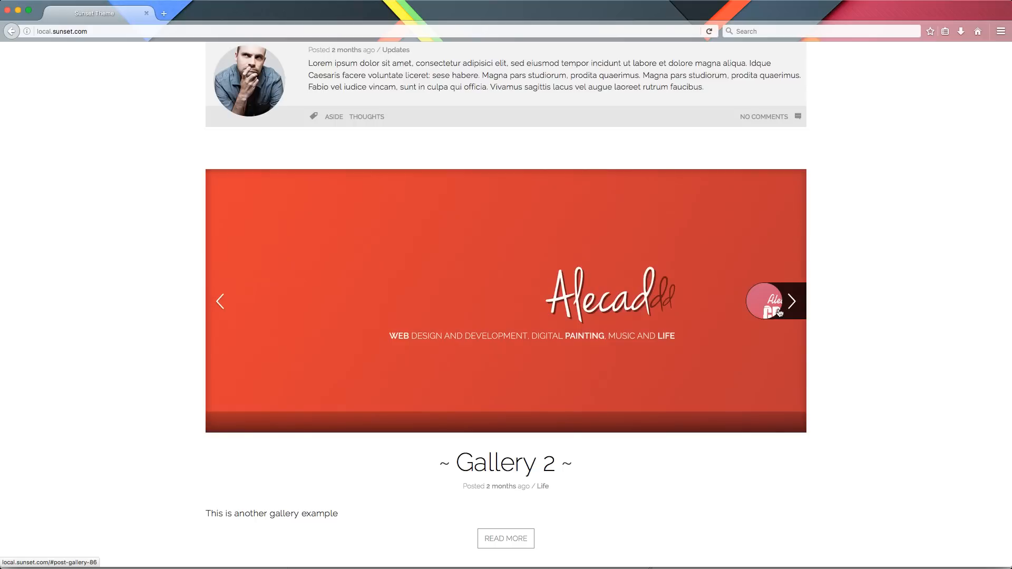
left_click(793, 302)
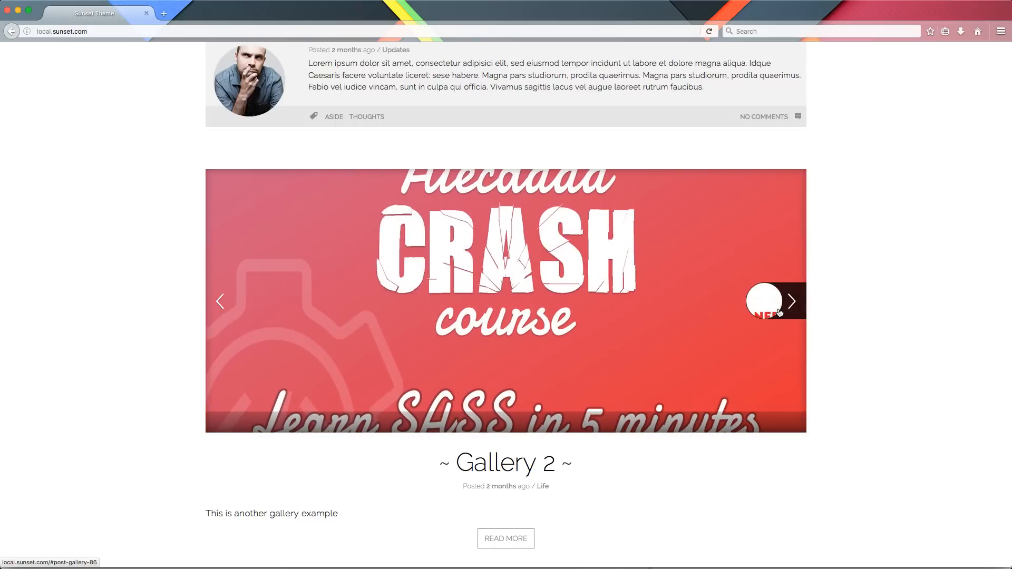
Step: Advance the Gallery Post Format carousel twice, checking its thumbnail previews
scroll("down", 3)
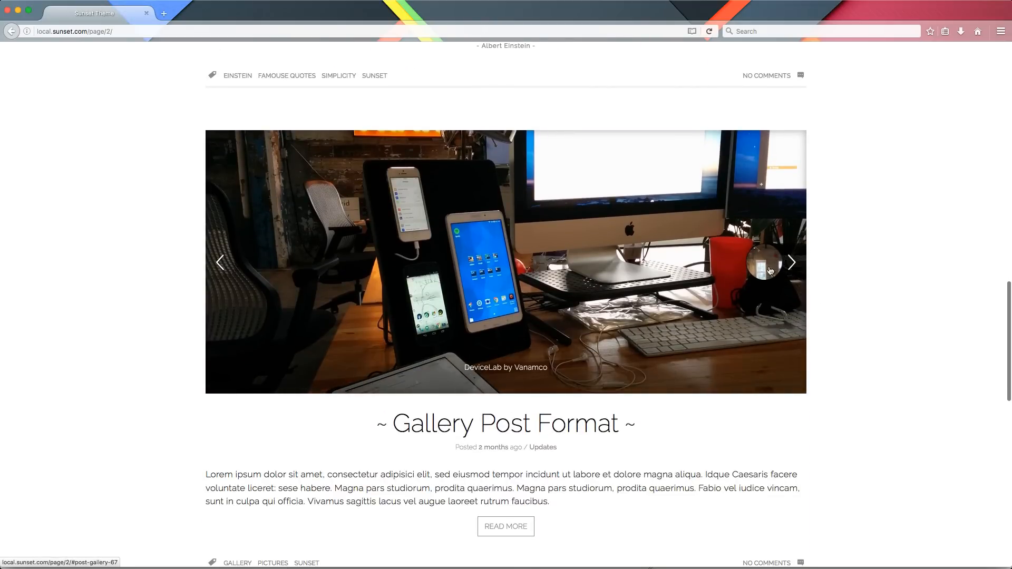
left_click(792, 262)
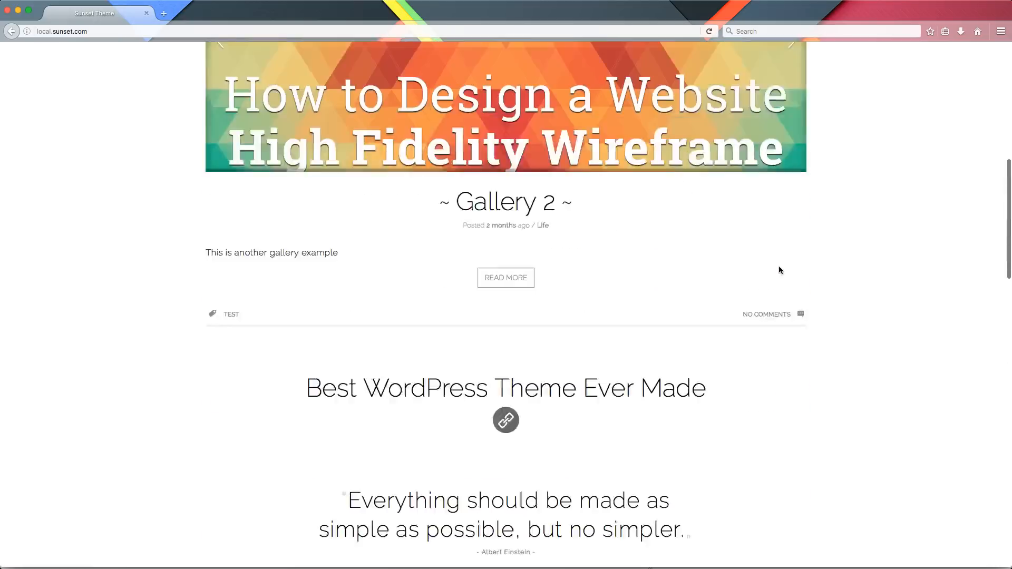
scroll("up", 3)
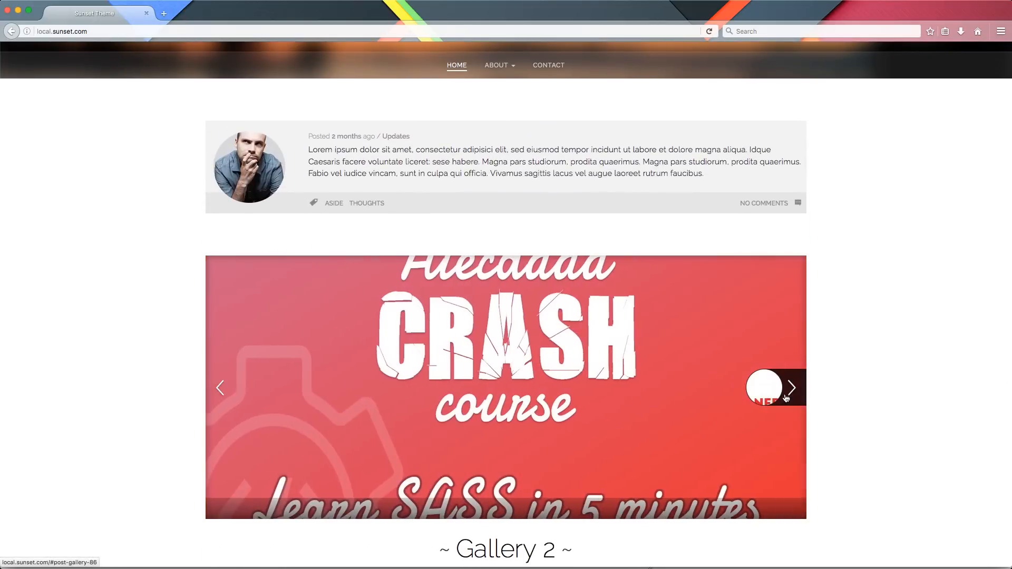
scroll("down", 3)
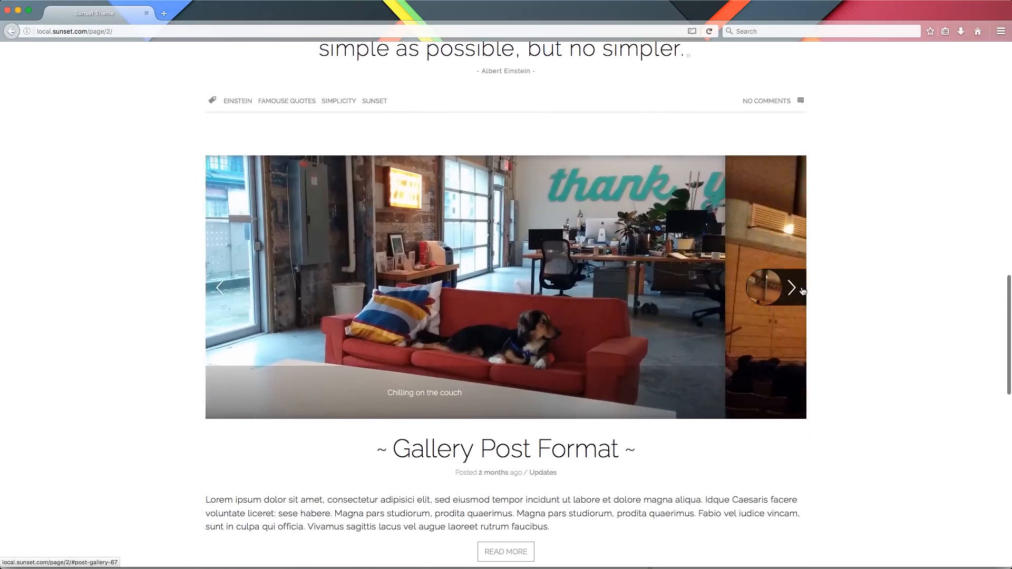
left_click(792, 287)
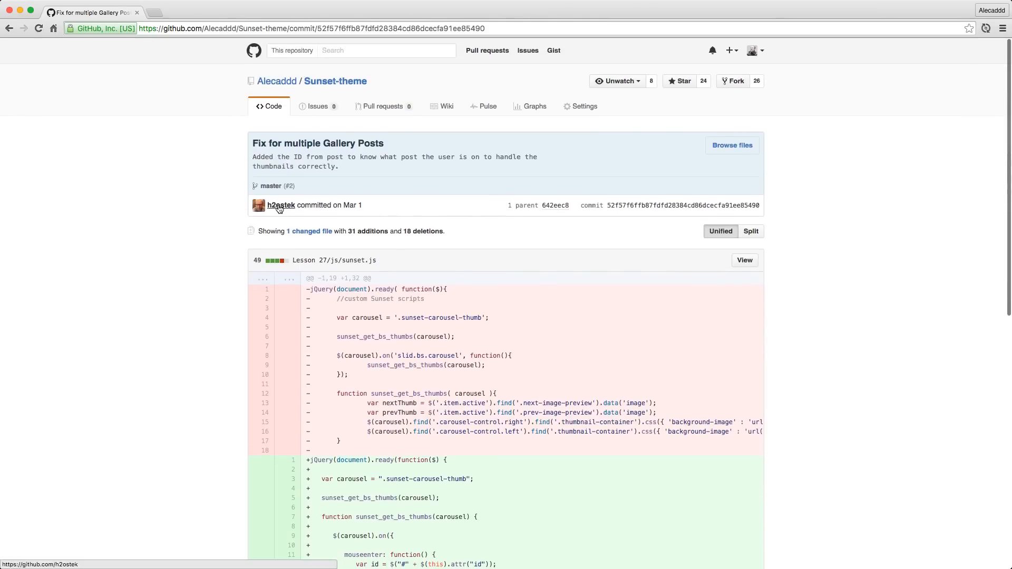
Step: Open the GitHub profile of the commit's author
left_click(280, 206)
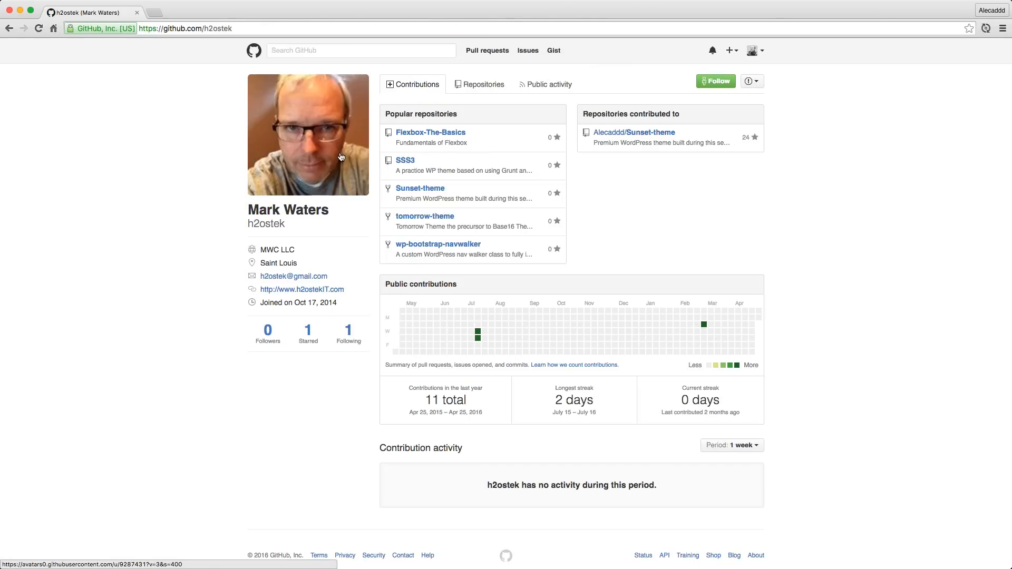
mouse_move(150, 220)
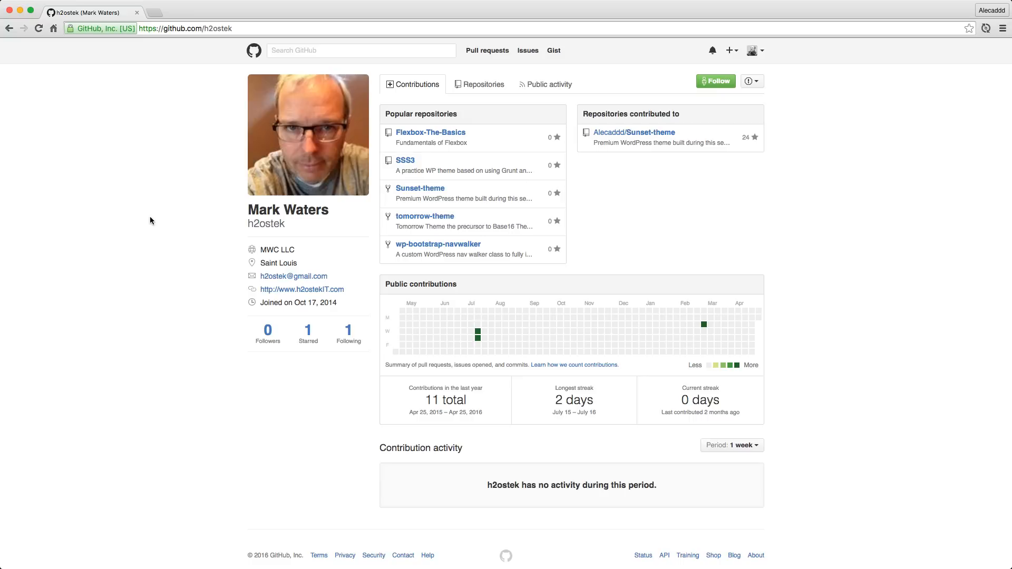
mouse_move(151, 223)
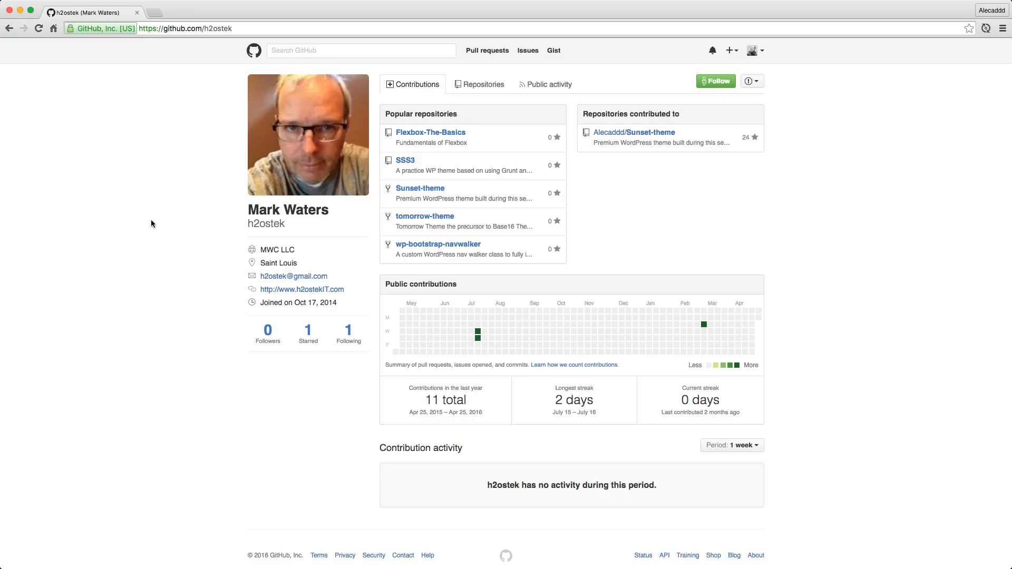
mouse_move(30, 29)
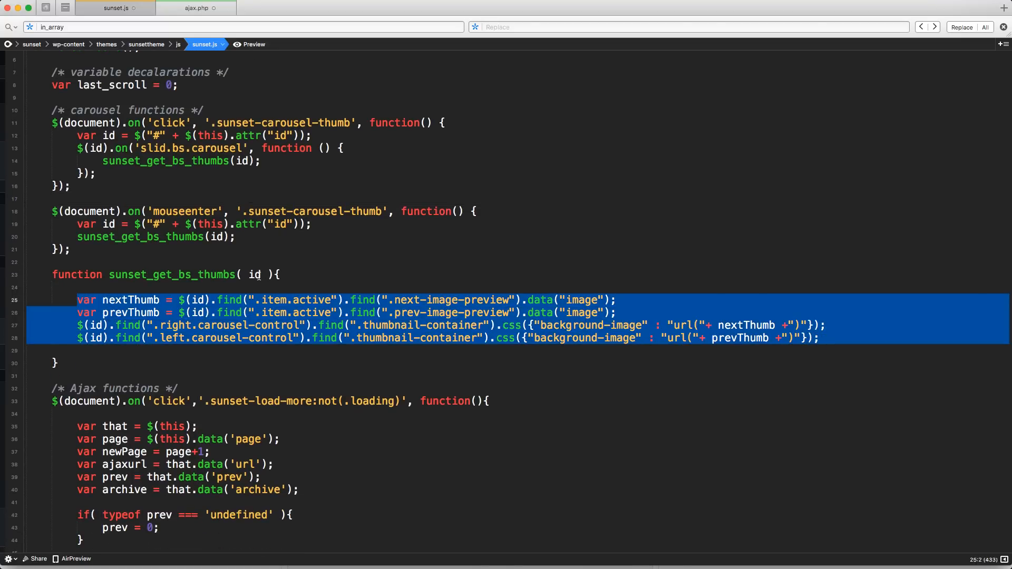
Step: Deselect the body lines of sunset_get_bs_thumbs in sunset.js
left_click(317, 274)
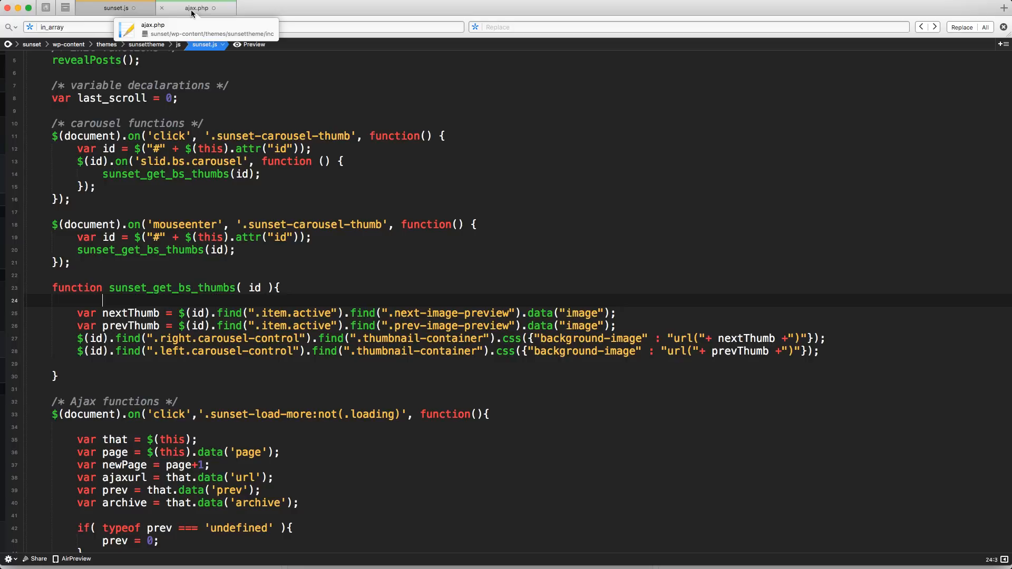
Step: Bring the if( $archive != '0' ) in_array checks in ajax.php into view
left_click(196, 8)
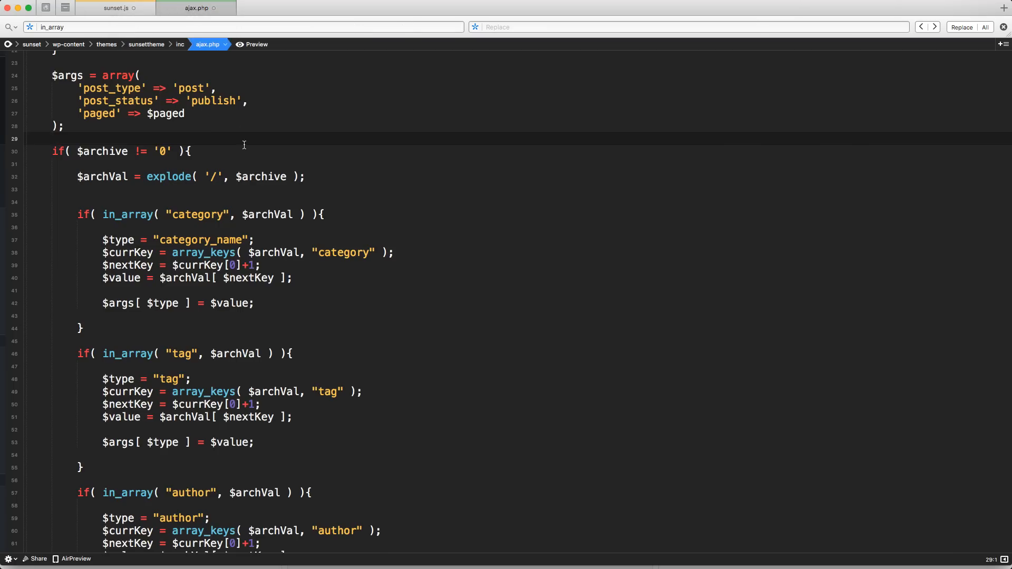
scroll("down", 3)
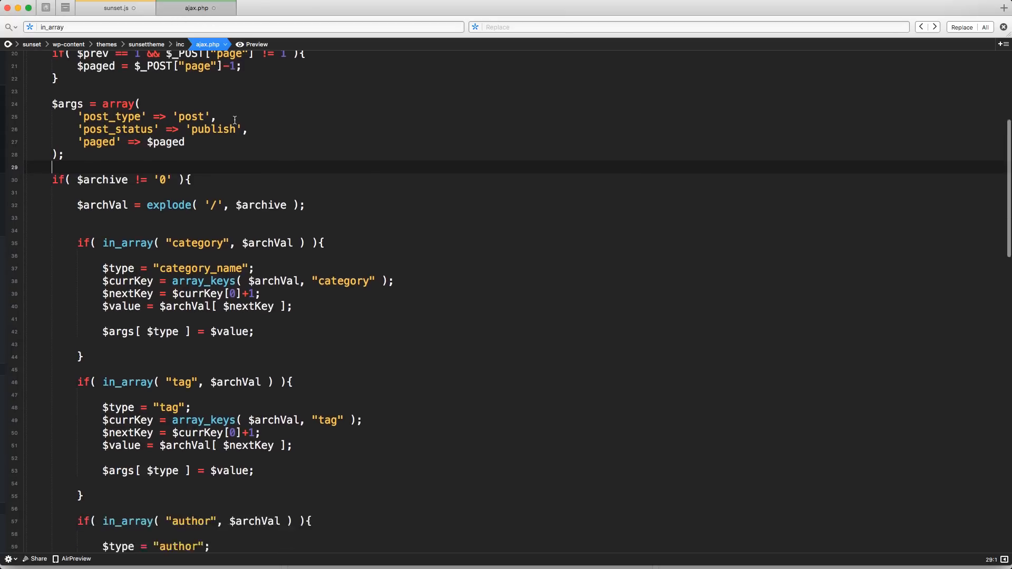
scroll("down", 3)
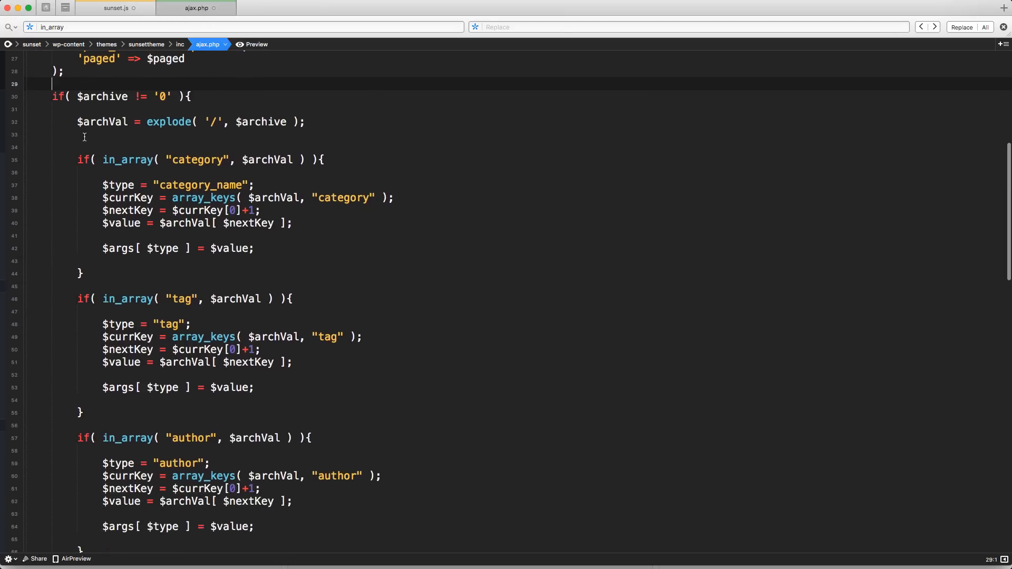
scroll("down", 3)
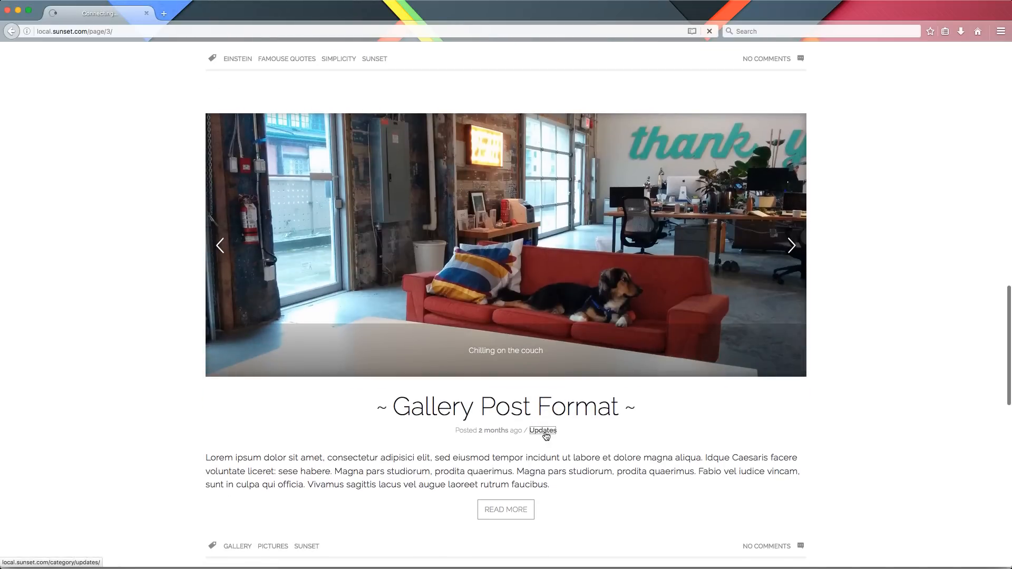
Step: Scroll the Updates category archive until infinite scroll loads page/2/
left_click(542, 430)
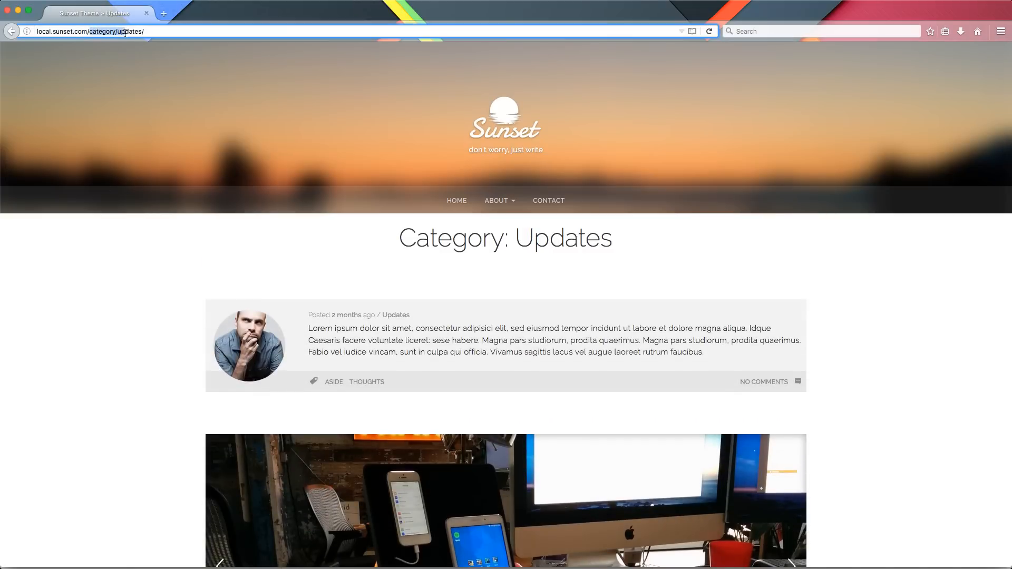
scroll("down", 3)
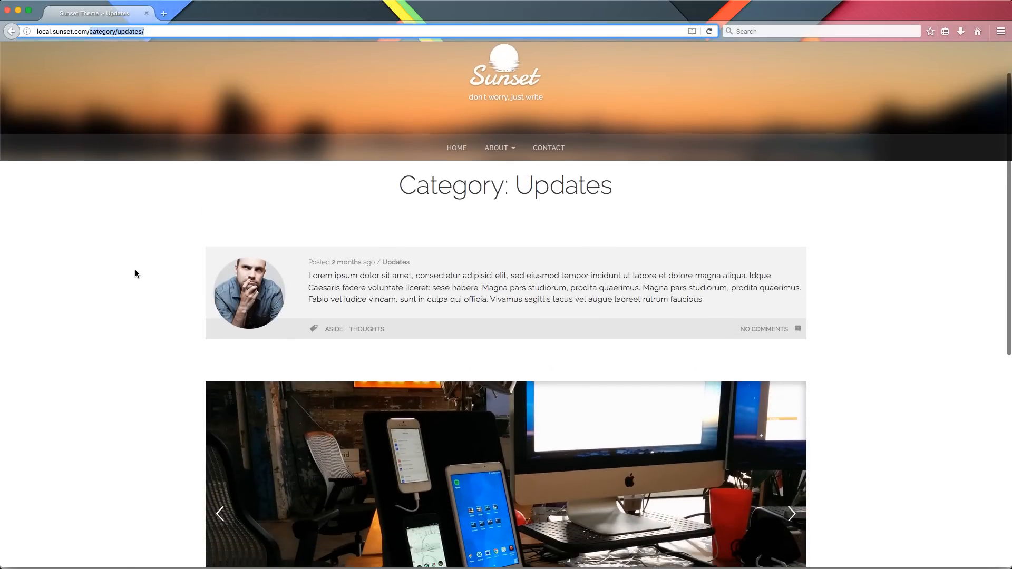
scroll("down", 3)
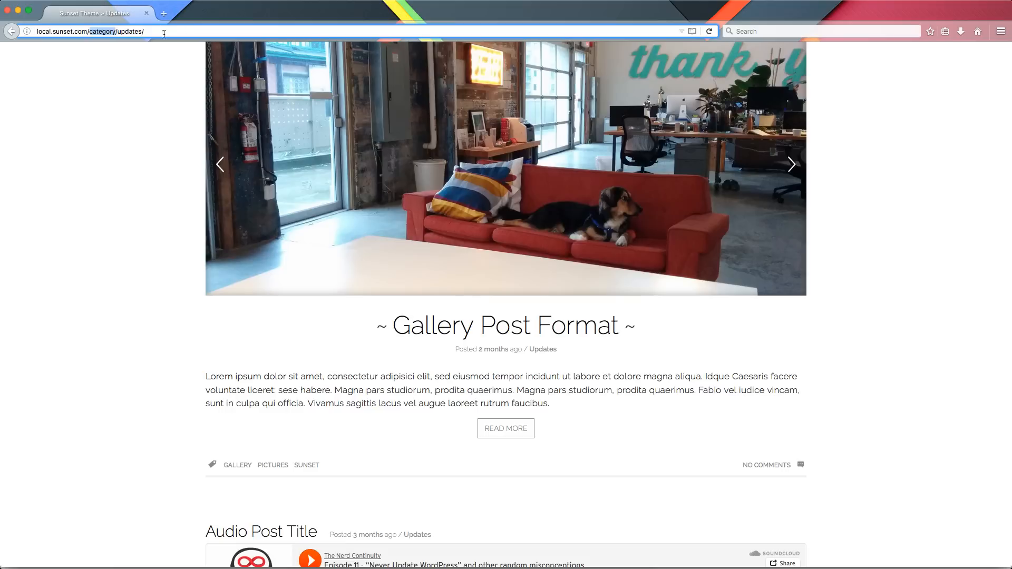
scroll("down", 3)
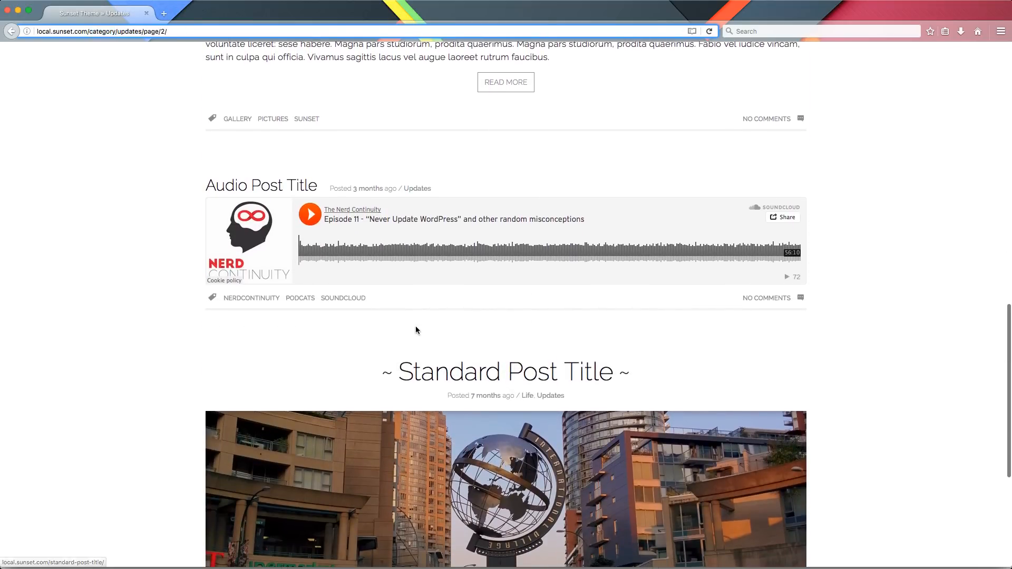
scroll("down", 3)
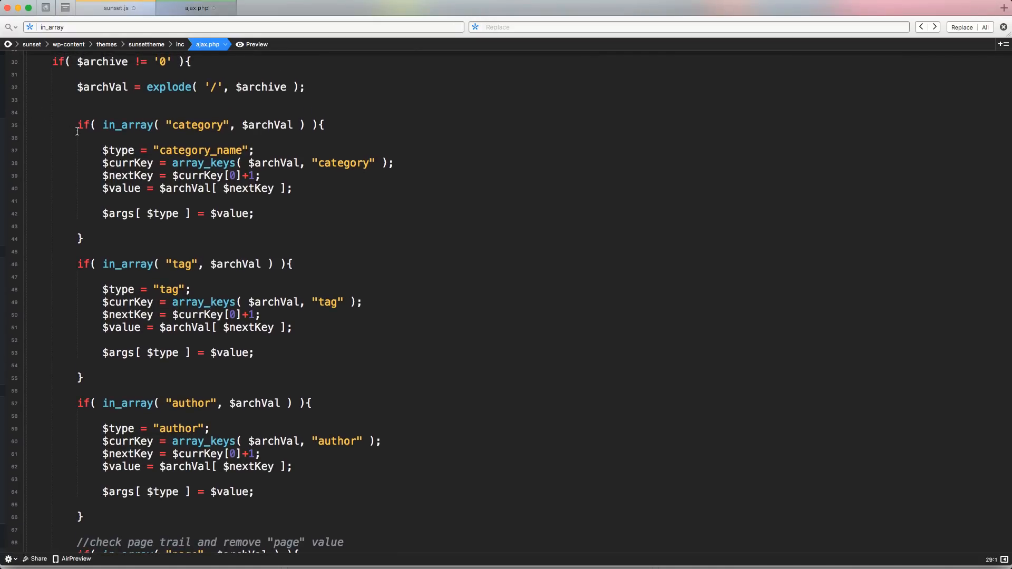
scroll("down", 3)
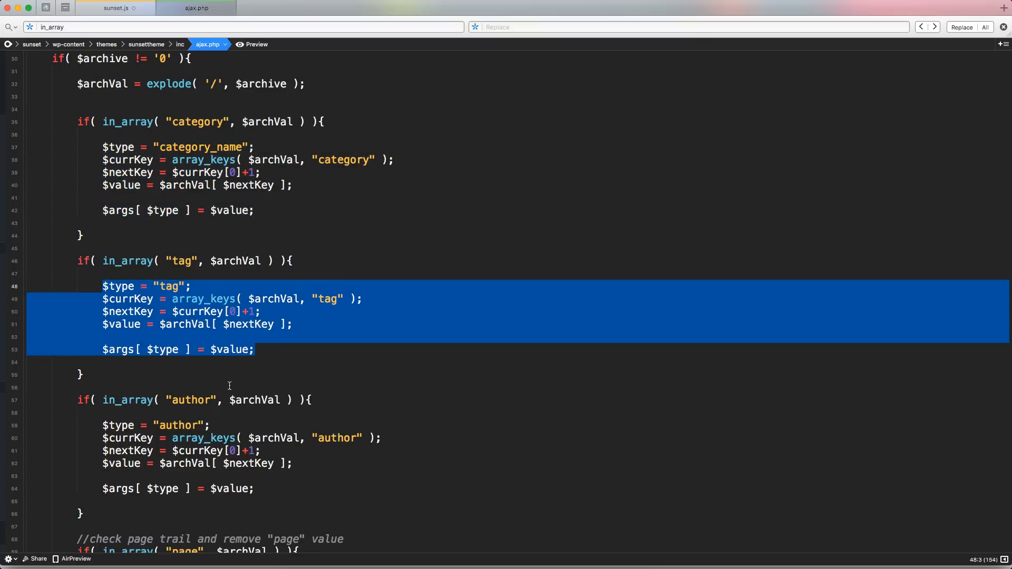
left_click(256, 488)
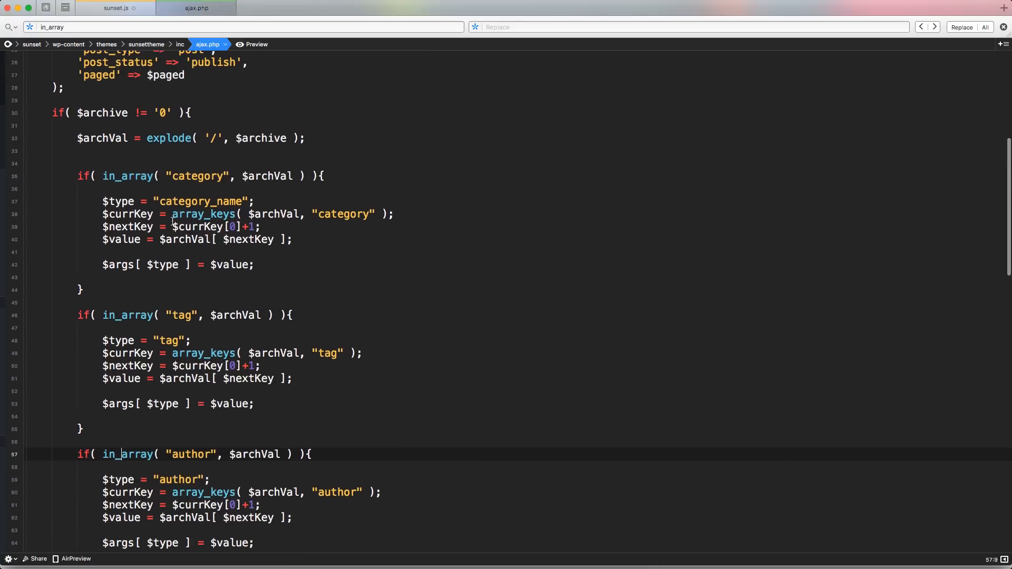
double_click(127, 177)
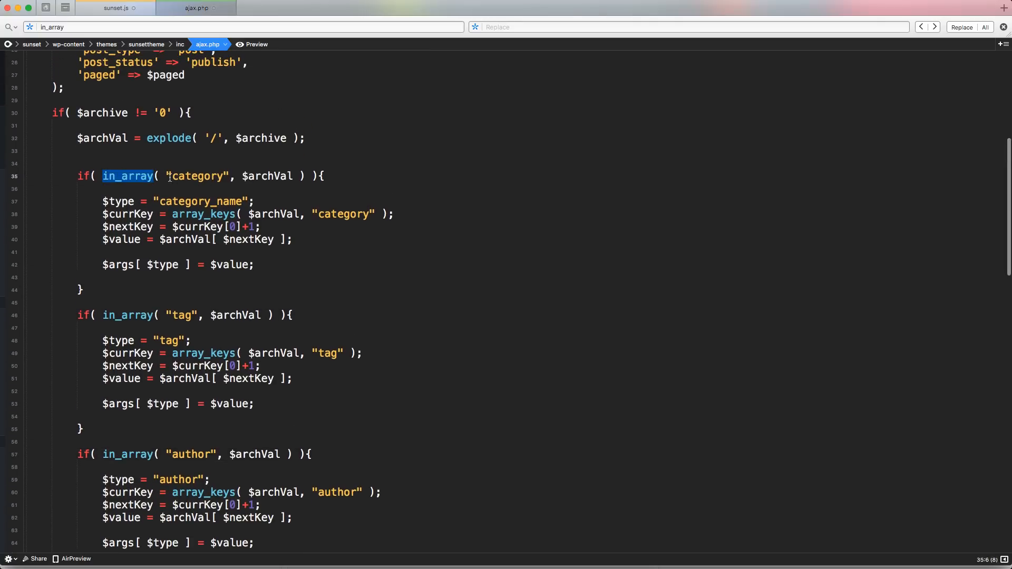
double_click(197, 176)
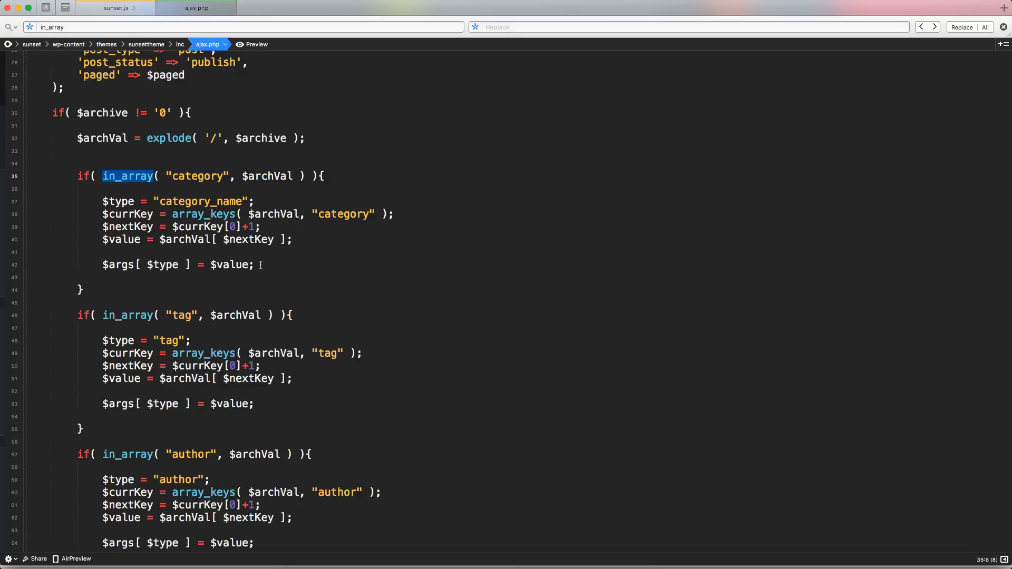
mouse_move(197, 151)
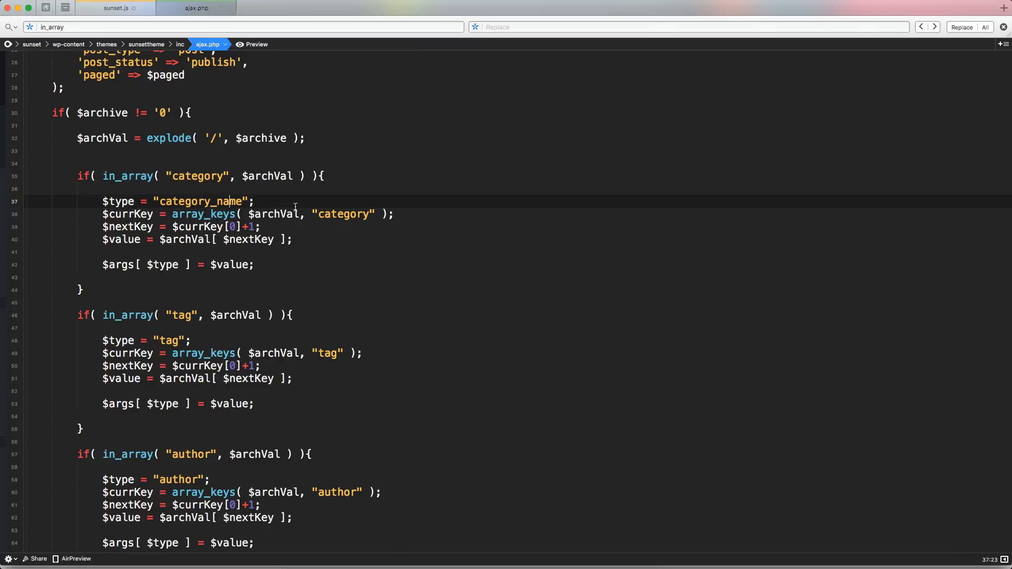
mouse_move(300, 207)
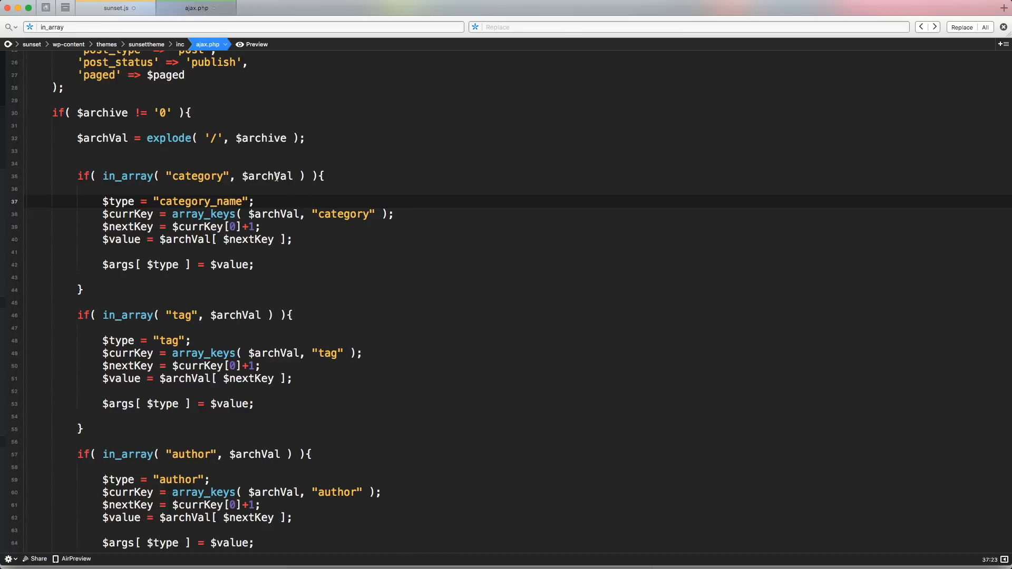
double_click(197, 176)
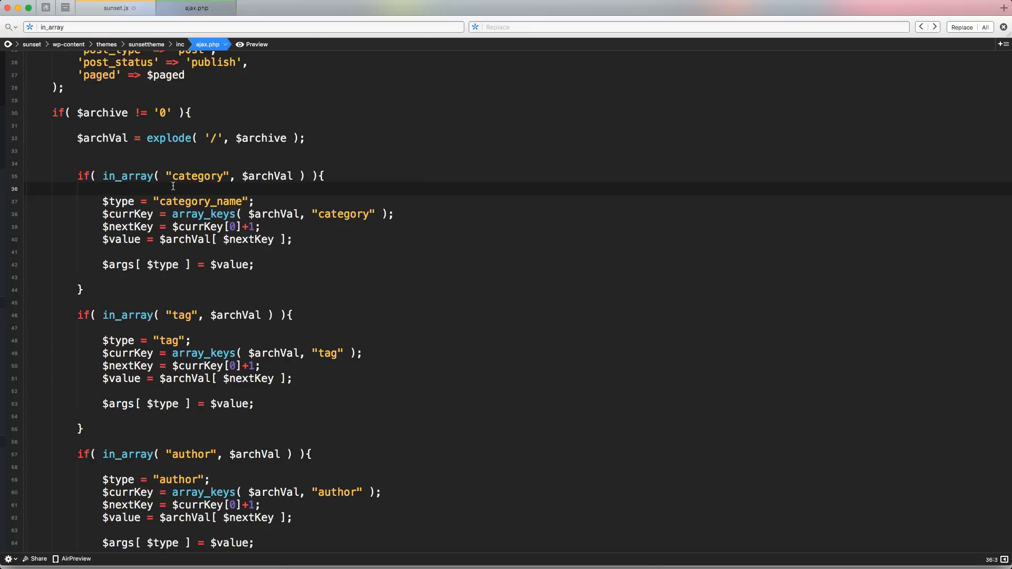
mouse_move(128, 180)
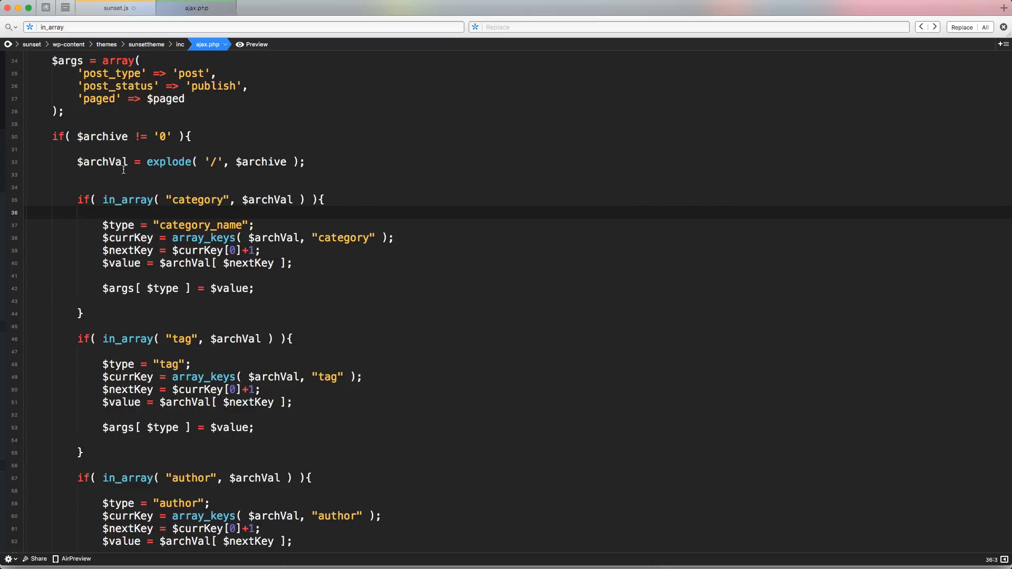
scroll("down", 3)
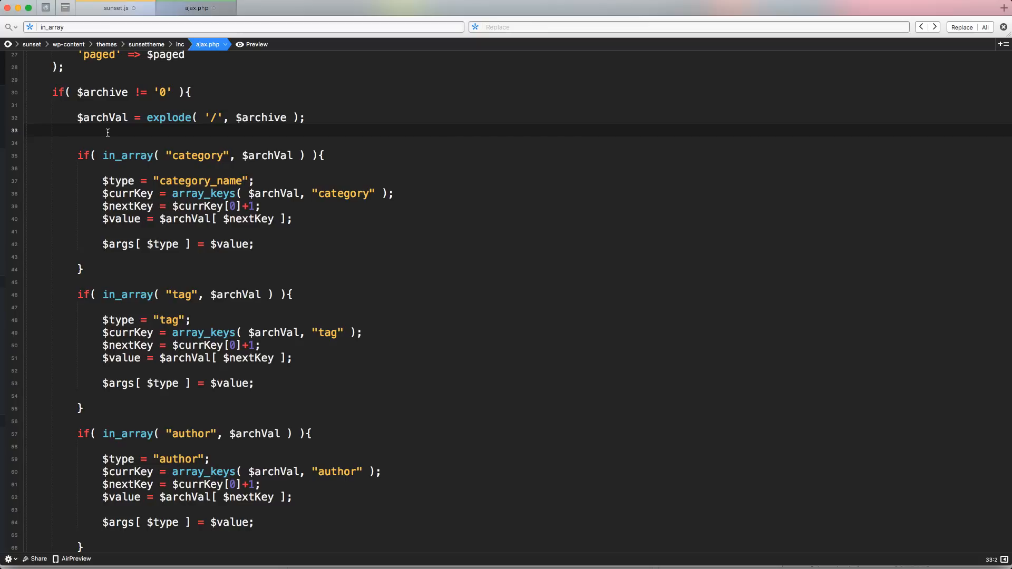
left_click(77, 131)
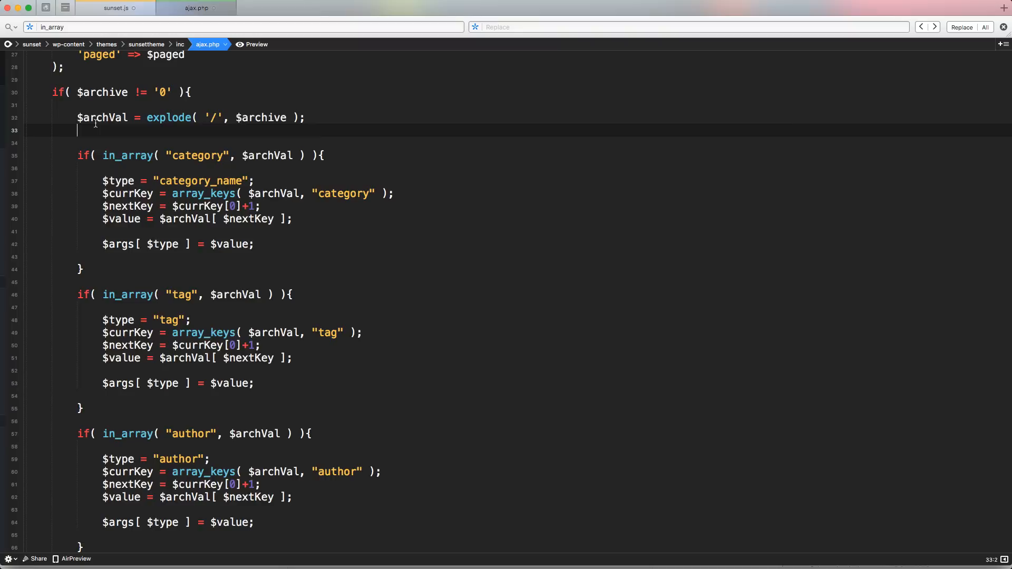
double_click(101, 117)
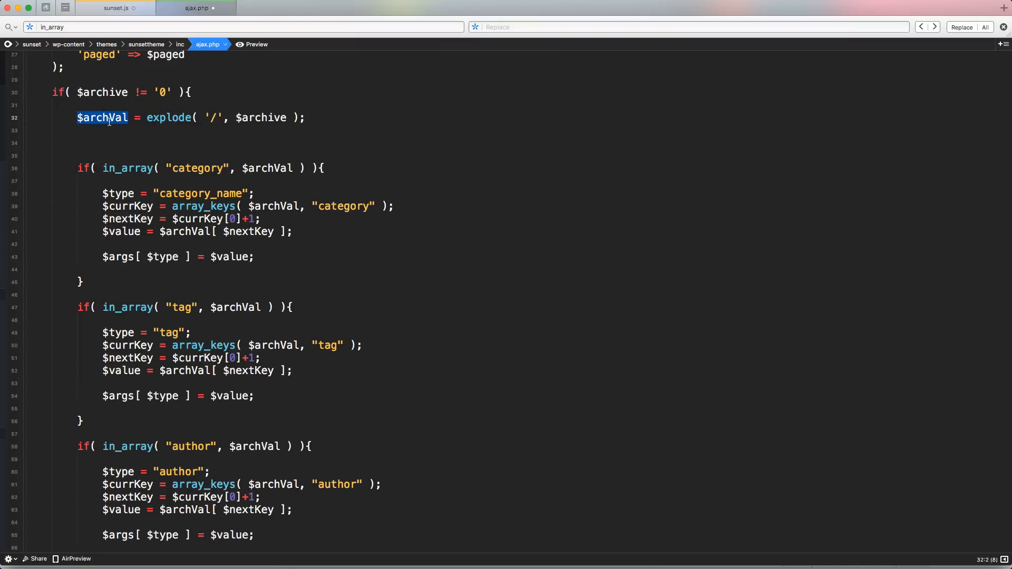
left_click(96, 141)
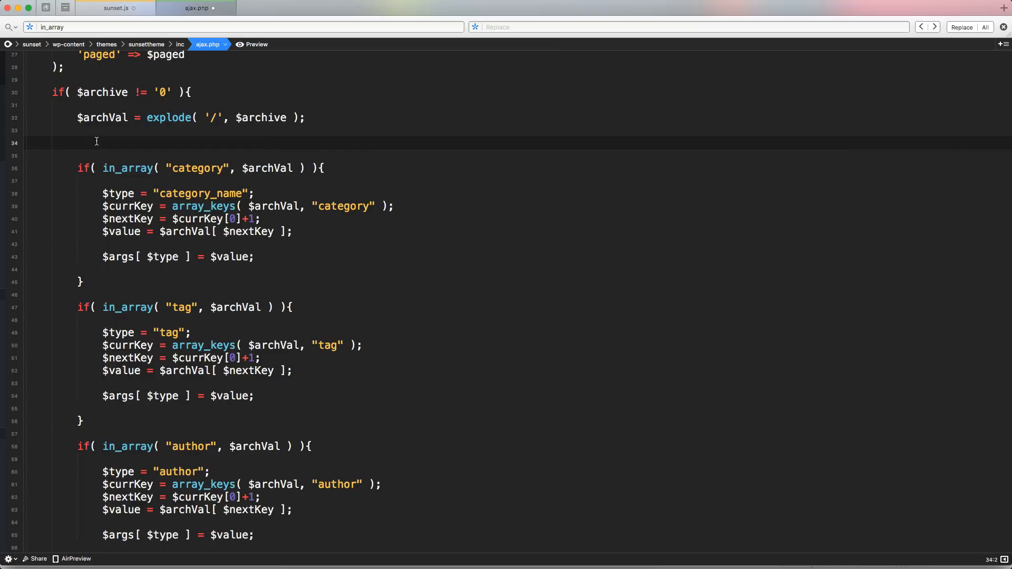
Step: Note the URL split below explode: 0 => http:, 1 => local.sunset.com, 2 => category
type("0 =>")
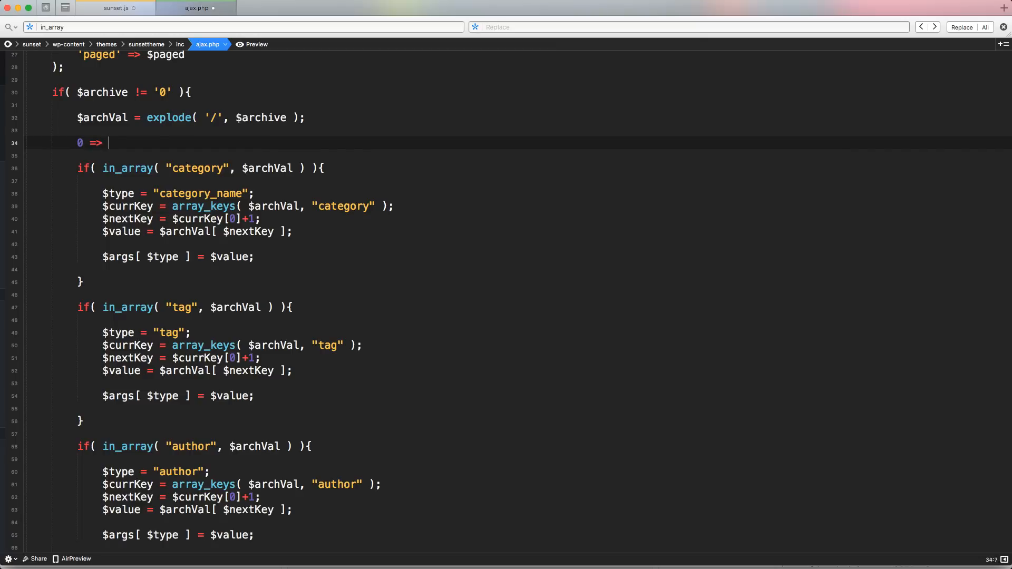
type("http:")
type("1 => local")
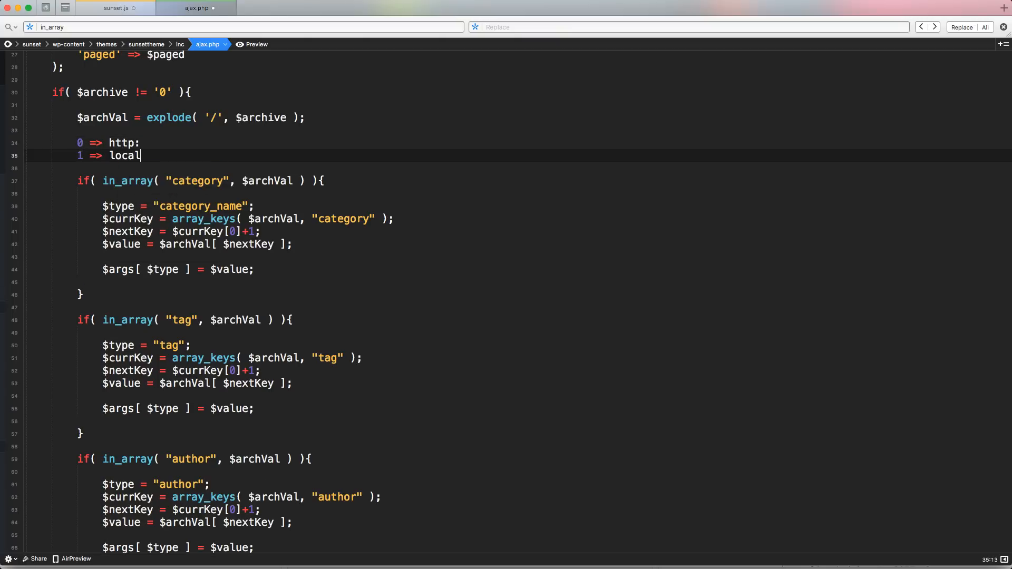
type(".sunset.com")
type("2 => c")
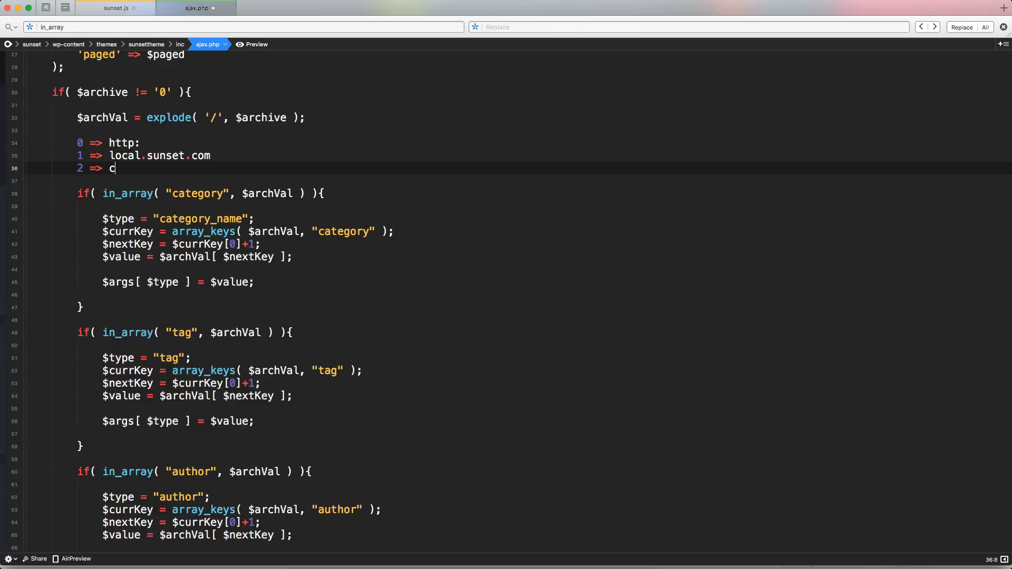
type("ategory")
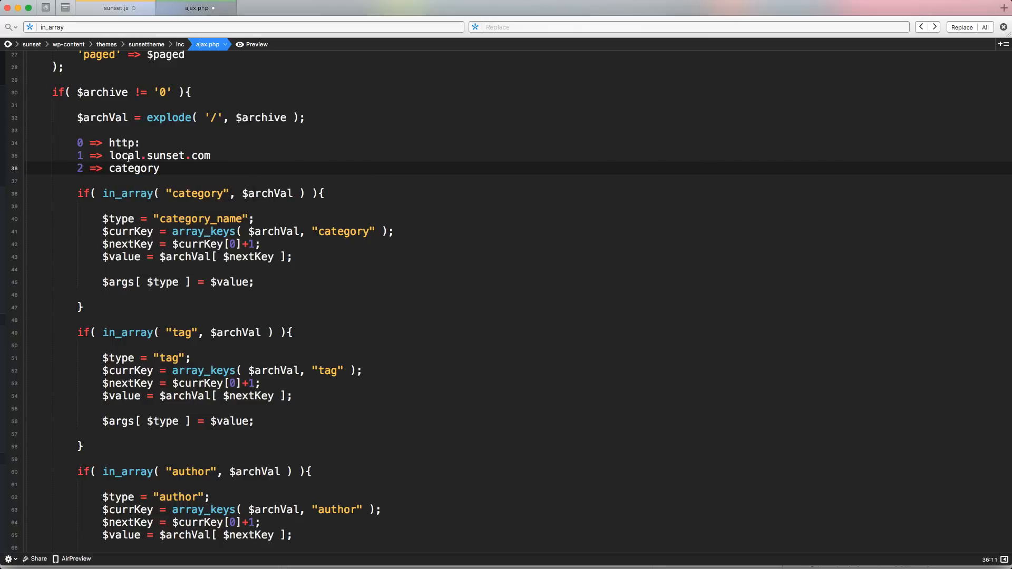
double_click(125, 142)
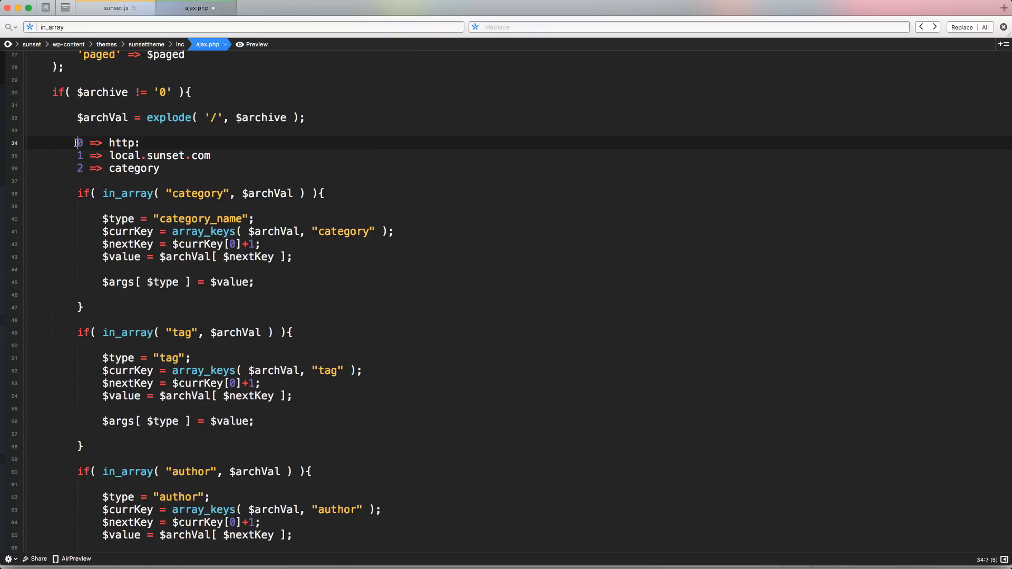
double_click(120, 142)
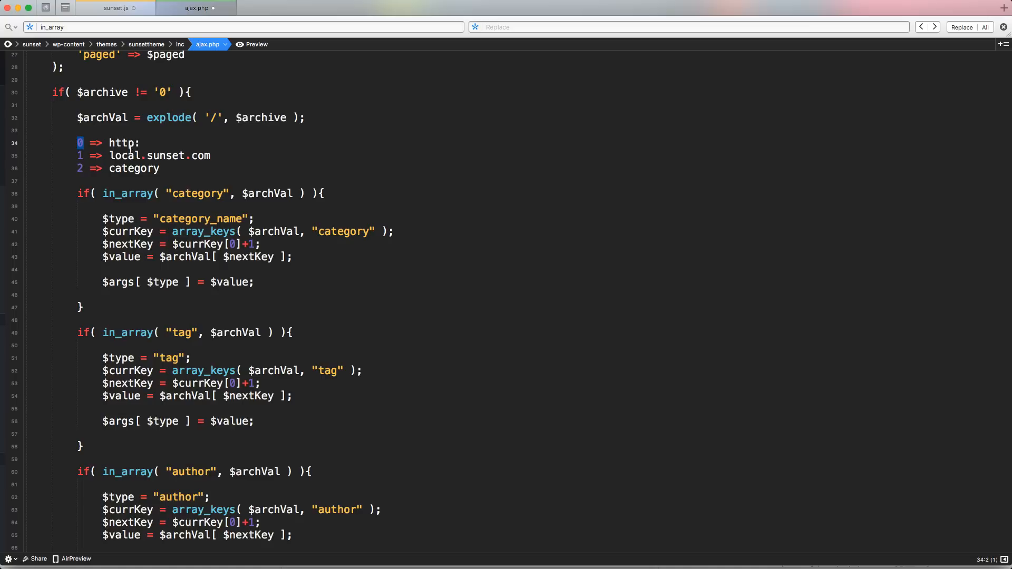
double_click(127, 193)
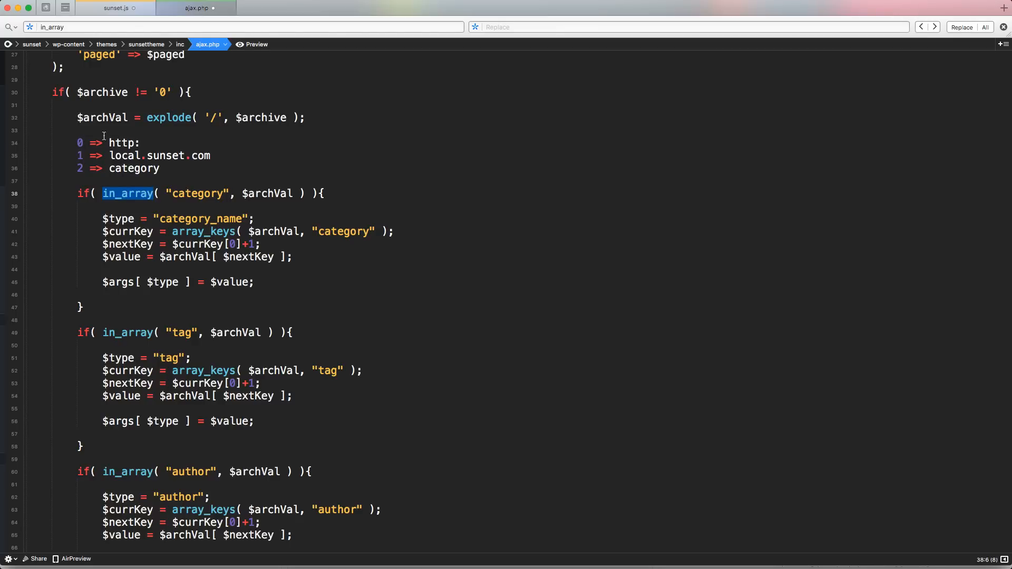
Step: Extend the scratch notes with flipped index mappings (http: => 0, category => 2)
left_click_drag(77, 142, 159, 168)
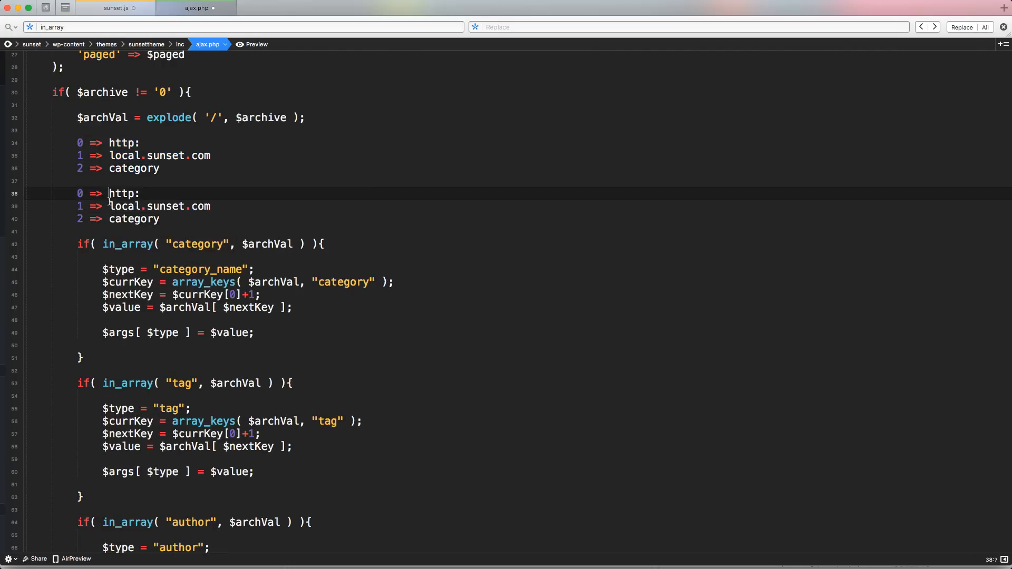
left_click(142, 193)
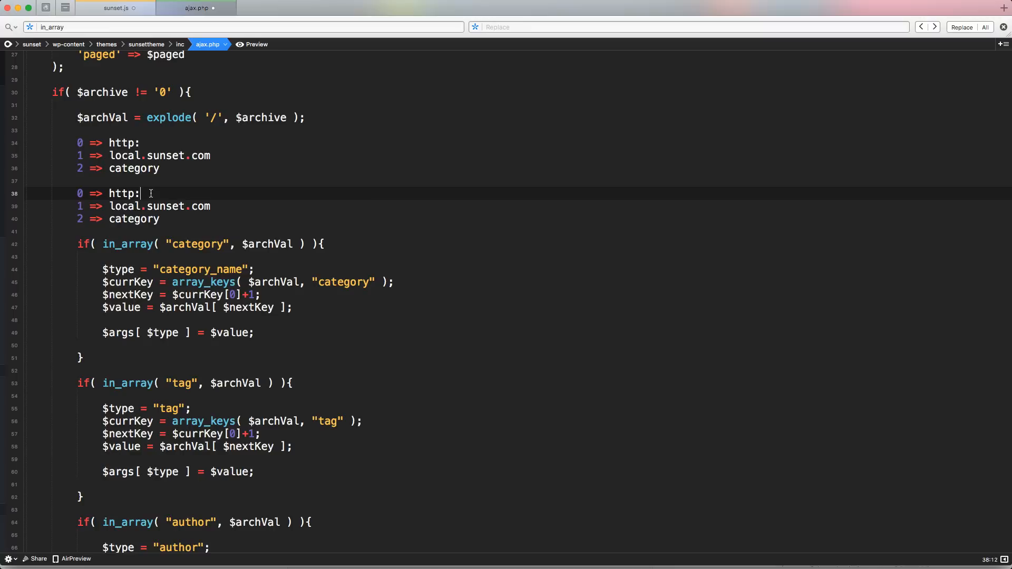
type("=>")
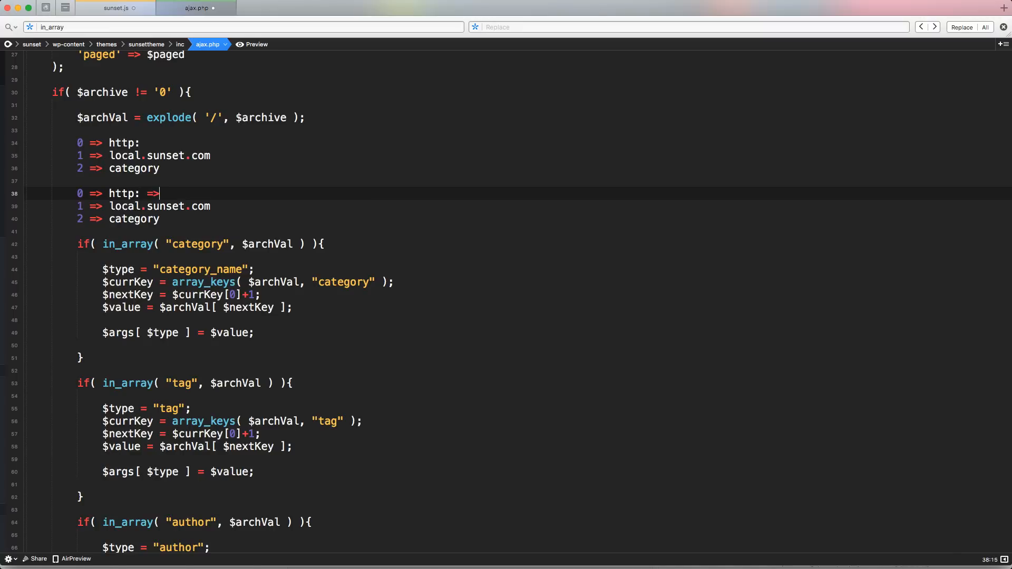
type("0")
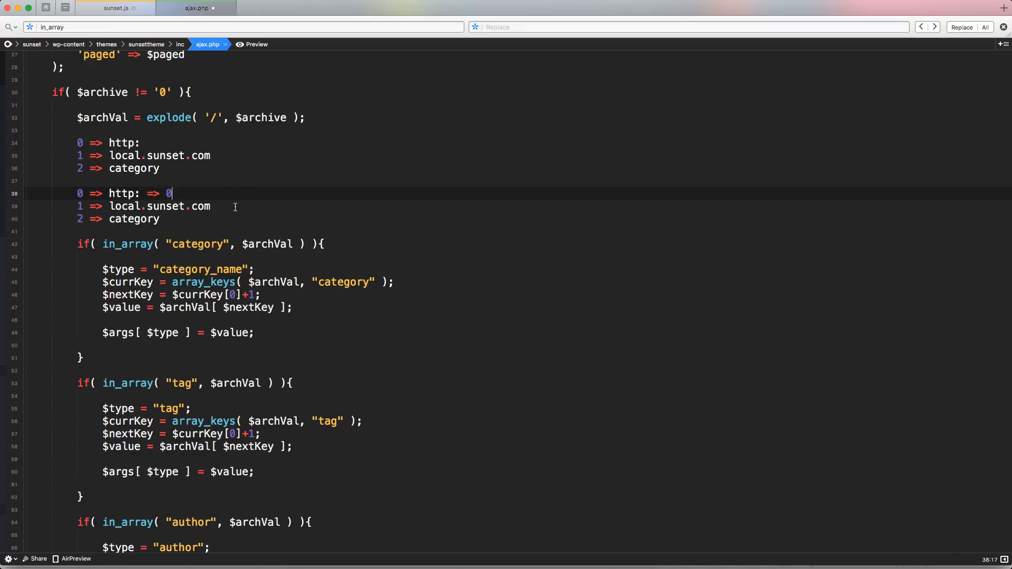
type("=> 1")
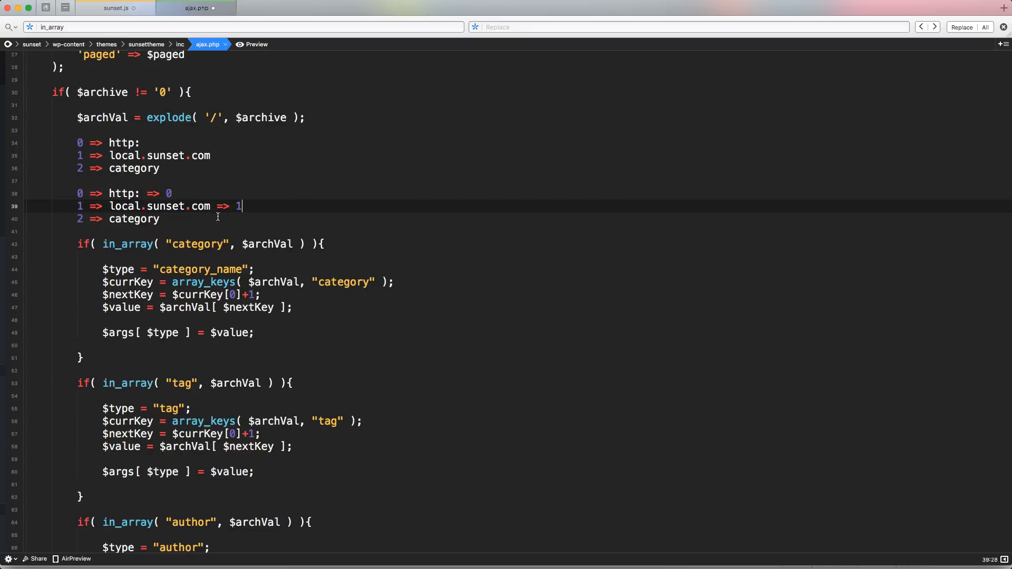
type("+")
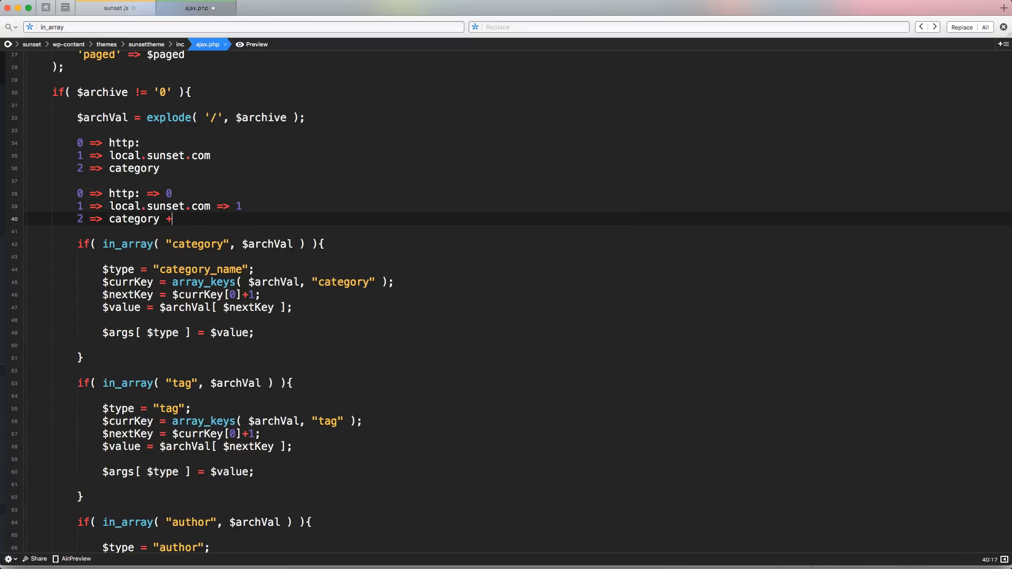
type("=>")
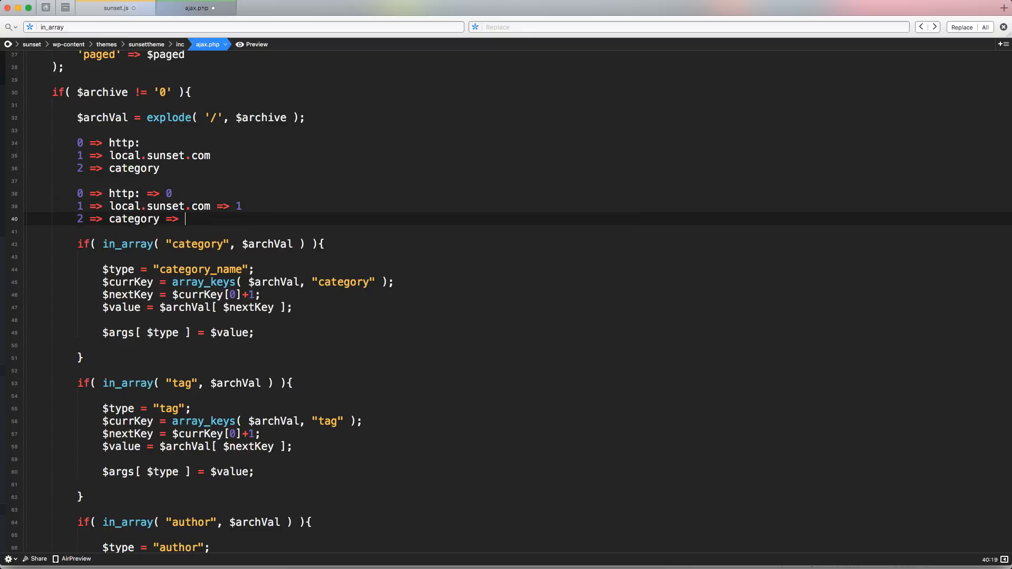
type("2")
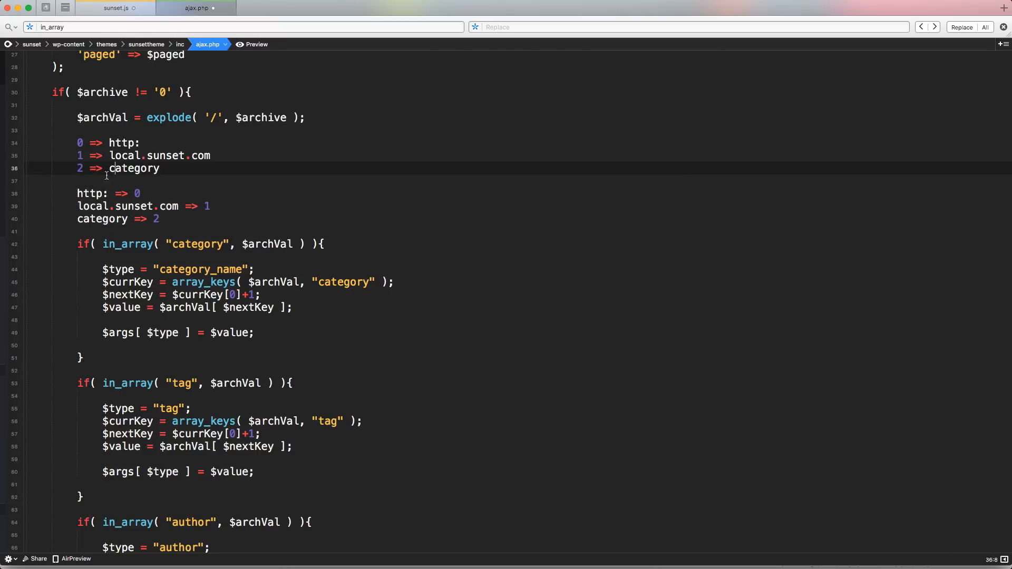
double_click(89, 193)
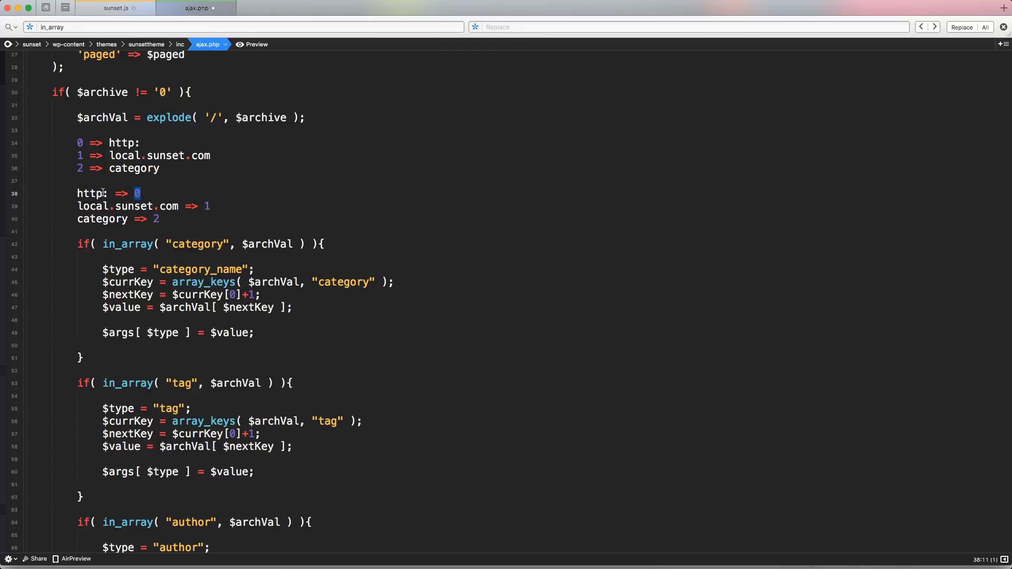
double_click(90, 193)
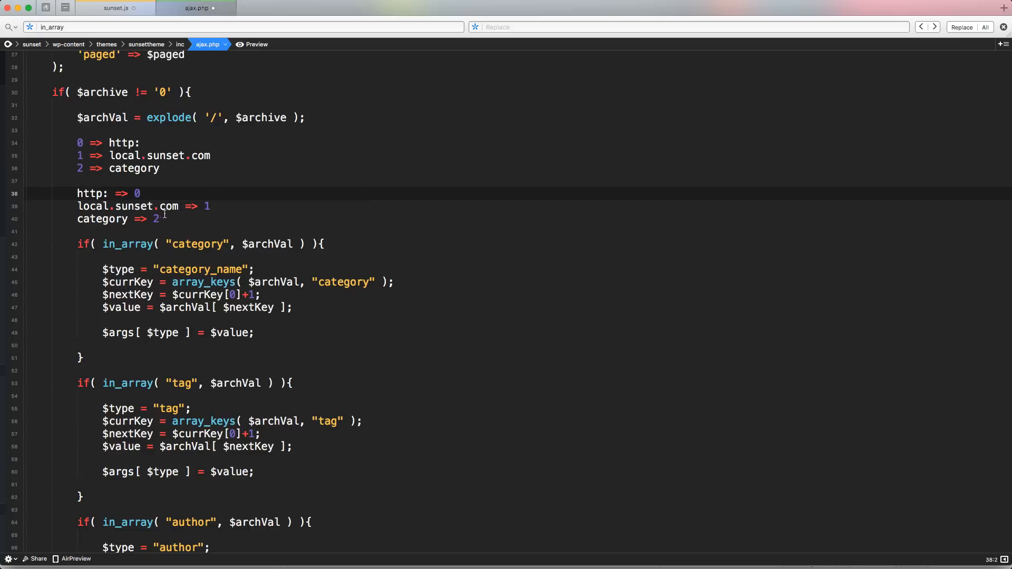
Step: Replace the scratch notes with $flipped = array_flip($archVal);
left_click_drag(77, 130, 159, 220)
type("$")
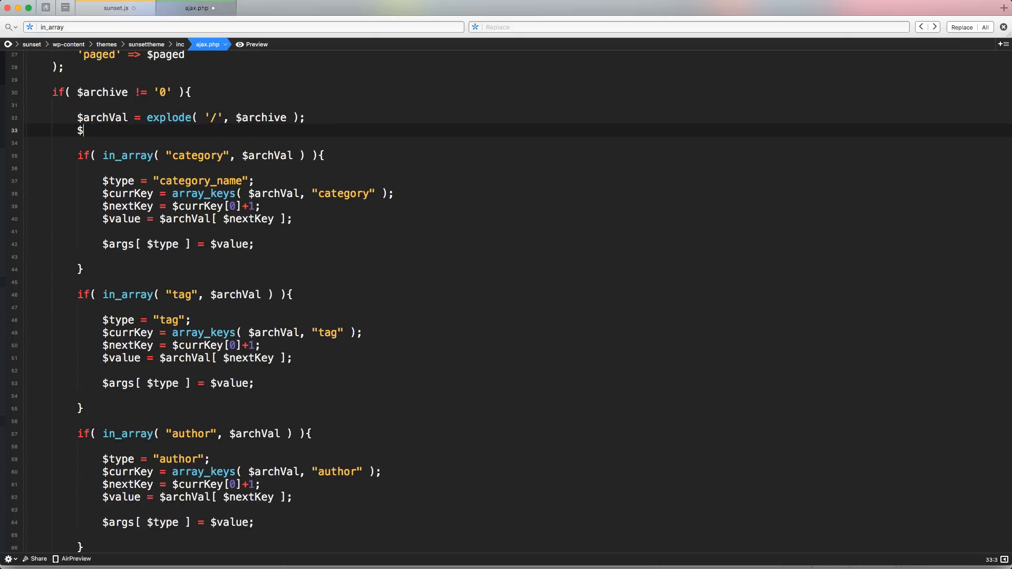
type("flipped")
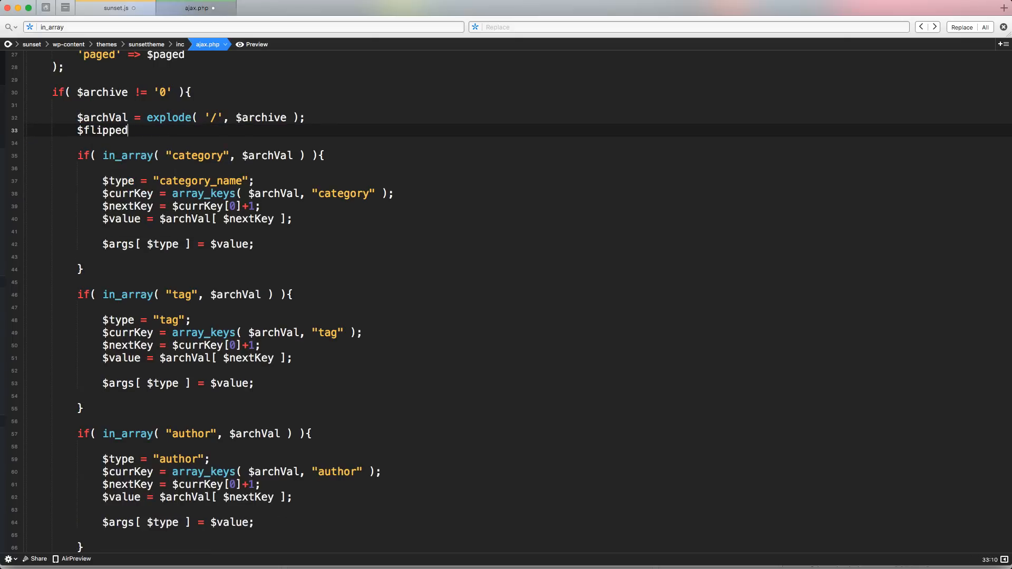
type("= array_fl")
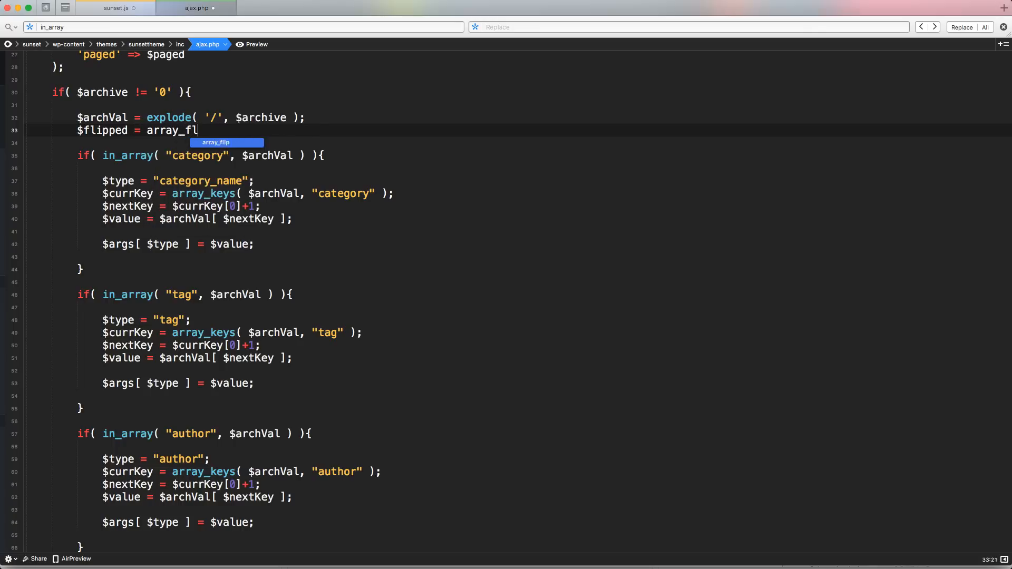
key("Tab")
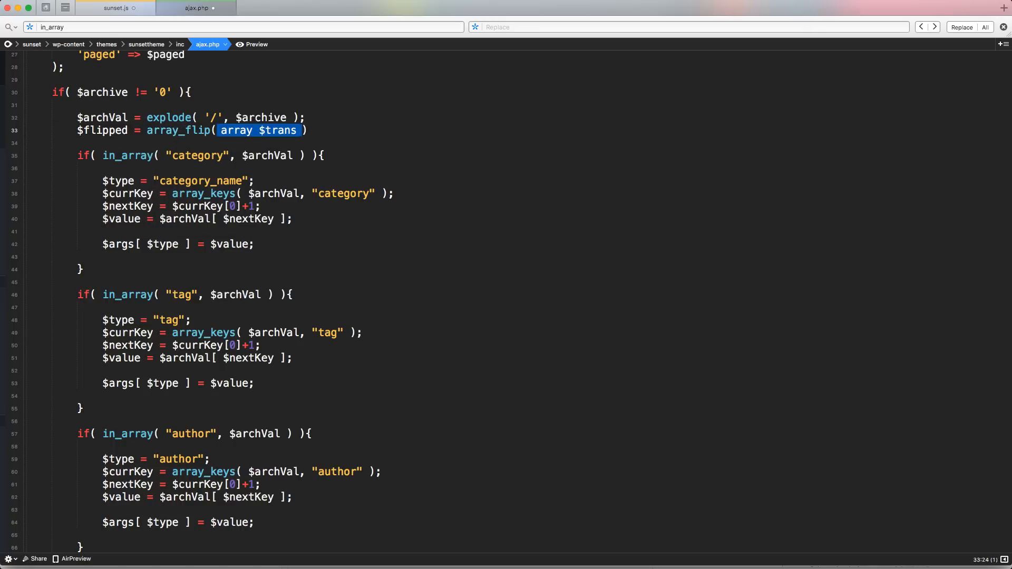
type("$a")
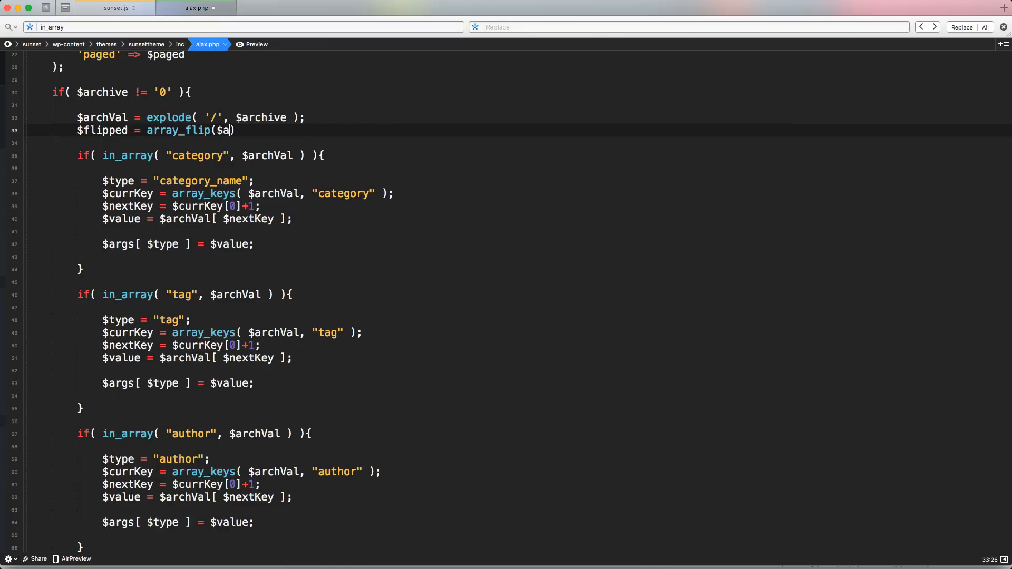
type("rchVal")
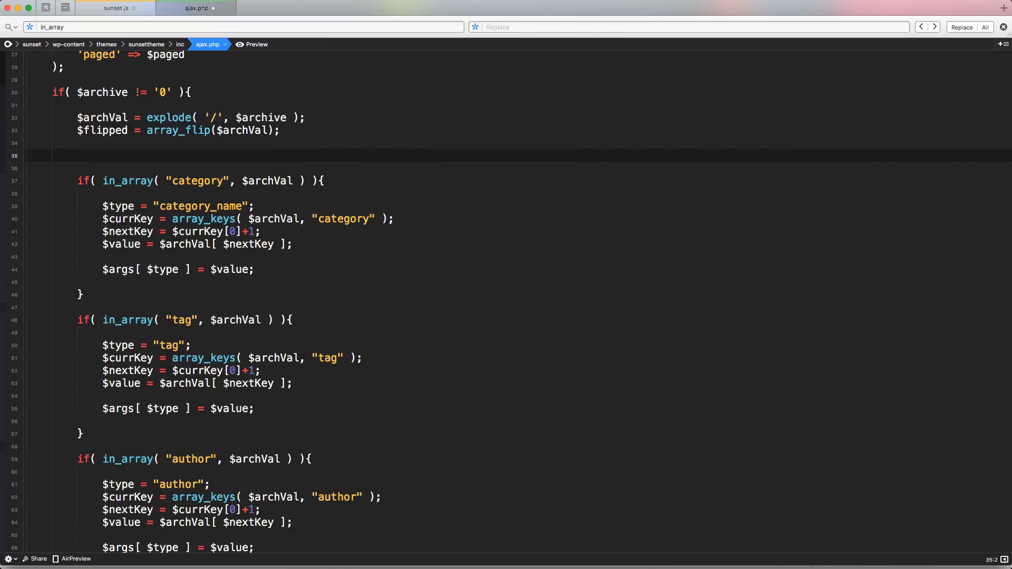
Step: Write the first condition clause isset( $flipped["category"] ) on the empty line
left_click(77, 156)
type("if( ")
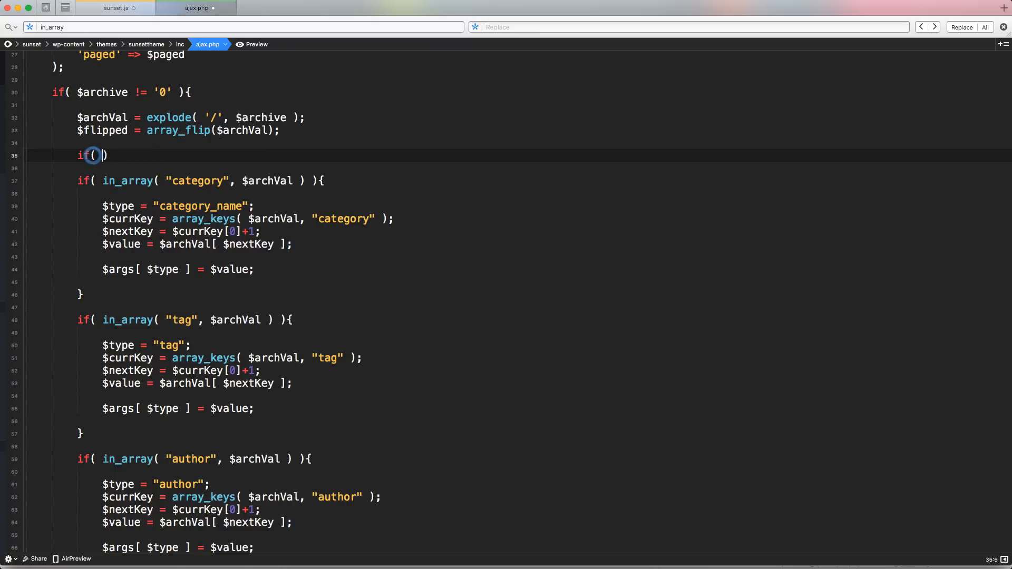
type("isset(")
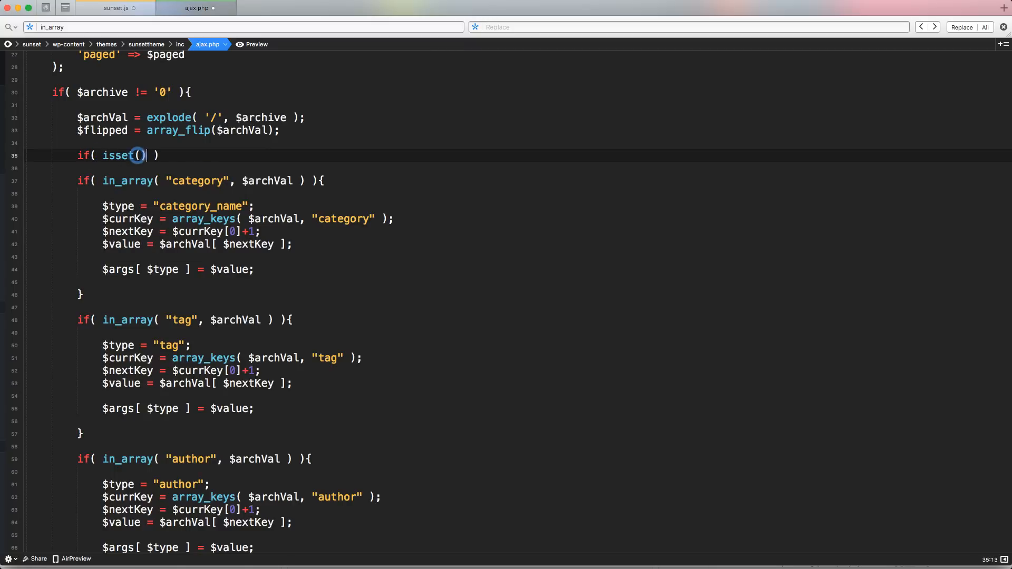
type("$")
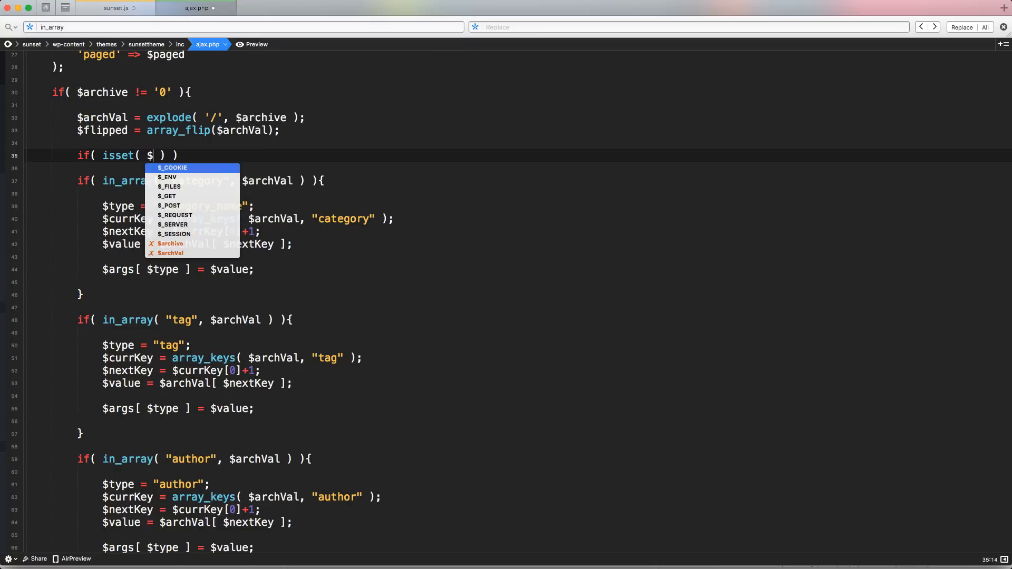
type("flipped")
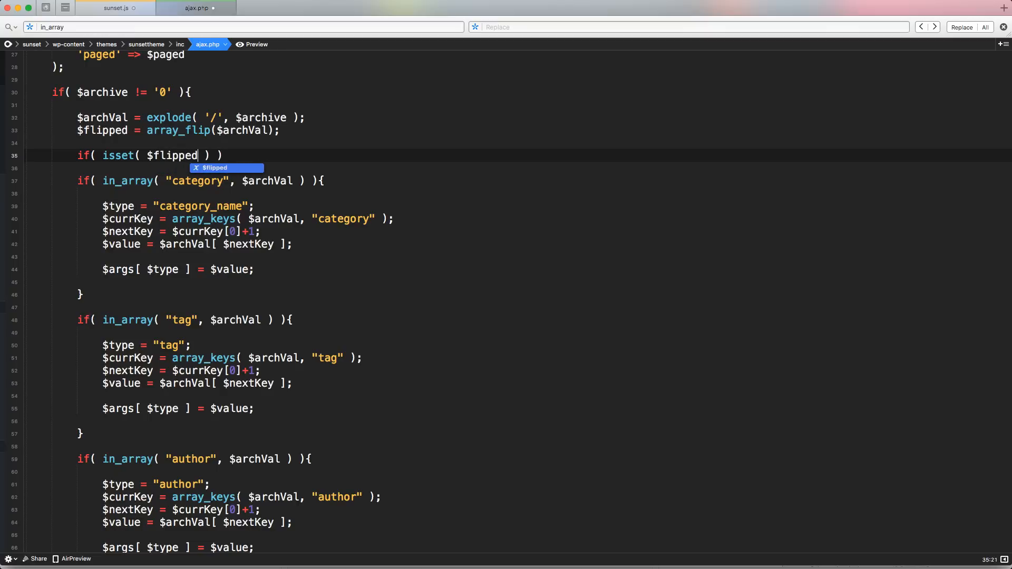
type("[]")
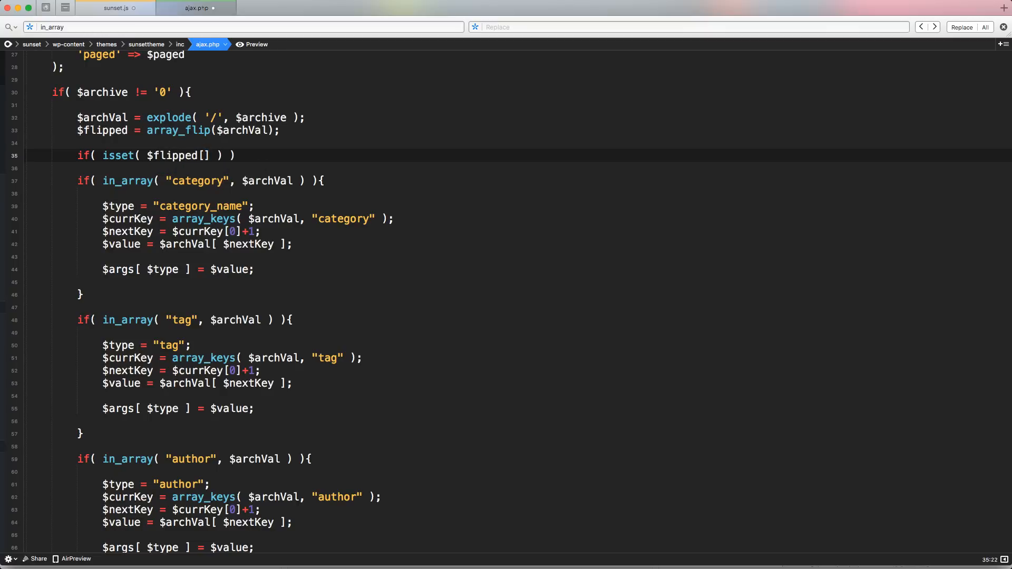
type("\"category")
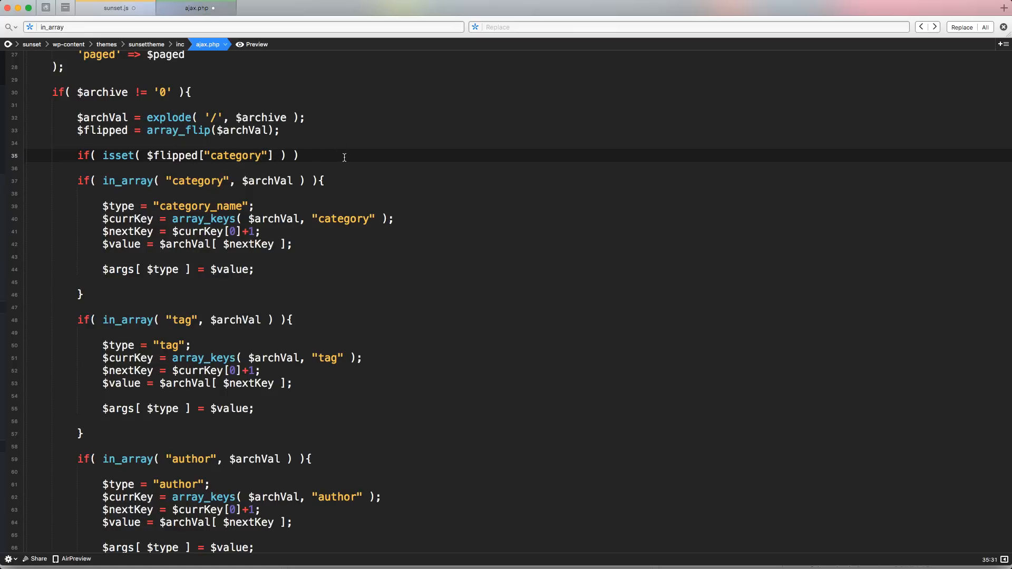
left_click(262, 156)
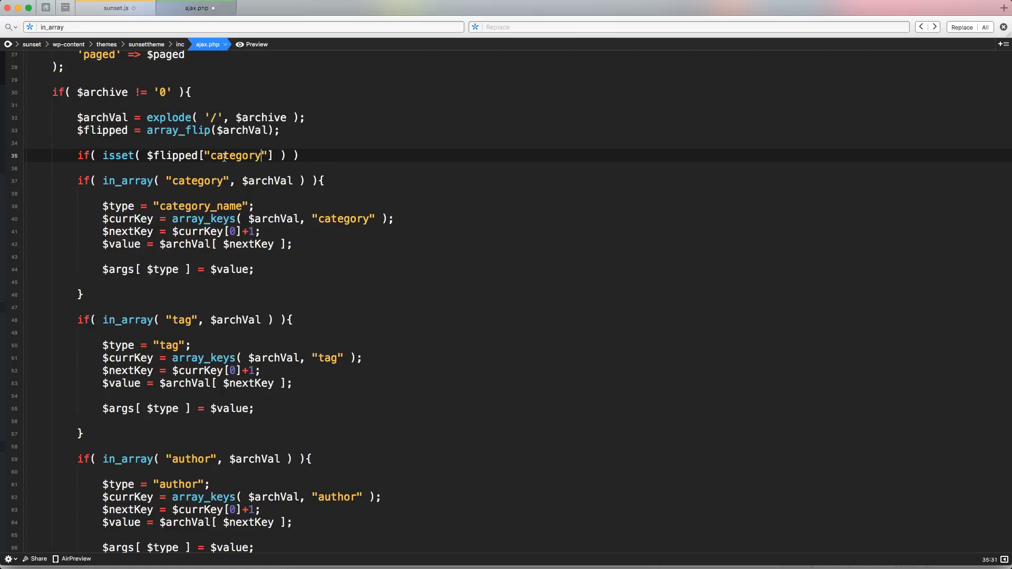
double_click(234, 156)
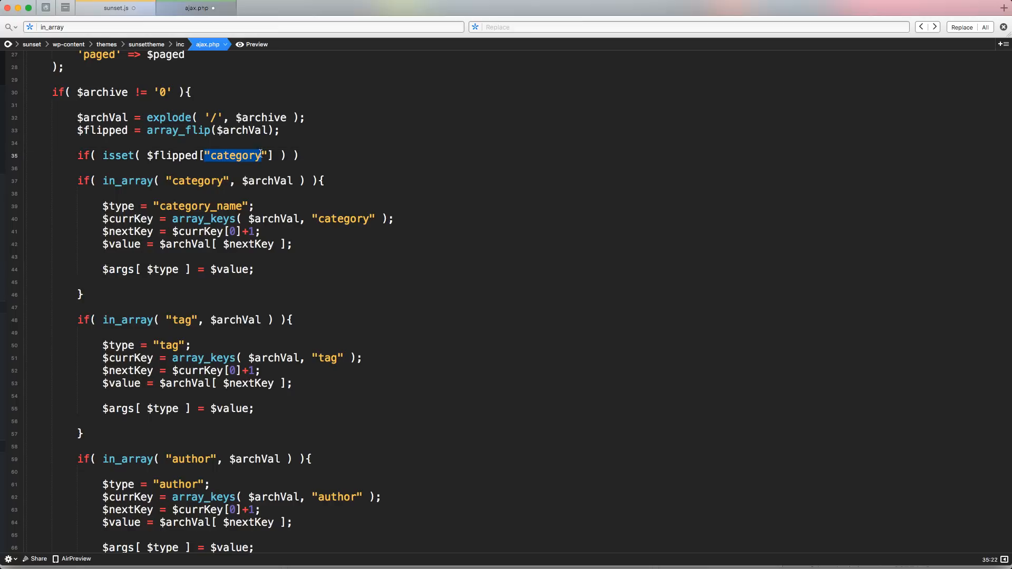
type("2")
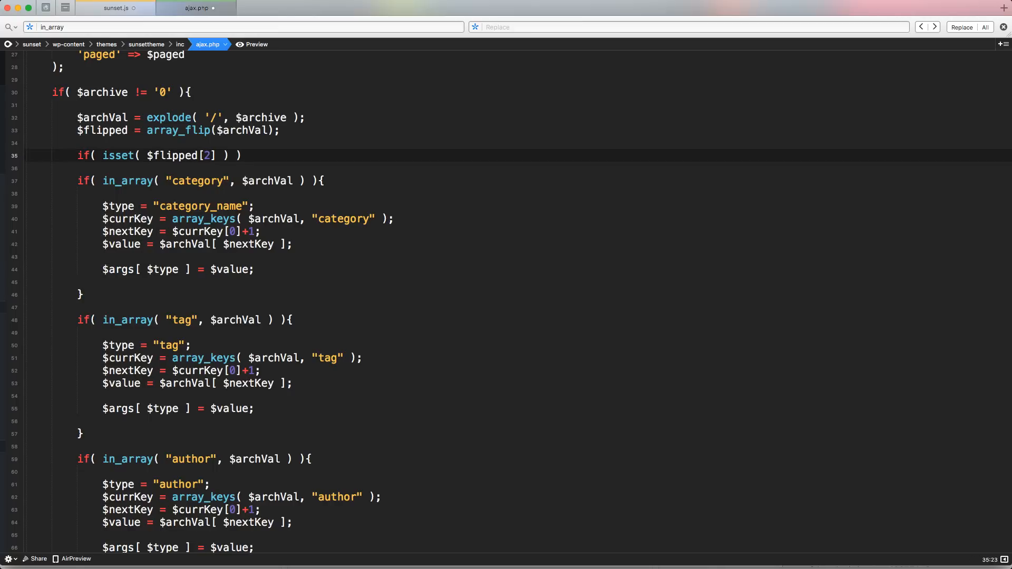
type("\"category\"")
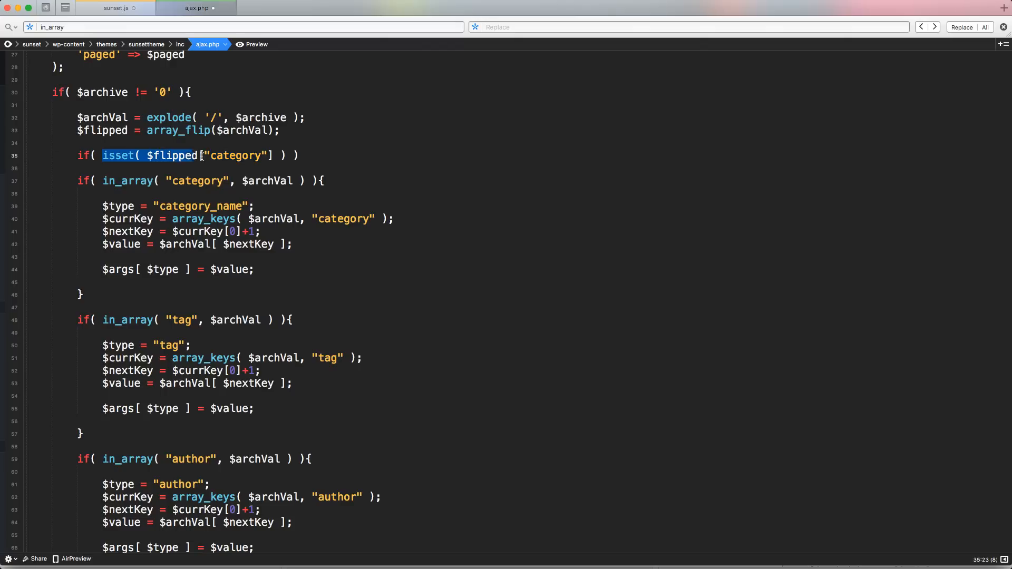
Step: Extend the condition with || isset clauses for tag and author and open the empty { } body
left_click(284, 155)
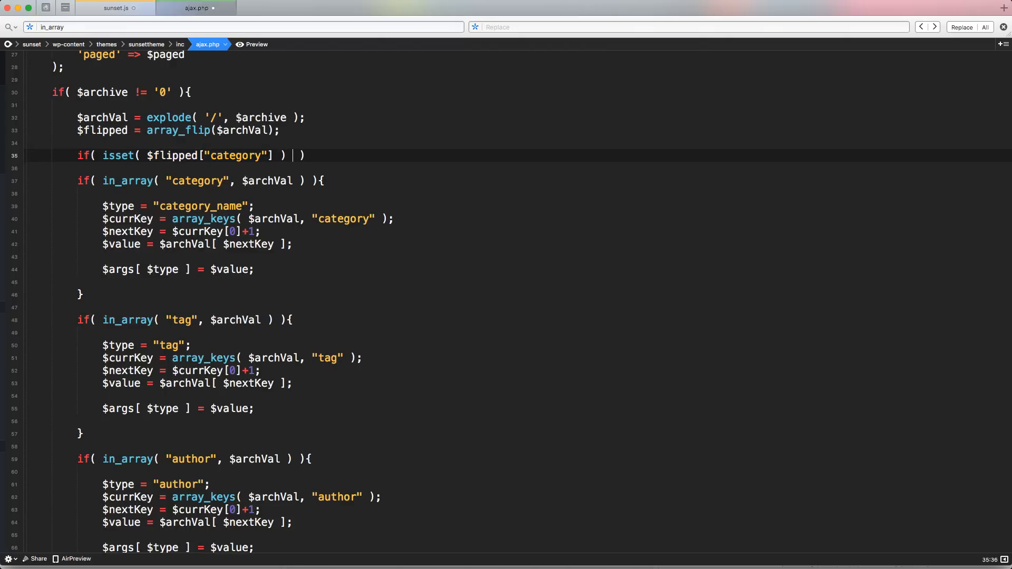
type("||")
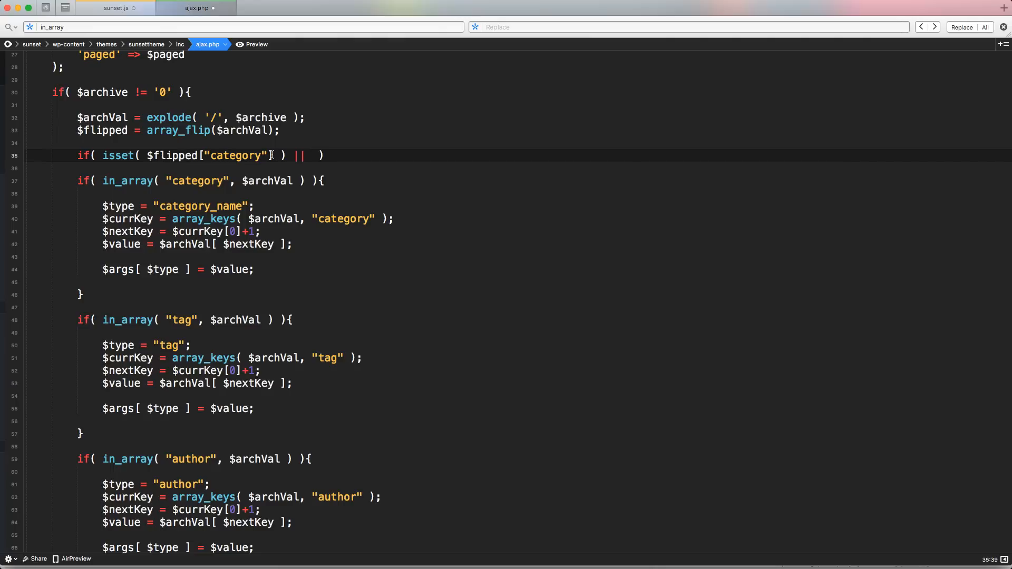
left_click_drag(104, 155, 286, 155)
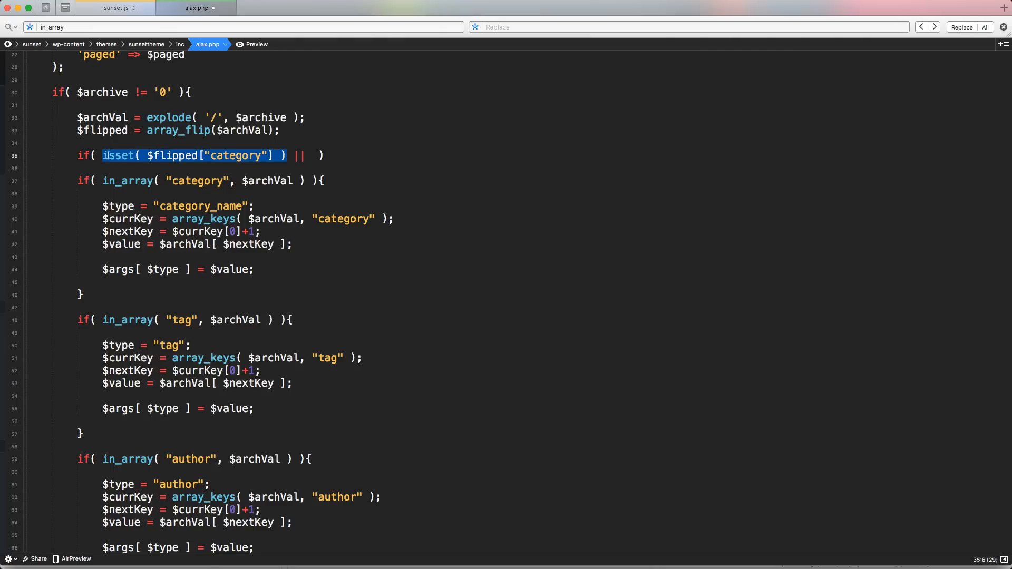
type("isset( $flipped[\"category\"] ) )")
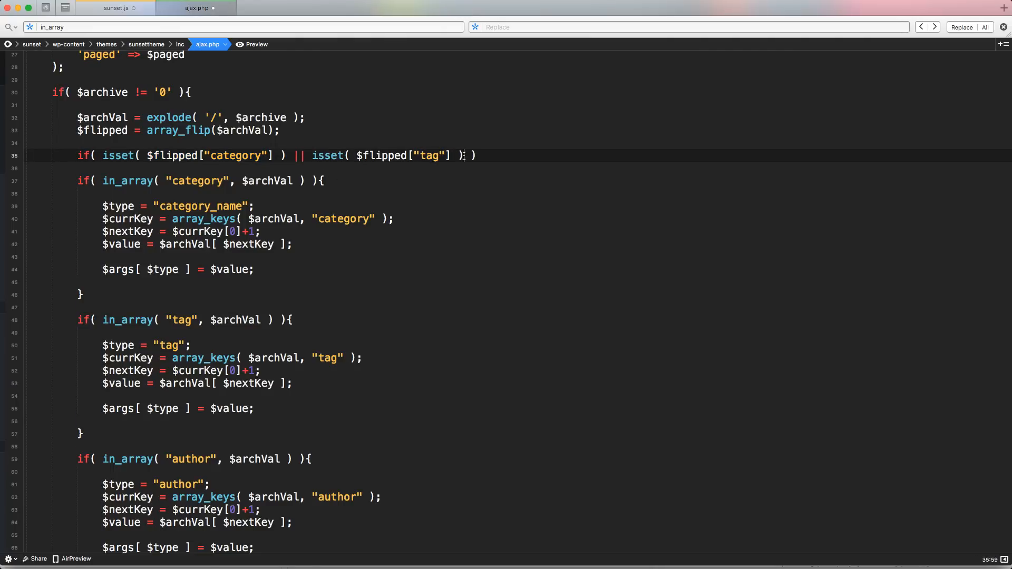
type("isset( $flipped[\"category\"] ) )")
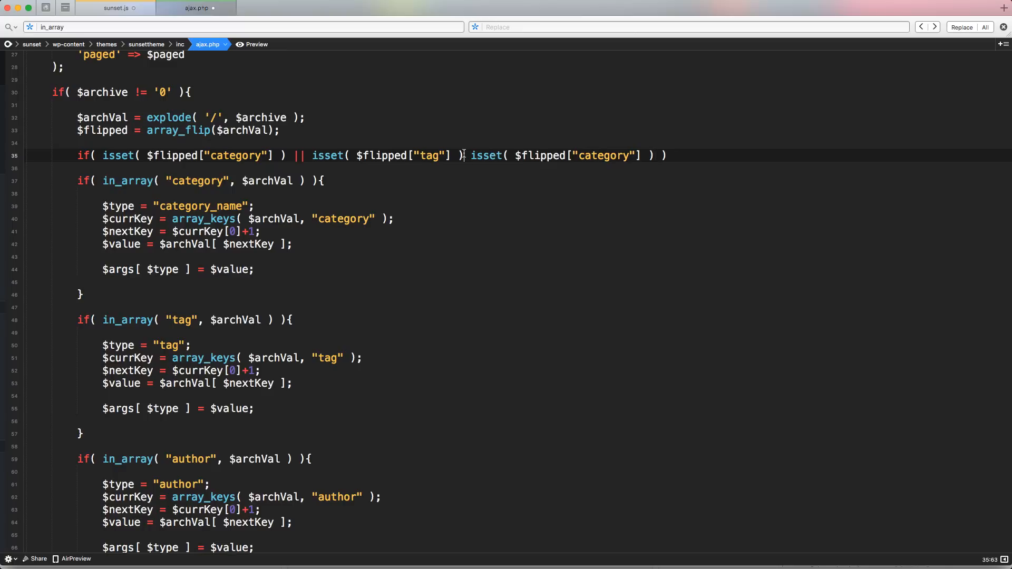
type("||")
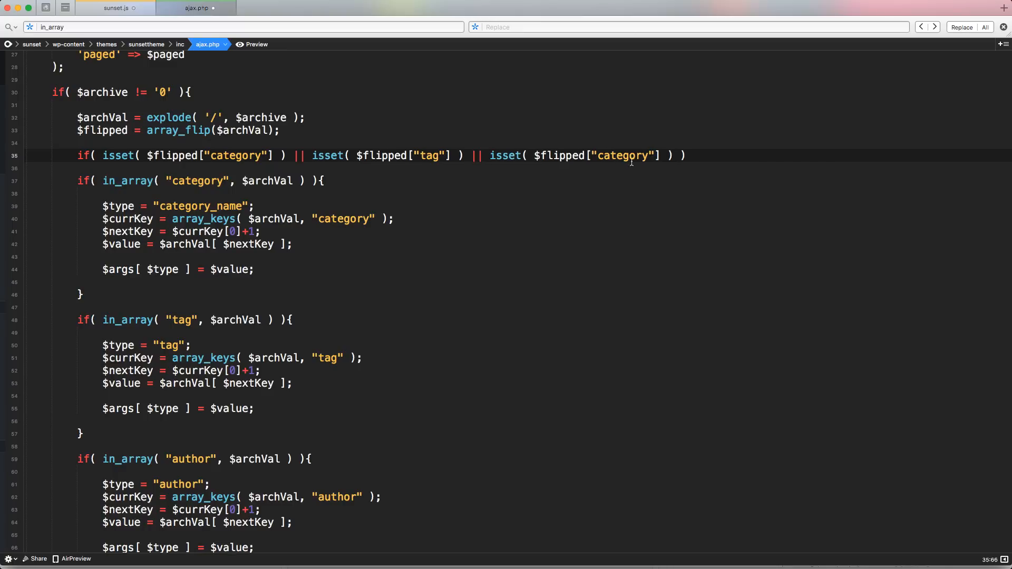
type("author")
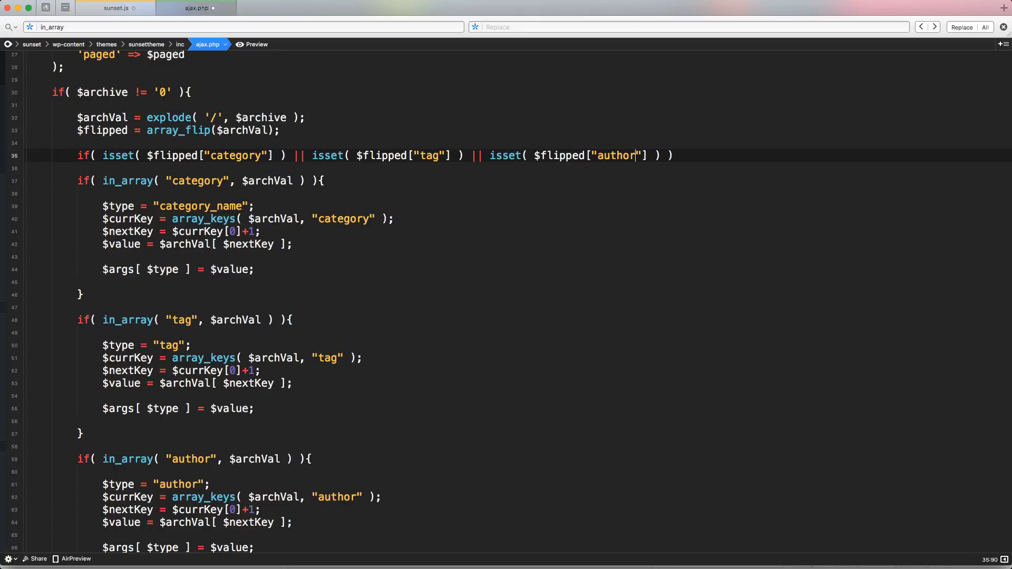
type("{}")
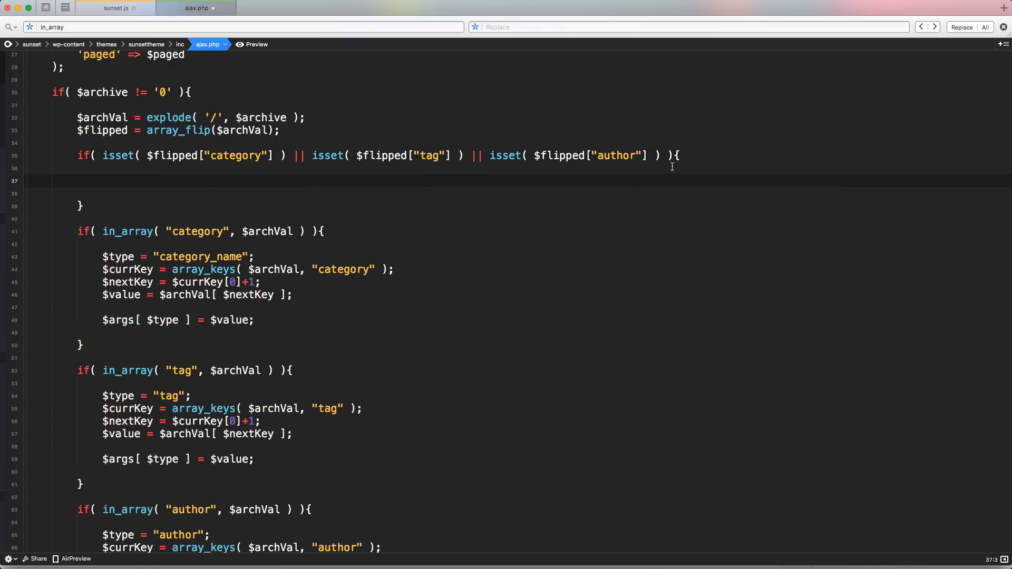
Step: Move the category logic into the isset block, add $key = ""; and pass $key to array_keys
left_click_drag(101, 256, 254, 320)
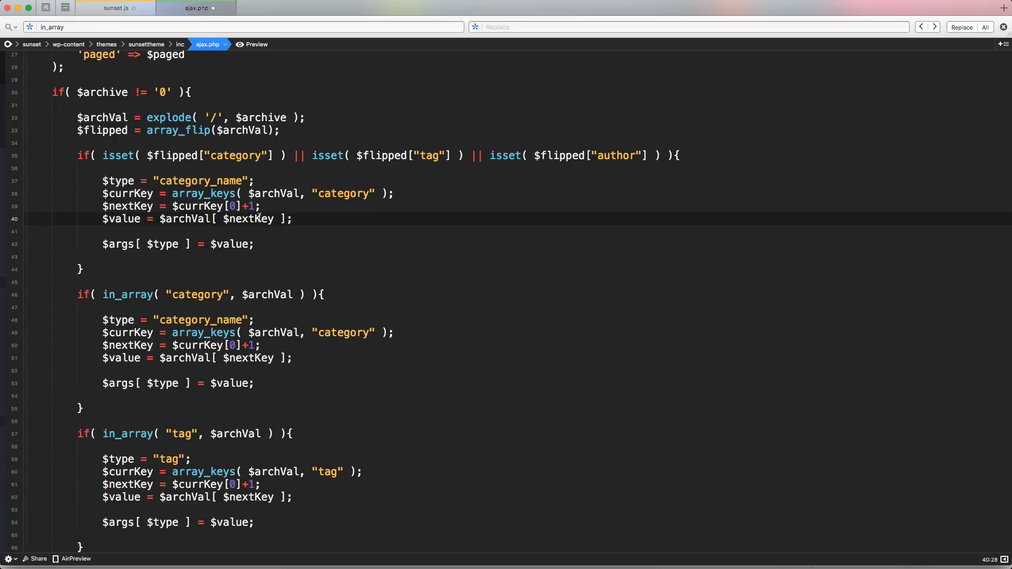
double_click(342, 193)
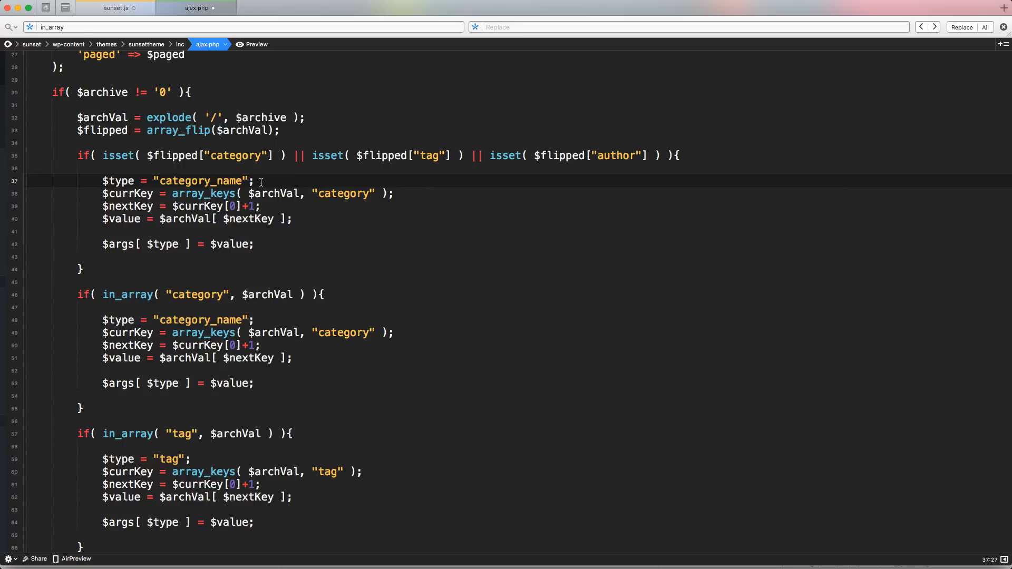
key("enter")
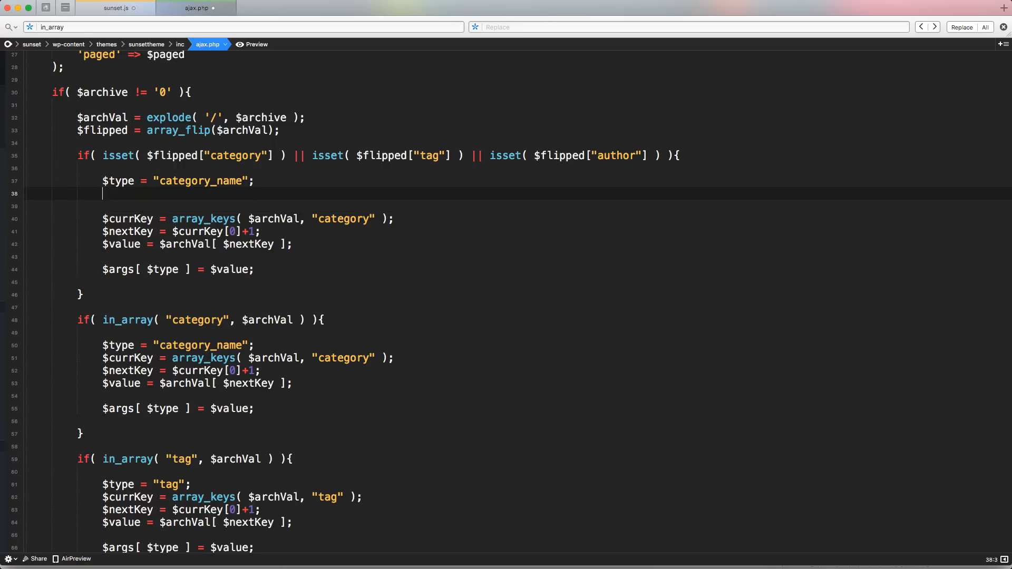
type("$le")
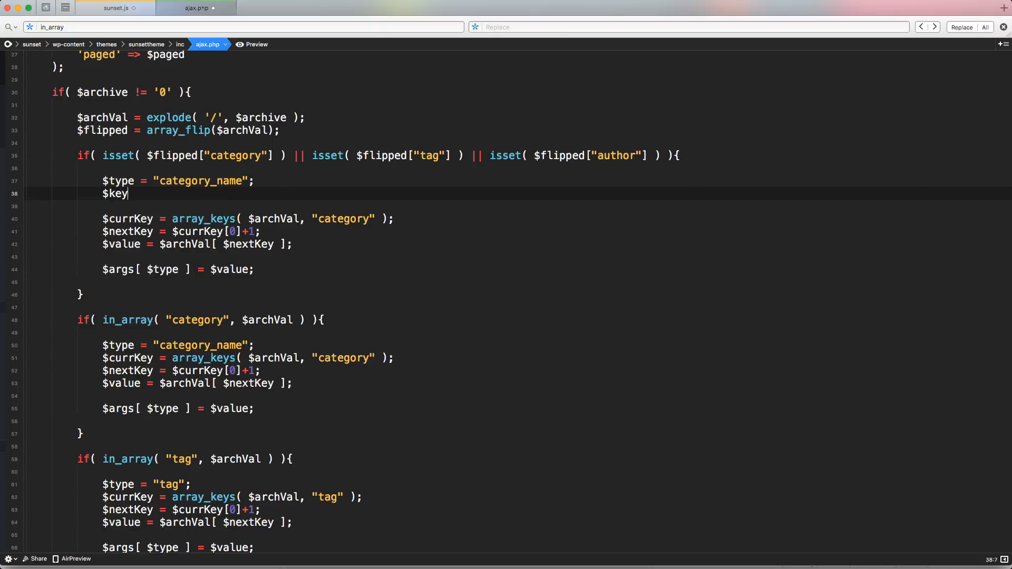
type("= \"\"")
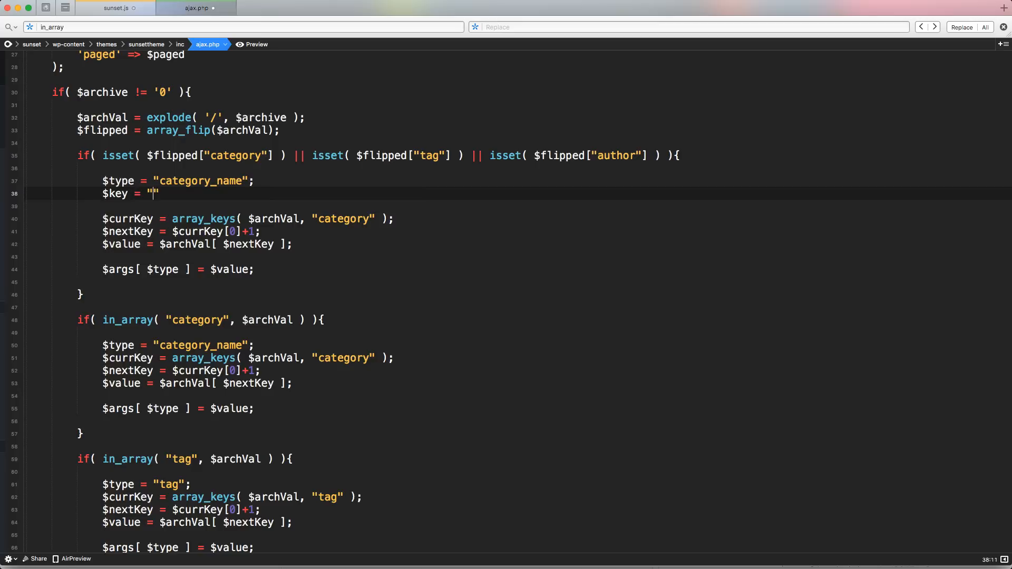
type(";")
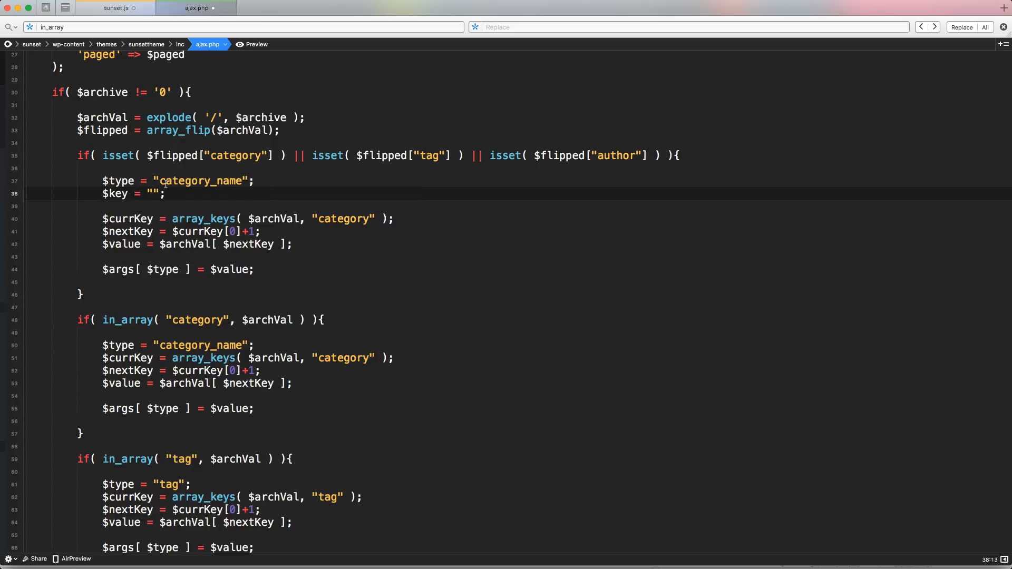
double_click(114, 194)
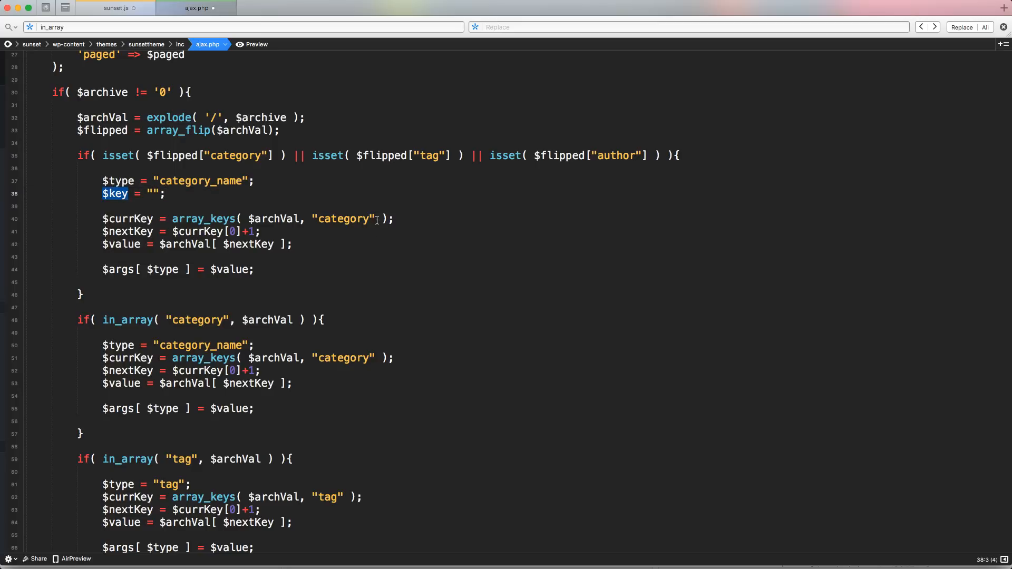
type("$key")
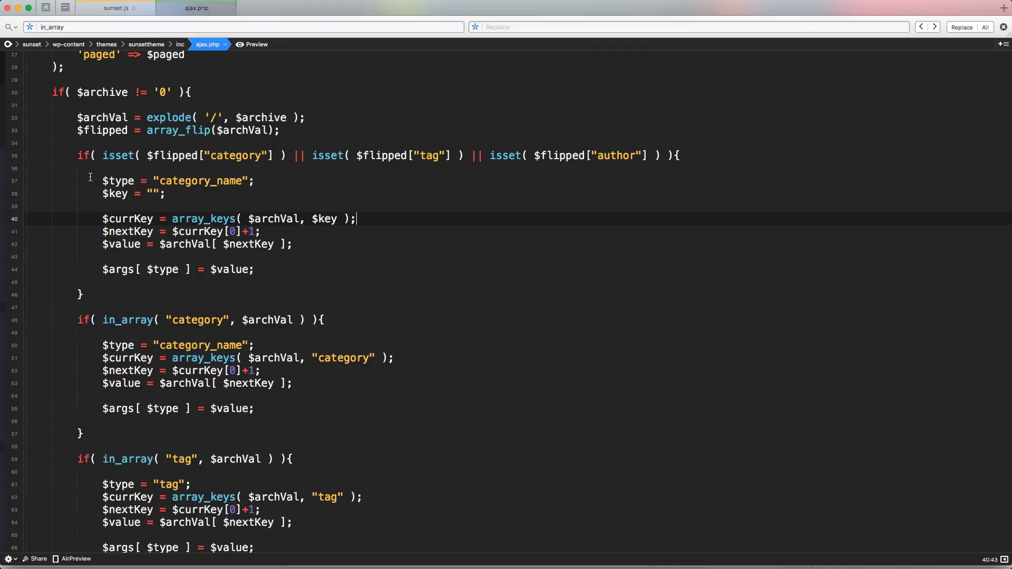
Step: Scroll down to the old in_array category, tag and author blocks to comment them out
scroll("down", 3)
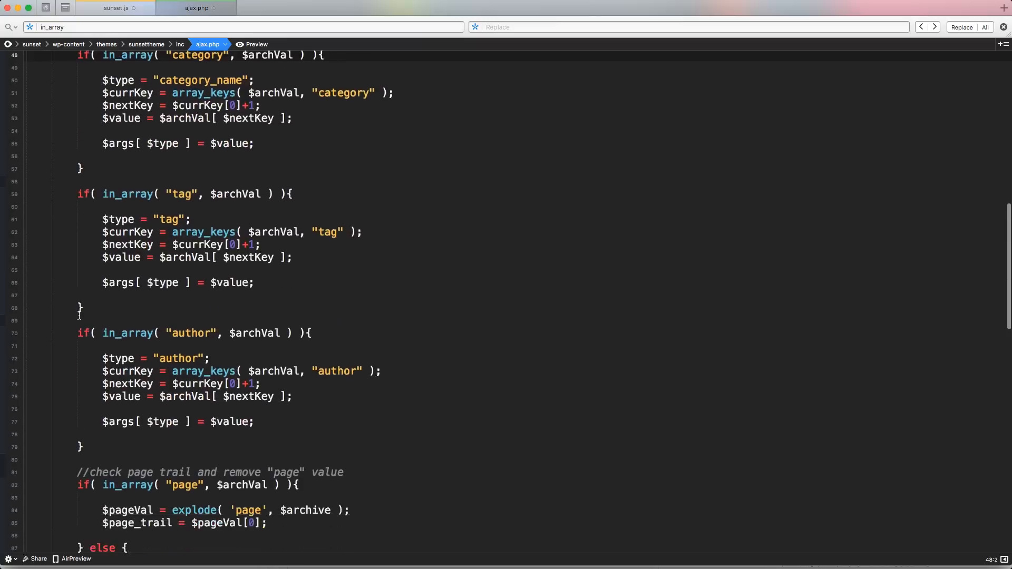
scroll("down", 3)
type("/*")
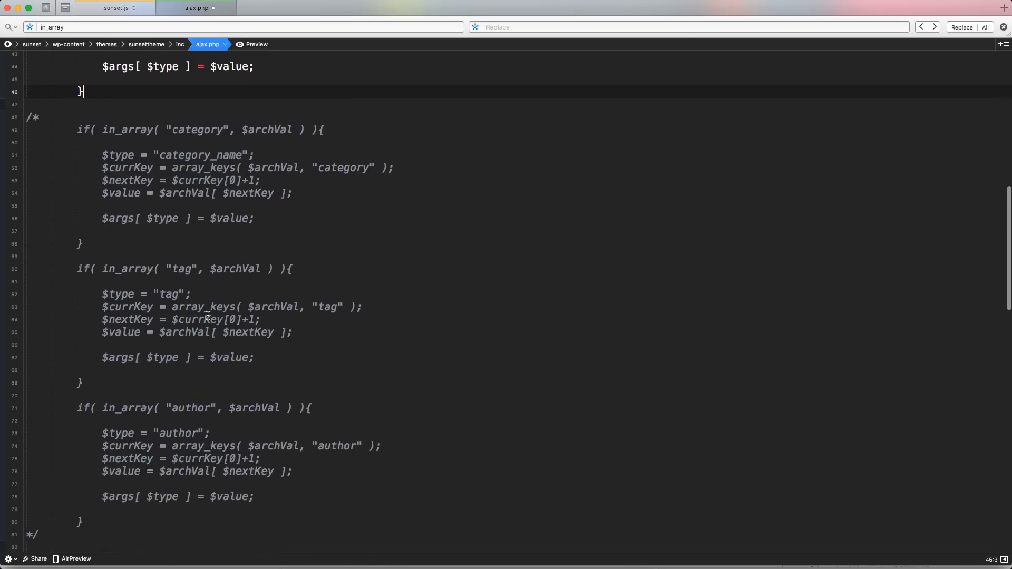
scroll("down", 3)
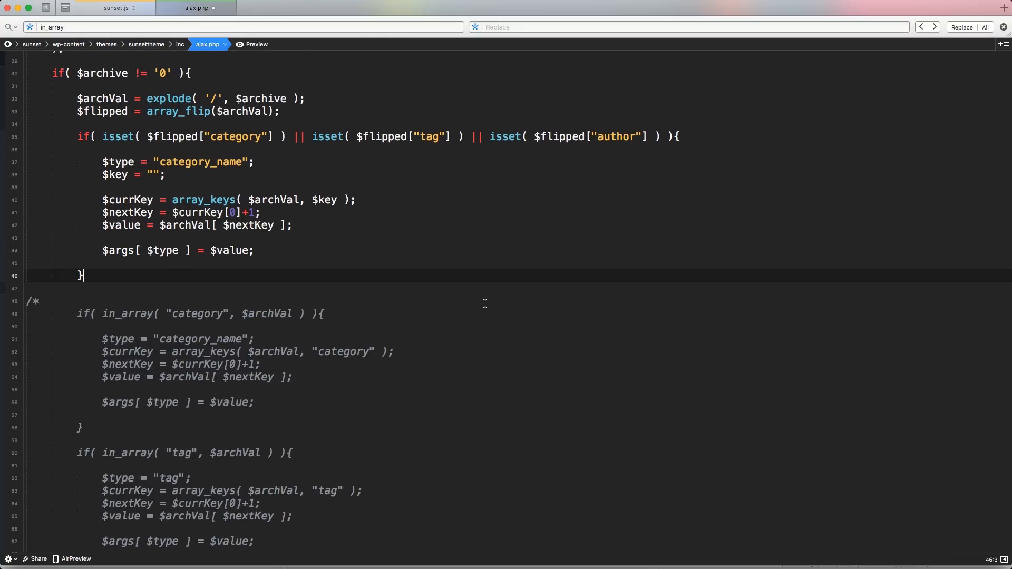
mouse_move(416, 136)
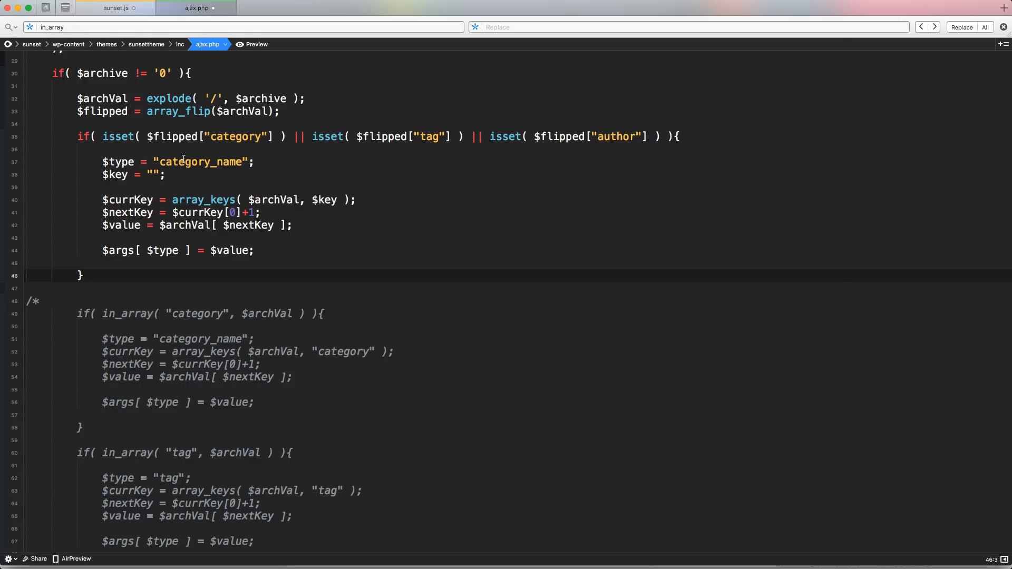
mouse_move(83, 148)
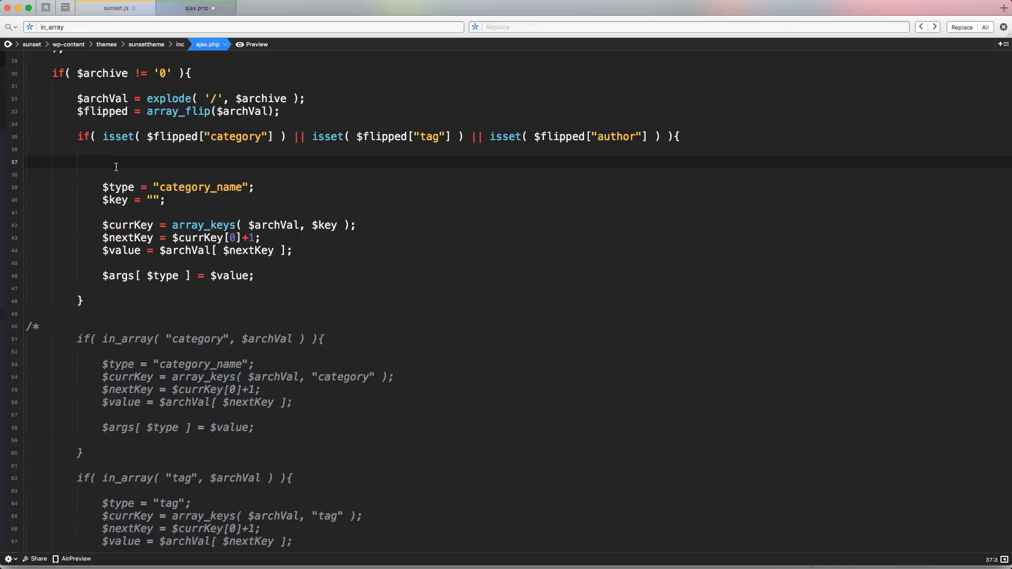
Step: Add an if( isset( $flipped["category"] ) ) branch holding the $type and $key lines, followed by else if
left_click_drag(77, 136, 287, 136)
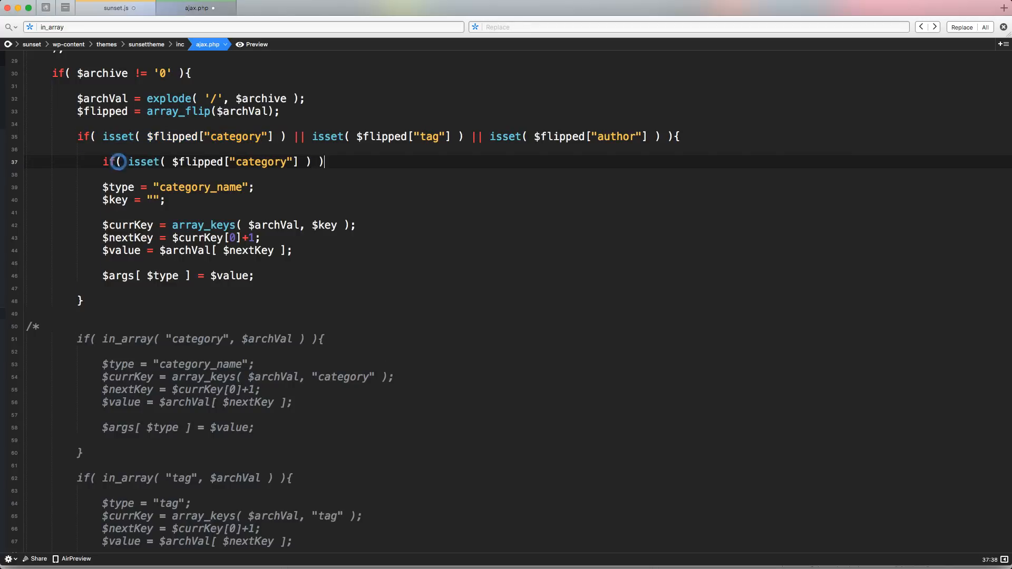
type("{")
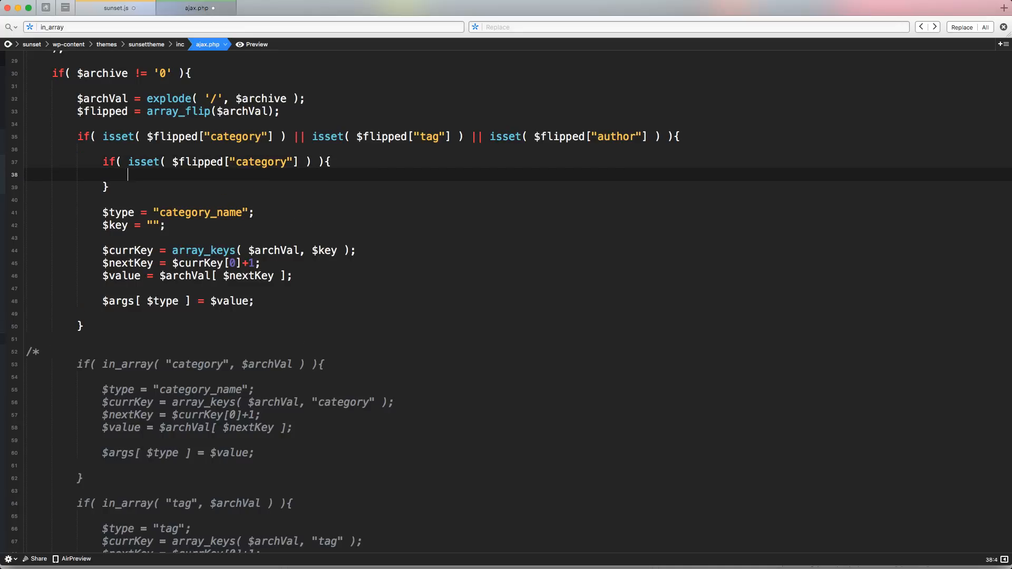
left_click_drag(102, 212, 166, 226)
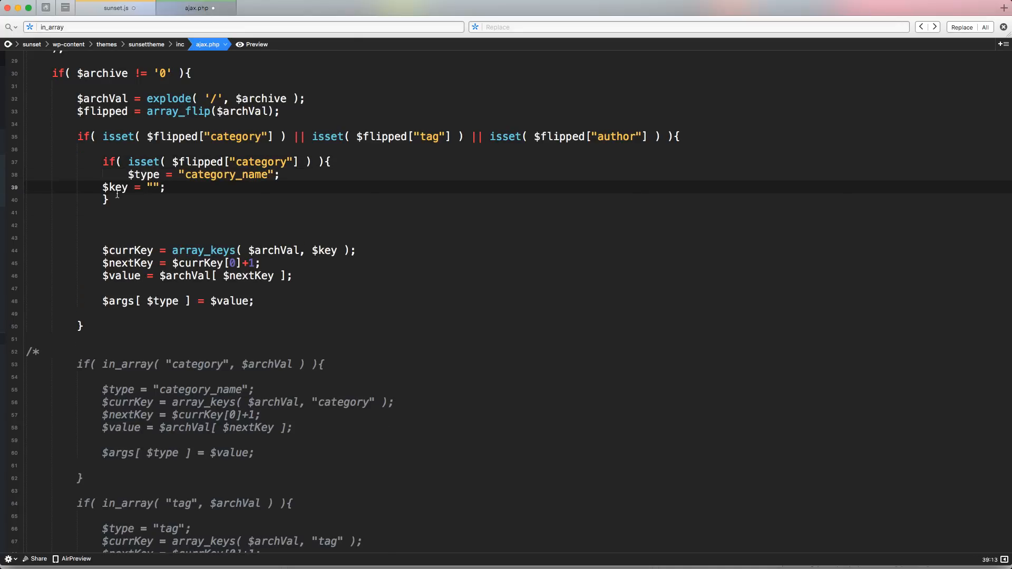
type("c")
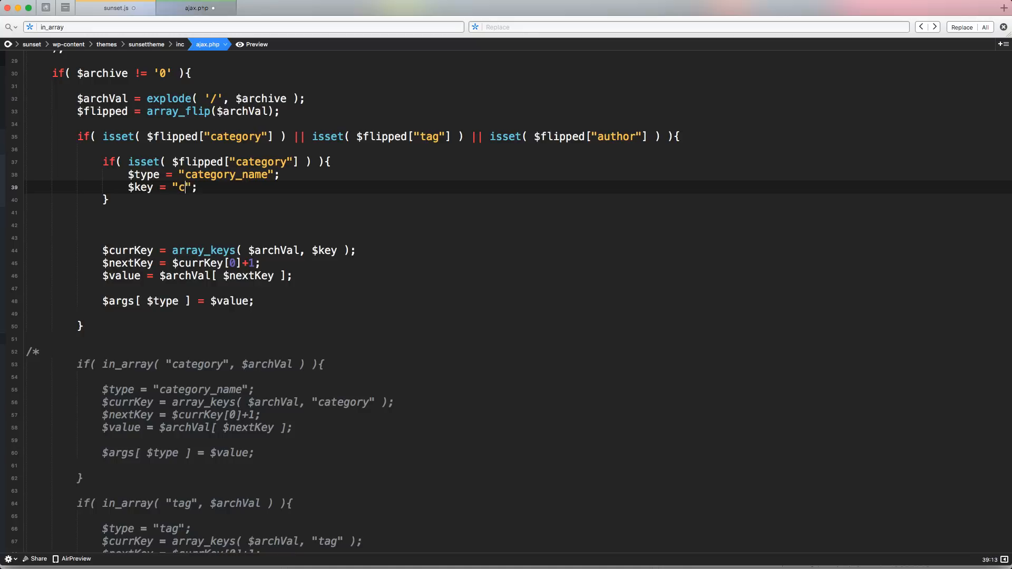
type("ategory")
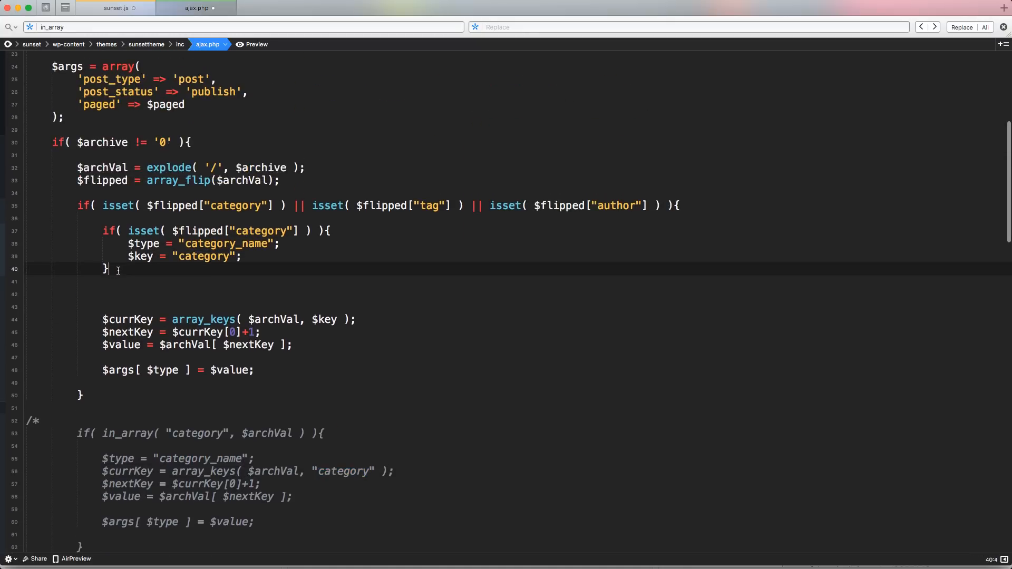
type("else if")
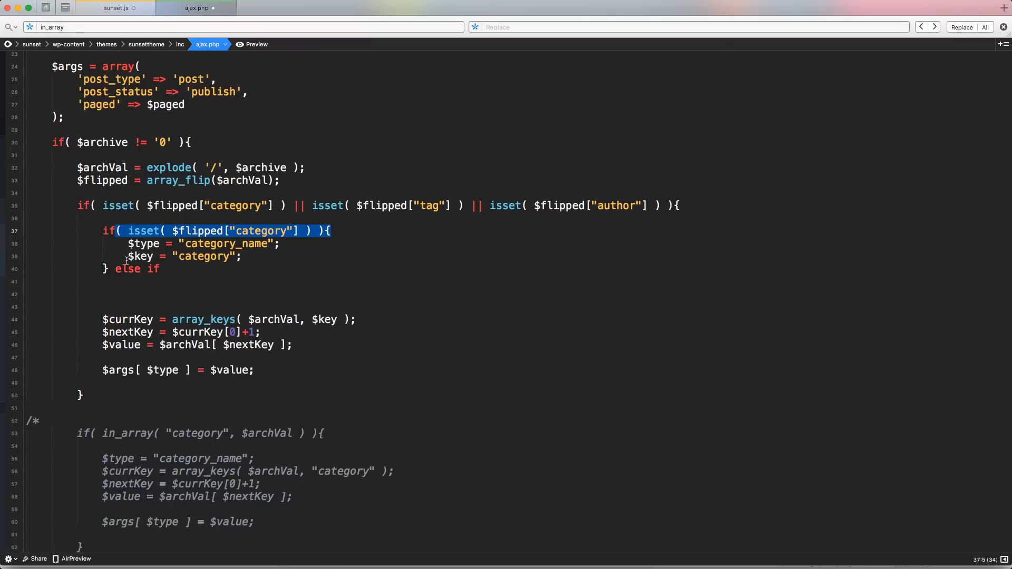
Step: Duplicate the branch as else if blocks setting $type and $key for tag and author
left_click_drag(113, 231, 166, 269)
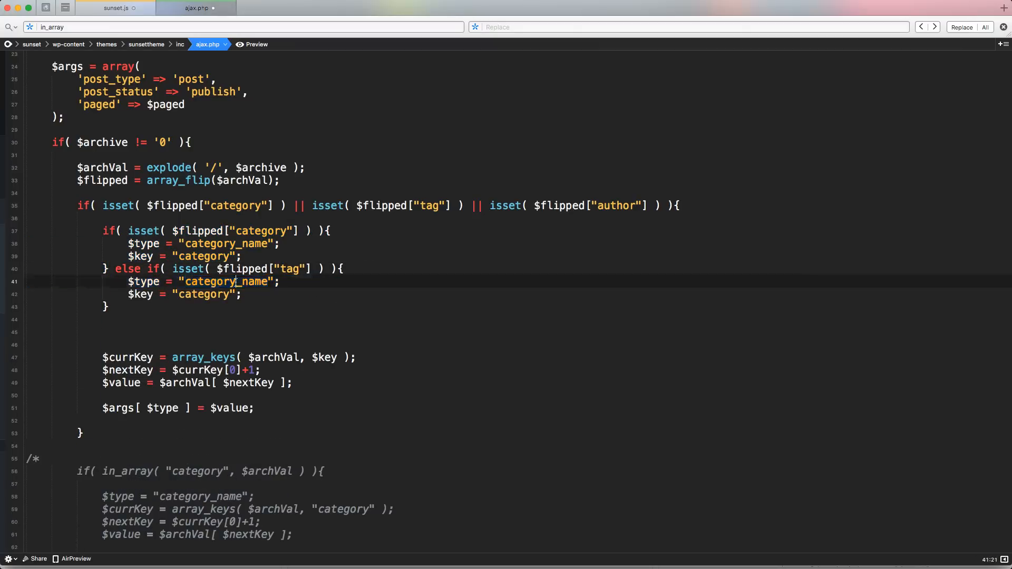
scroll("down", 3)
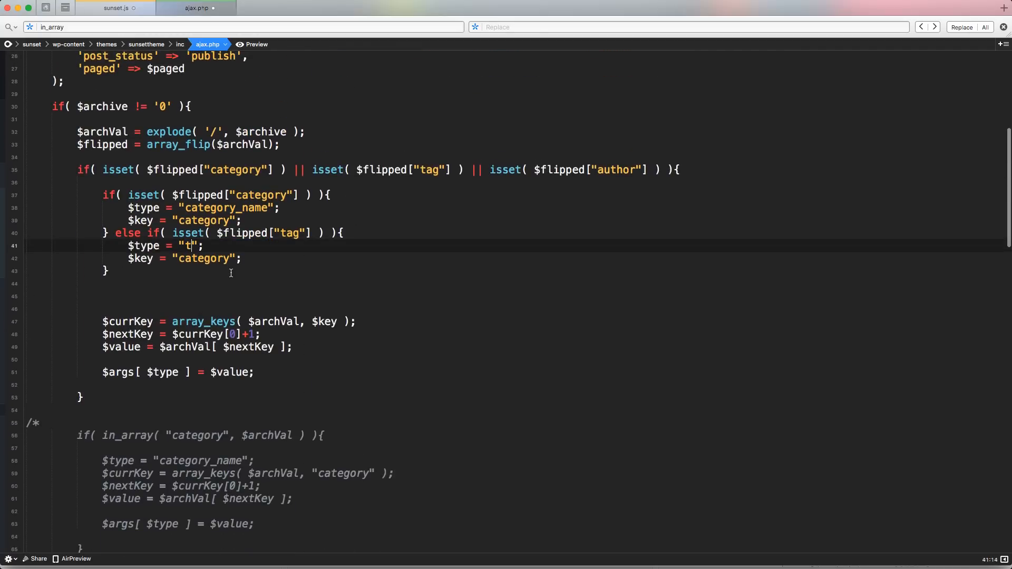
type("ag")
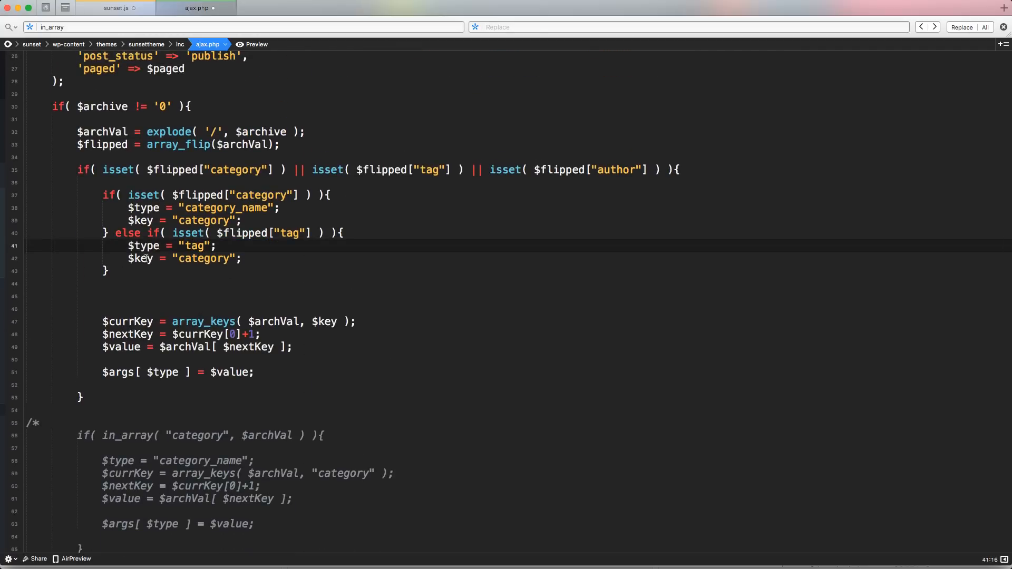
double_click(144, 246)
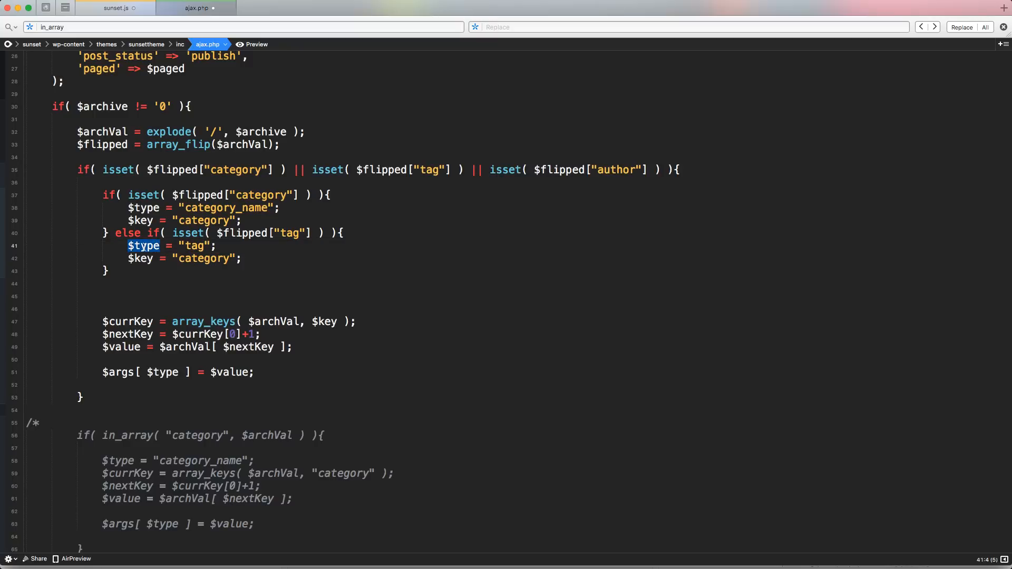
double_click(203, 258)
type("$typ")
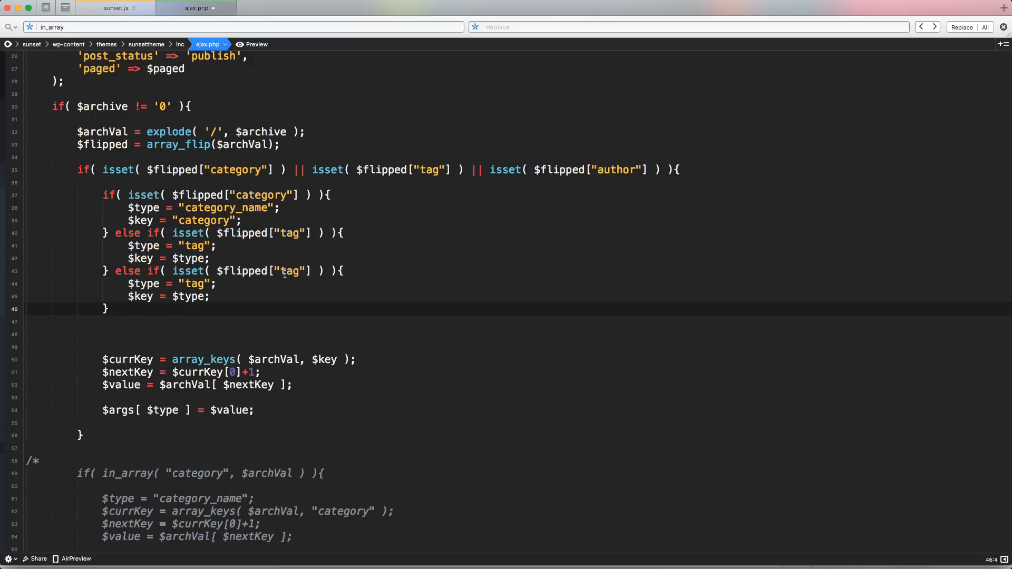
type("author")
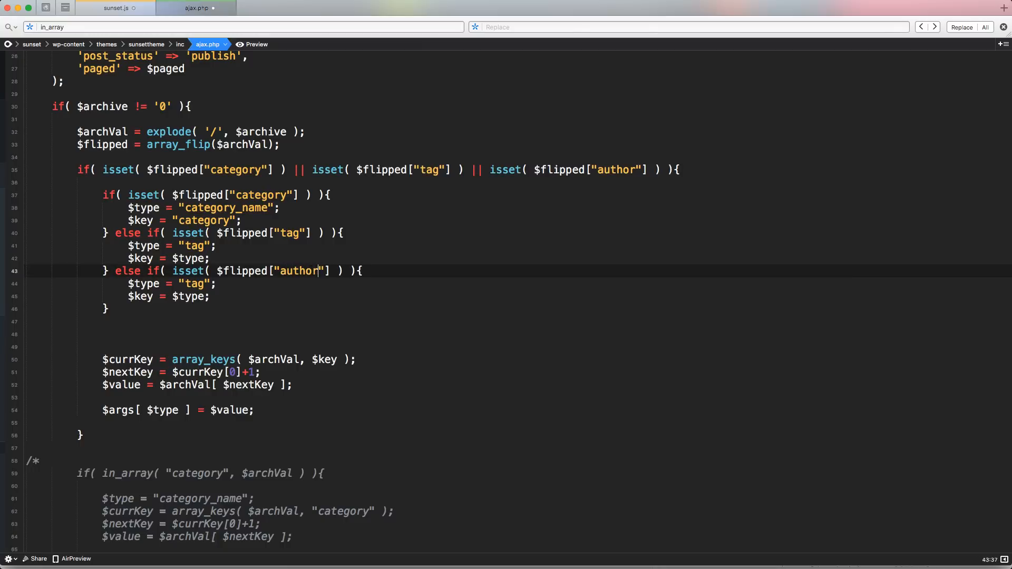
double_click(298, 271)
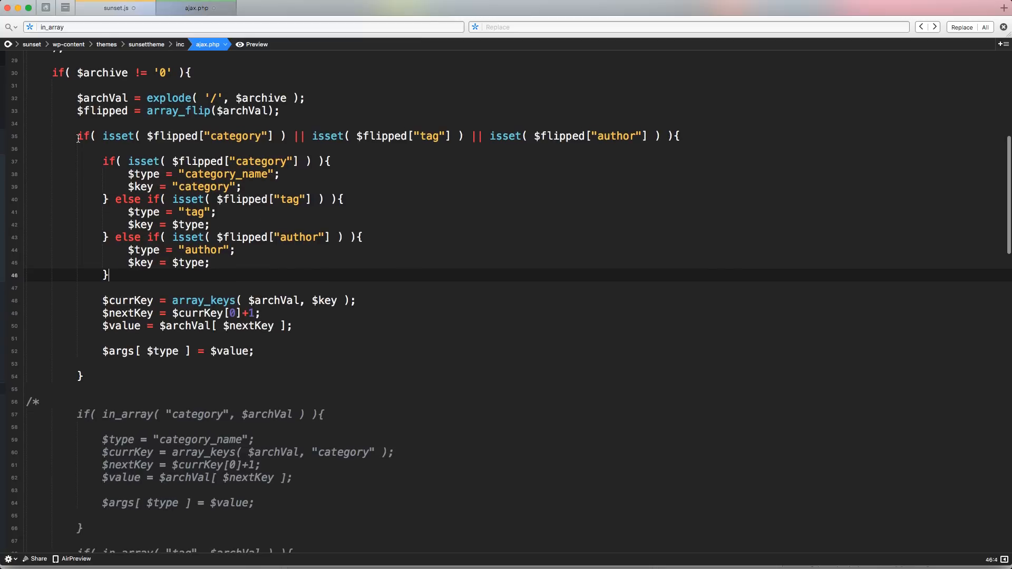
scroll("down", 3)
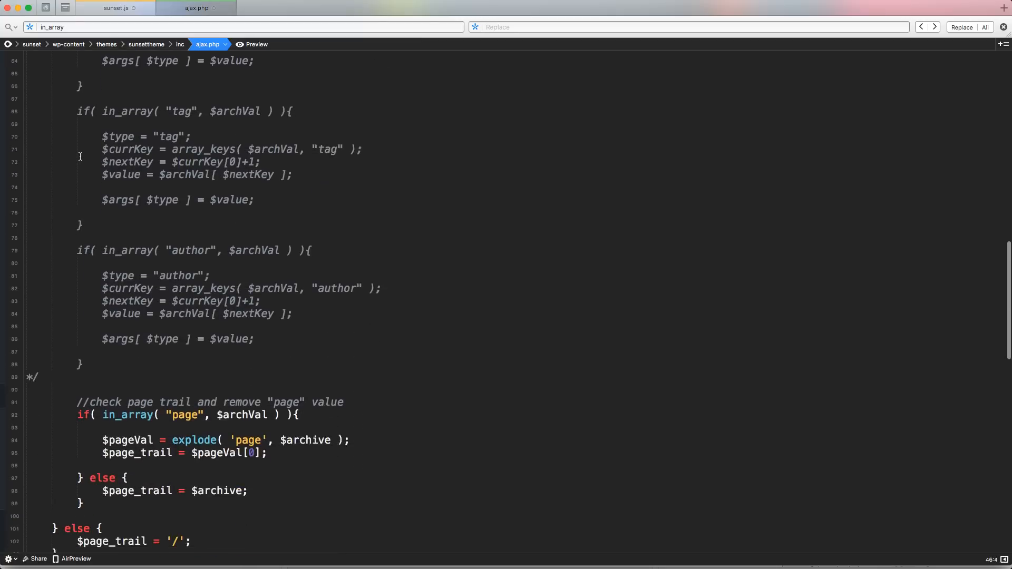
scroll("down", 3)
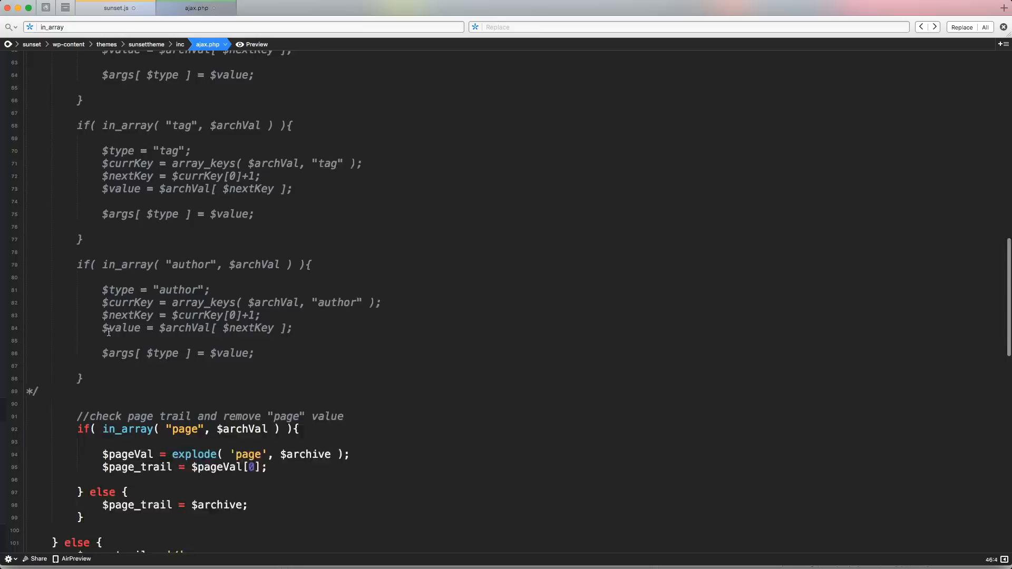
scroll("down", 3)
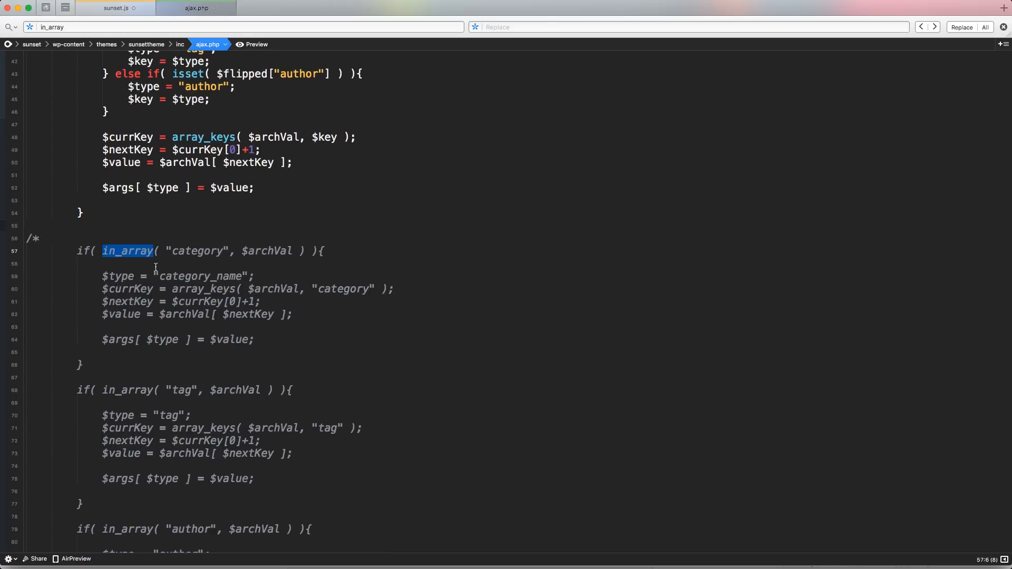
scroll("down", 3)
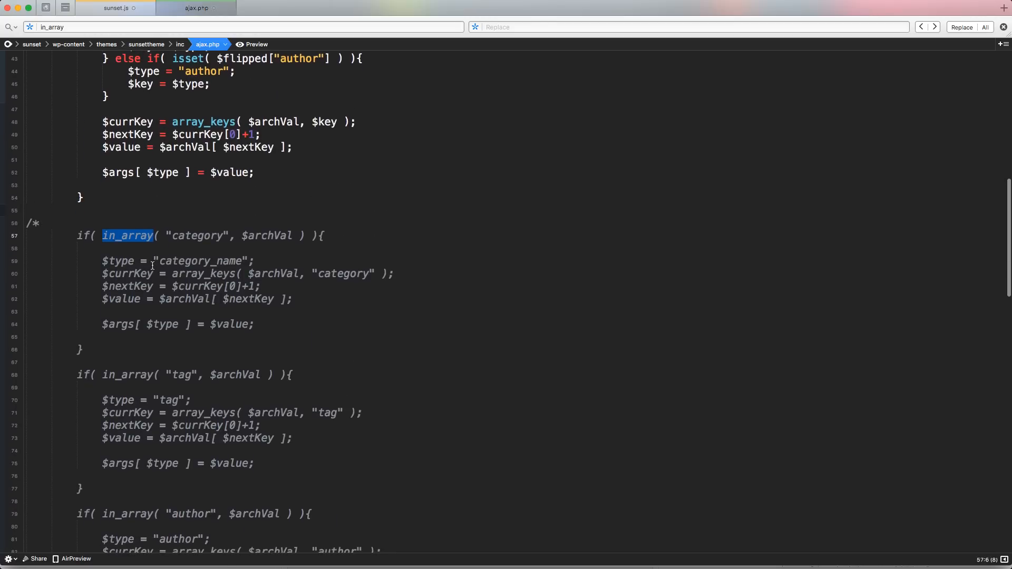
scroll("down", 3)
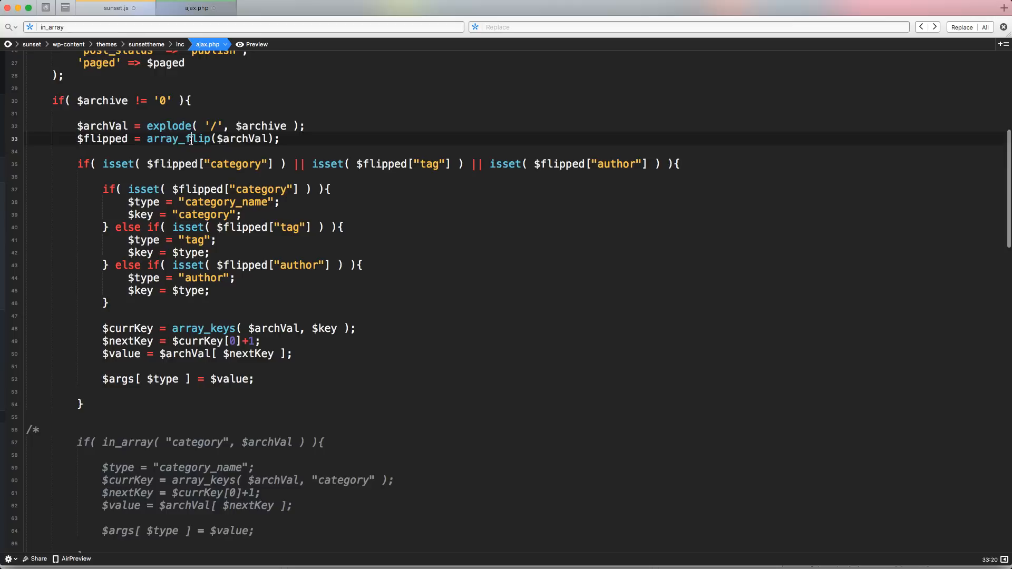
double_click(177, 139)
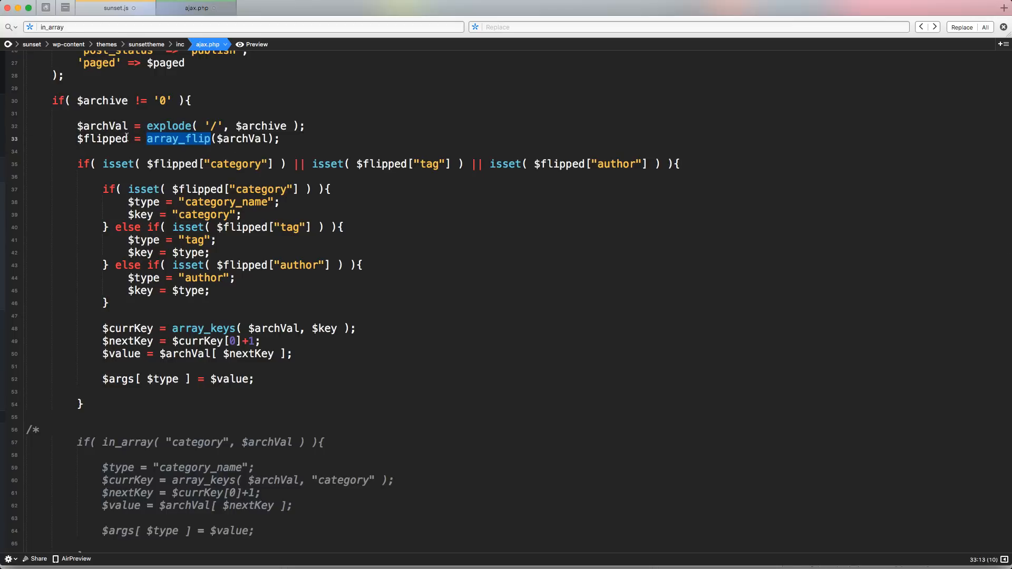
scroll("down", 3)
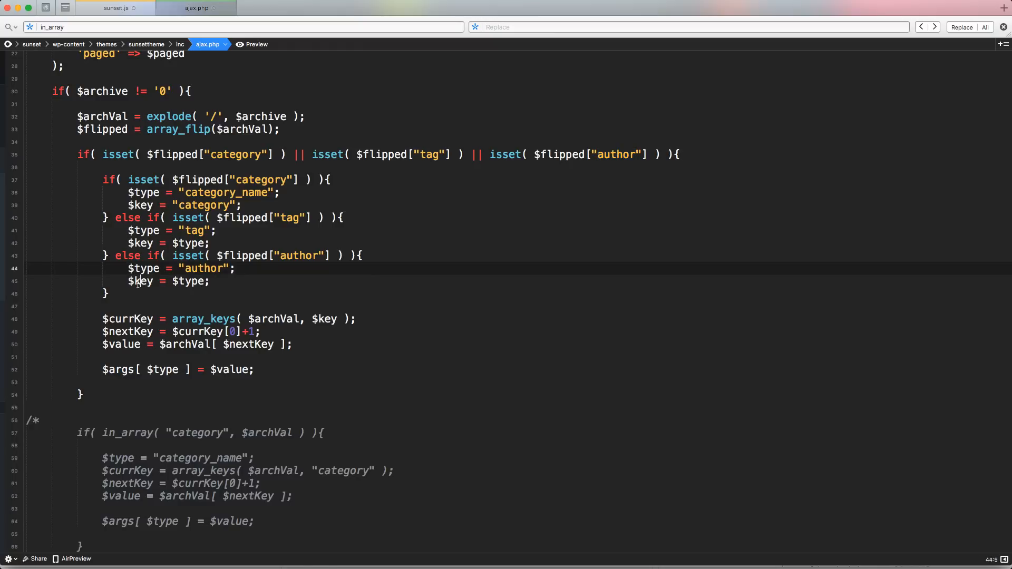
double_click(323, 287)
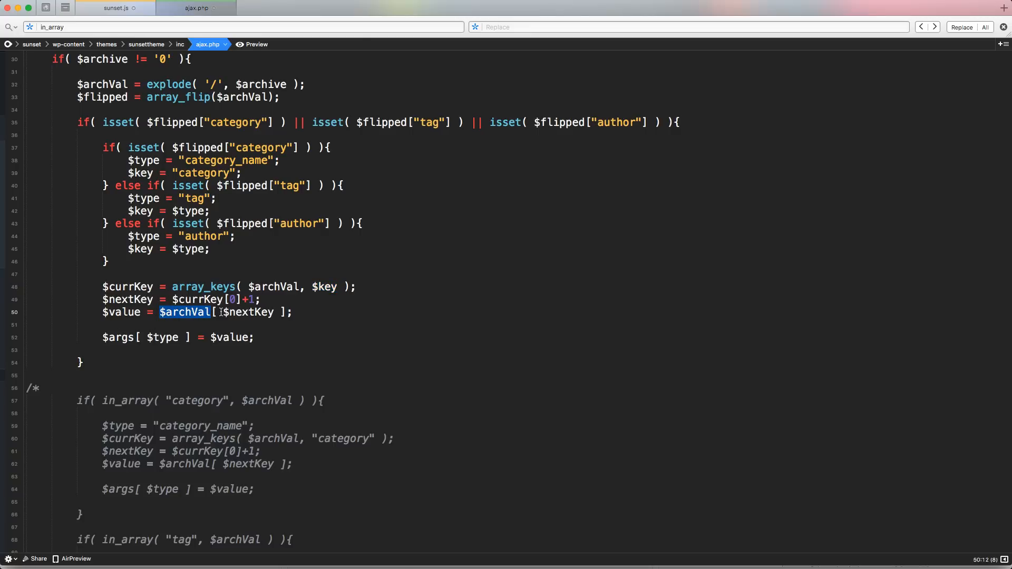
mouse_move(164, 344)
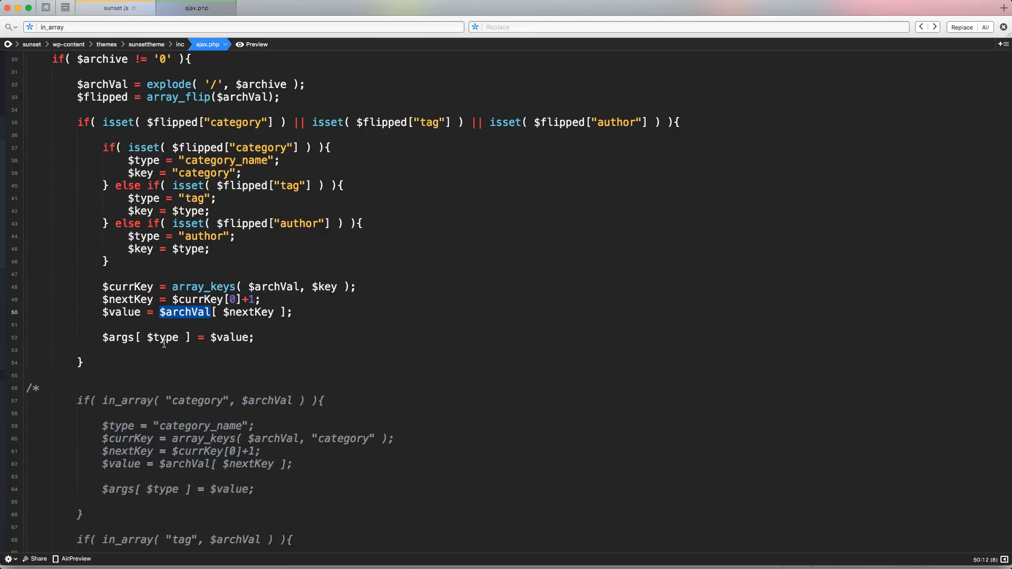
double_click(162, 338)
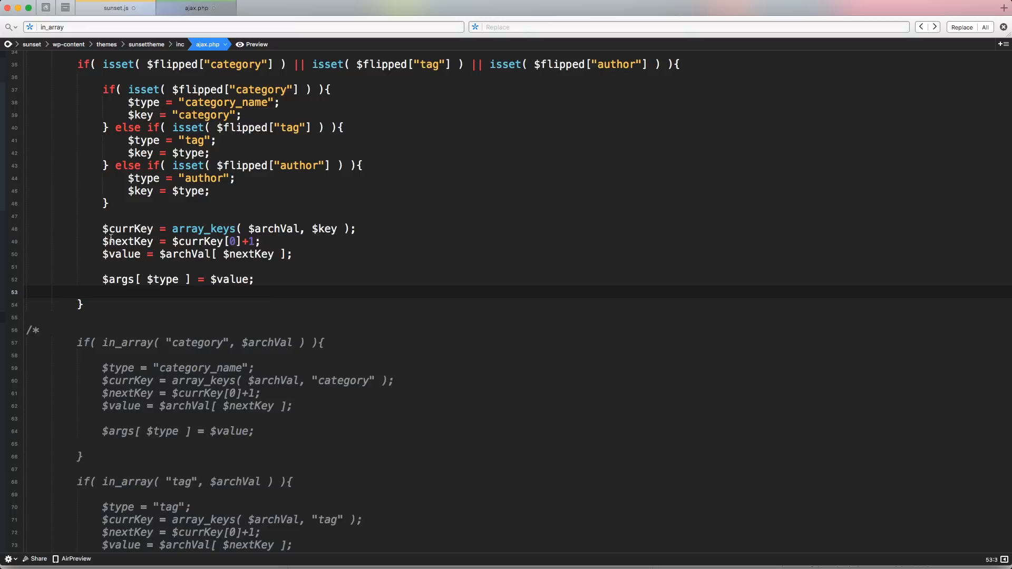
left_click_drag(103, 229, 254, 279)
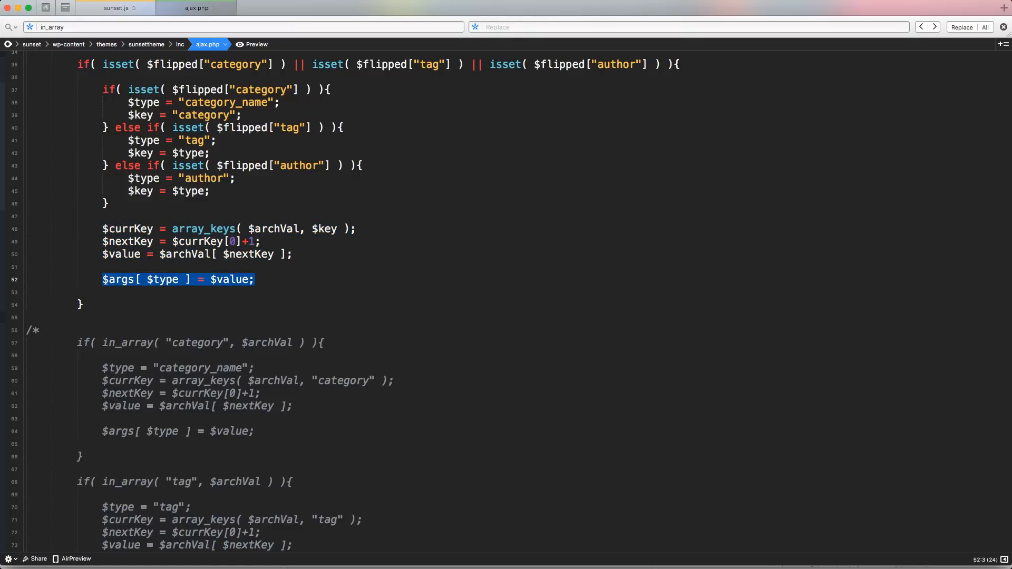
scroll("down", 3)
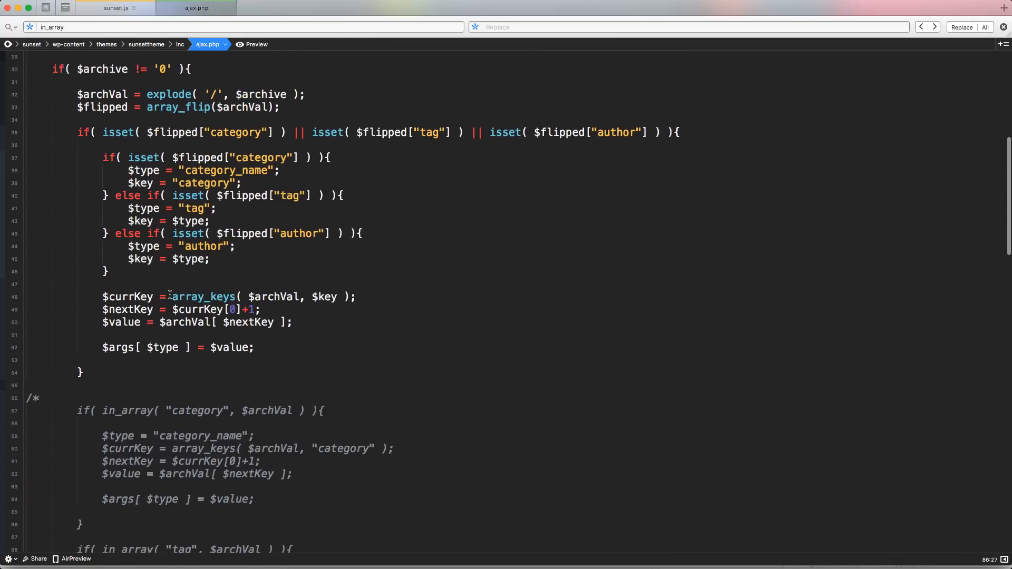
Step: Scroll through the isset-based category, tag and author checks in ajax.php
scroll("down", 3)
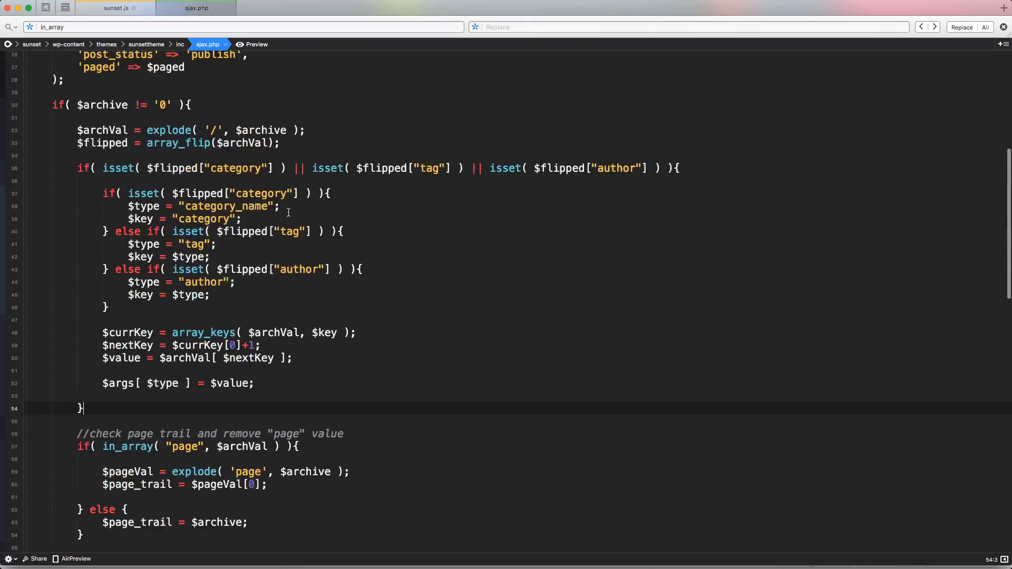
scroll("down", 3)
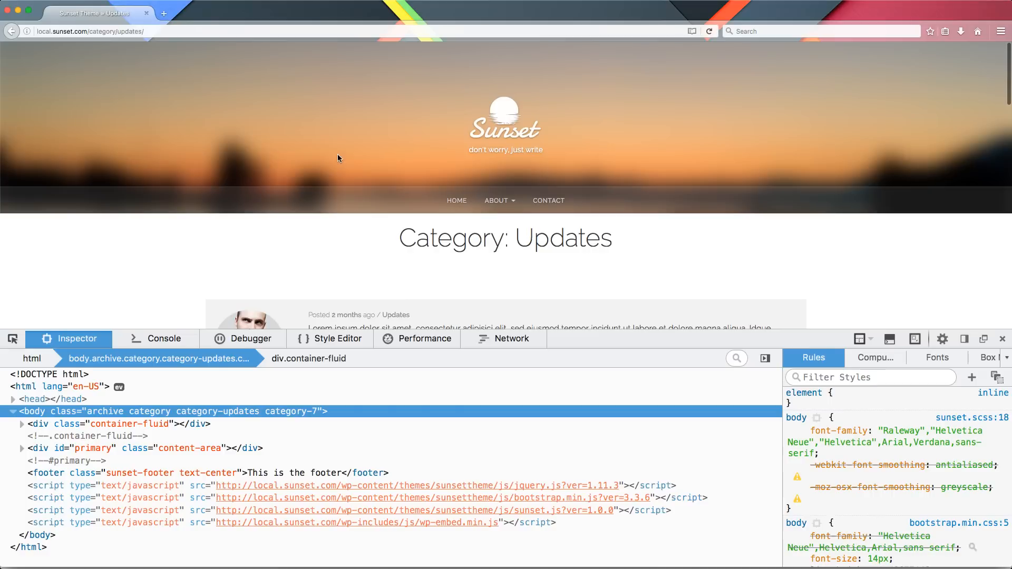
Step: Scroll the Updates category archive until Load More pulls in page 2 posts
scroll("down", 3)
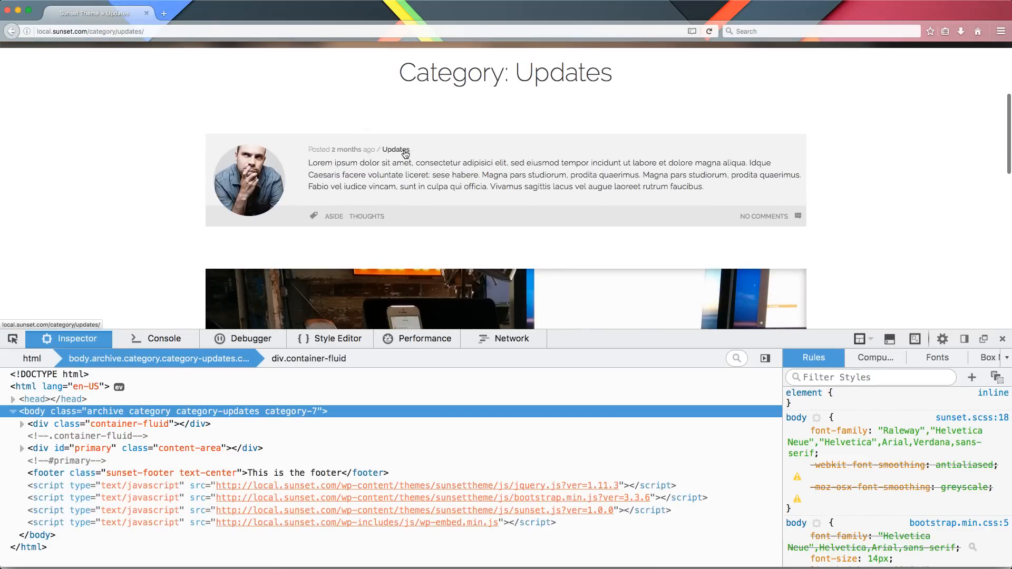
scroll("down", 3)
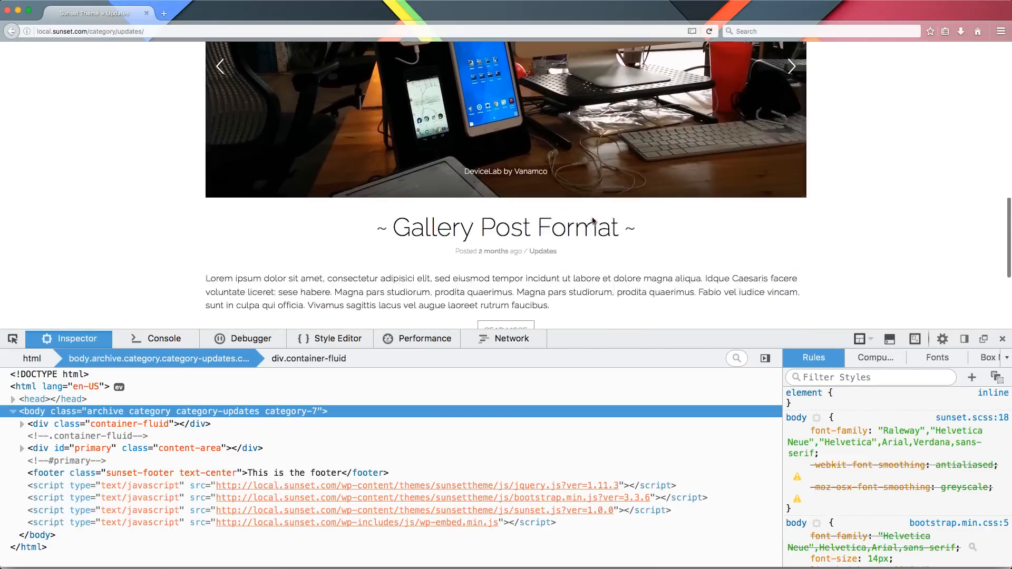
scroll("down", 3)
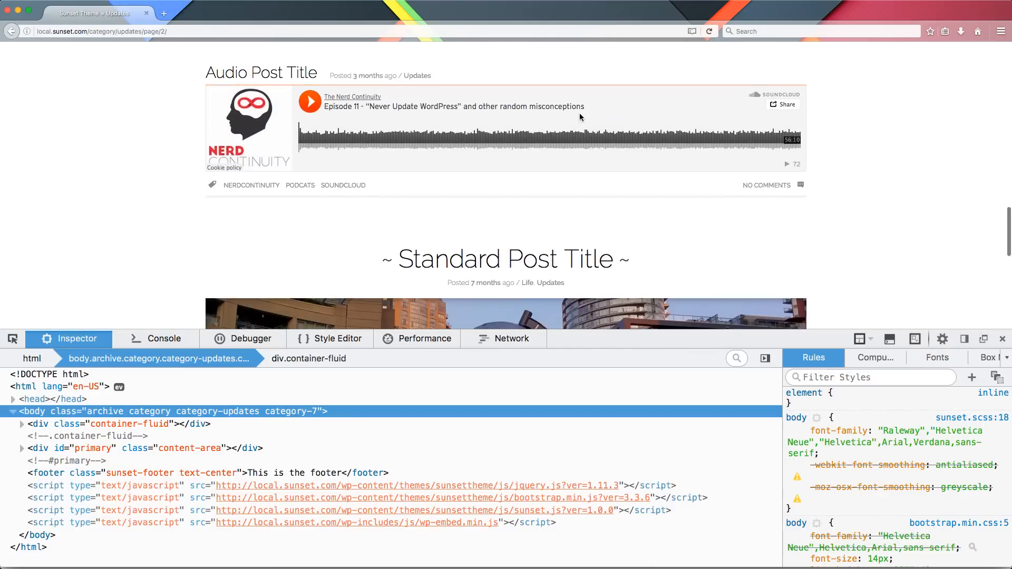
scroll("down", 3)
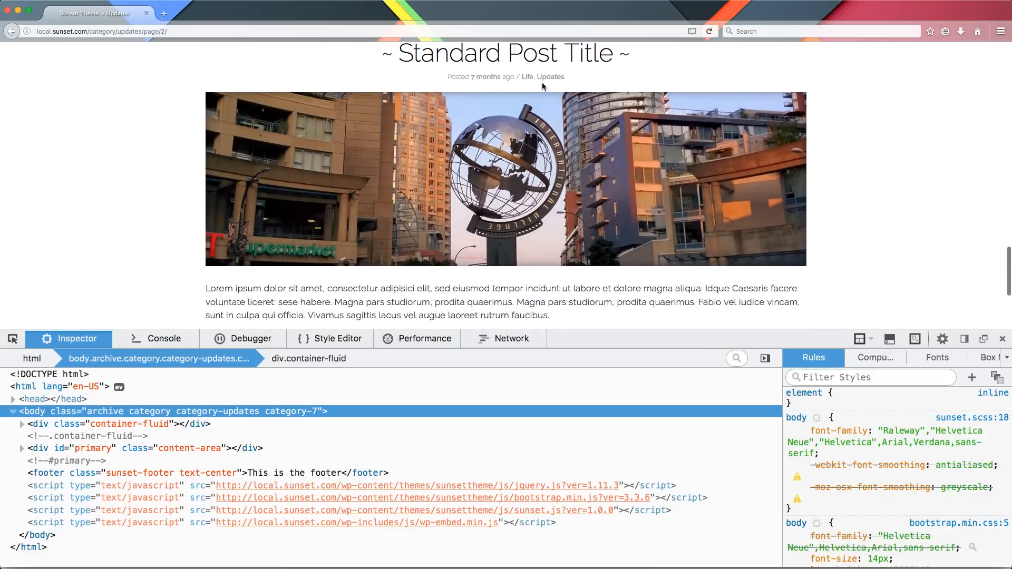
scroll("down", 3)
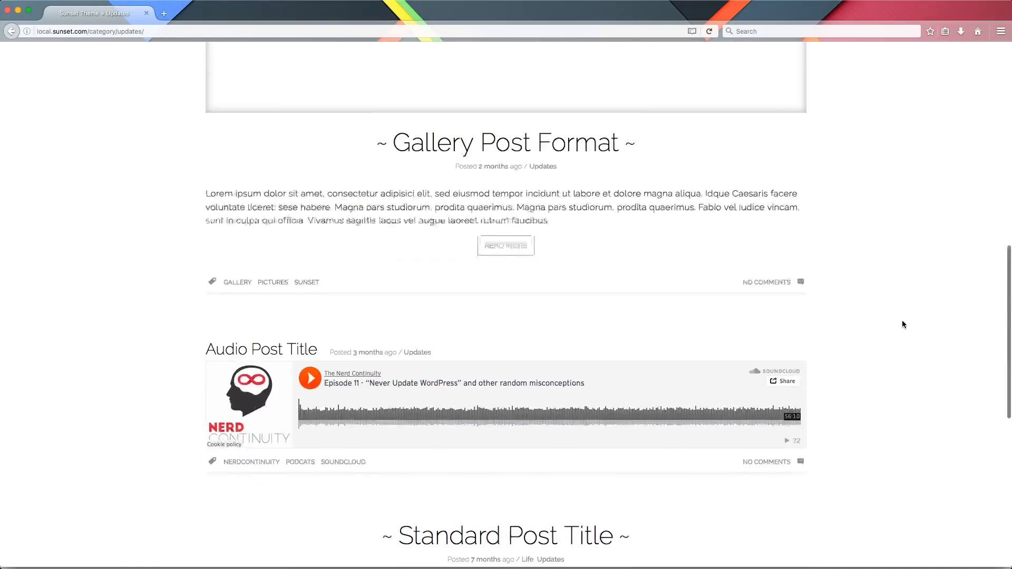
scroll("up", 3)
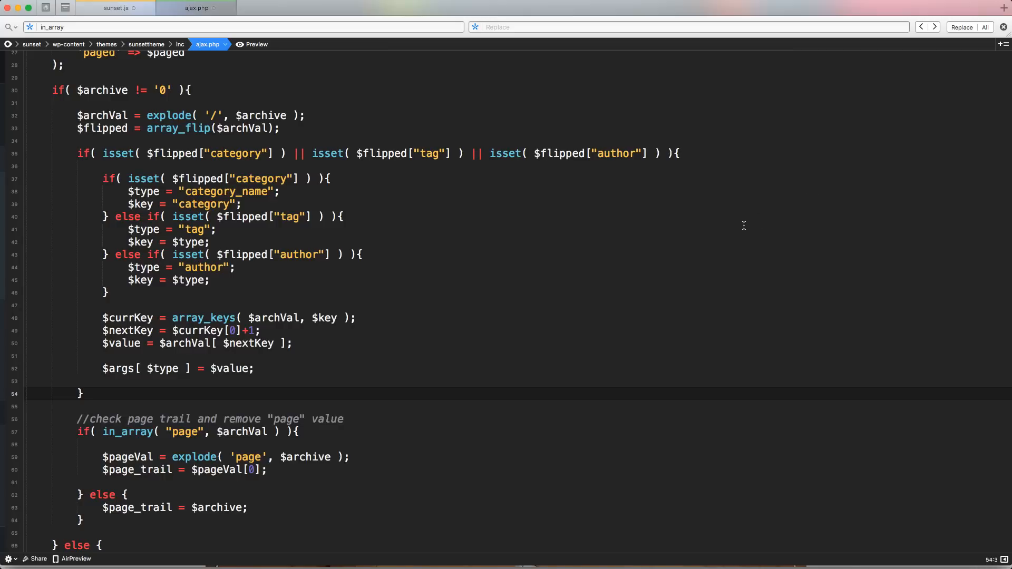
Step: Replace in_array( "page", $archVal ) with isset( $flipped["page"] ) in the page-trail check and save
left_click(81, 393)
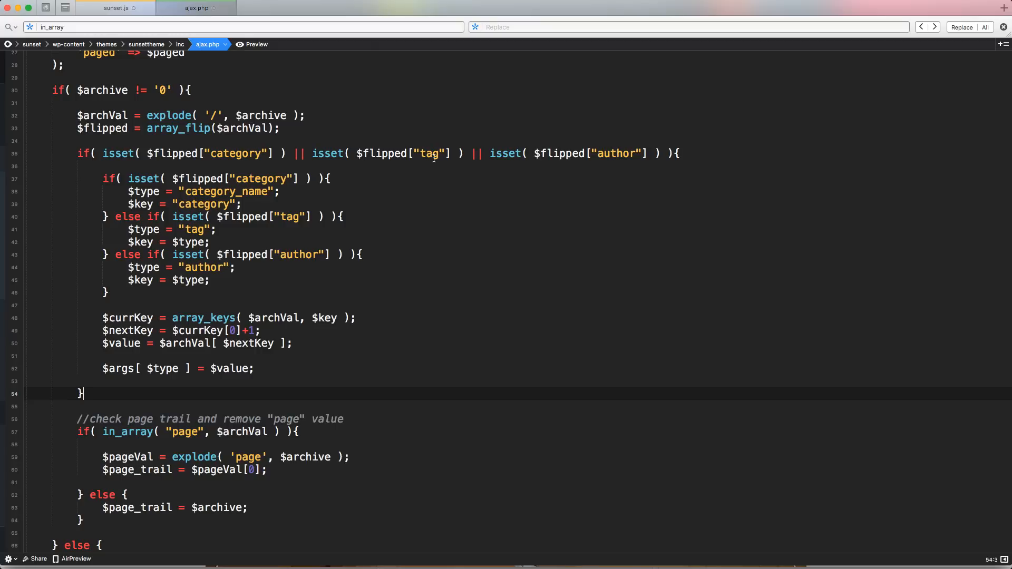
double_click(118, 154)
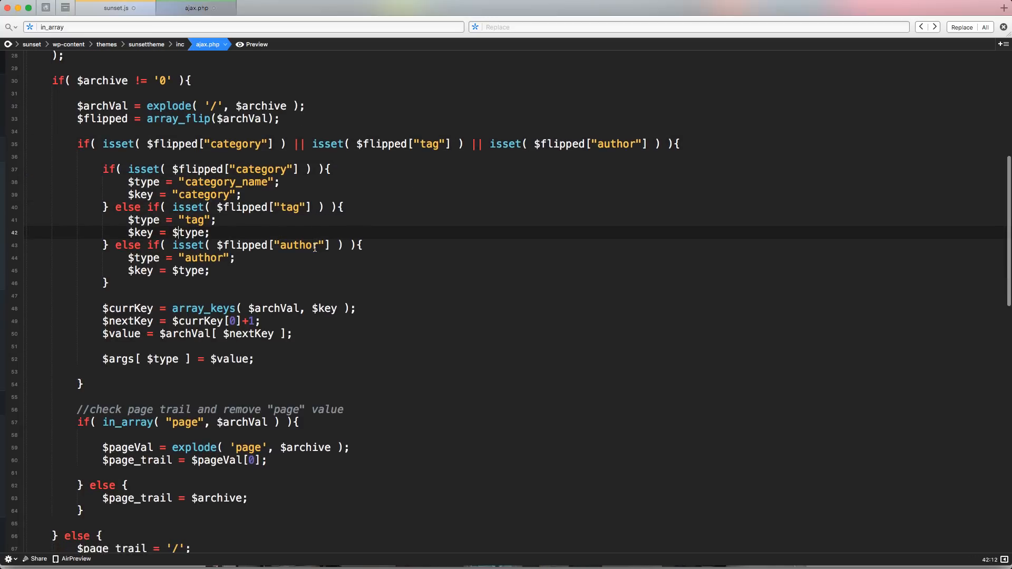
scroll("down", 3)
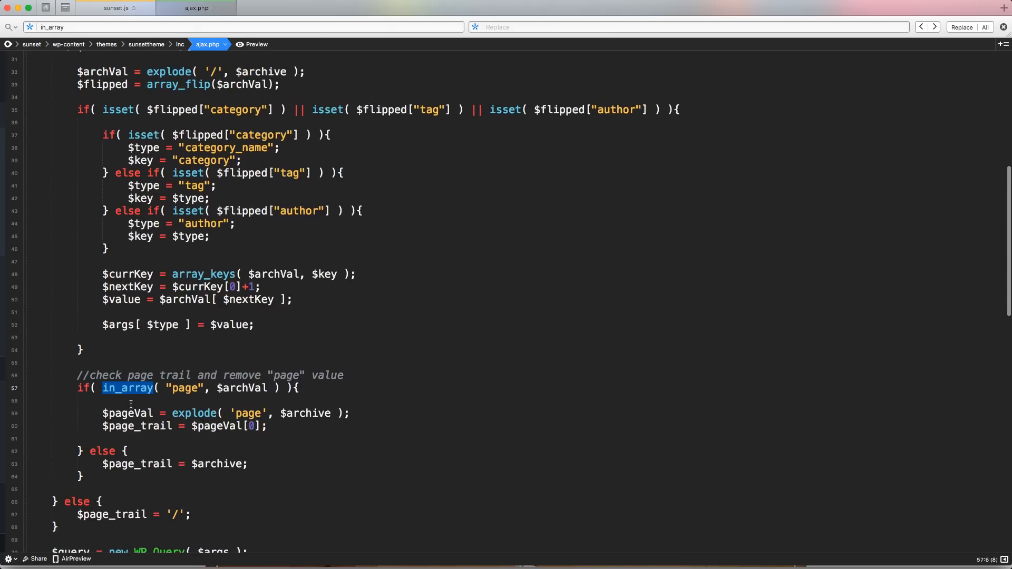
scroll("down", 3)
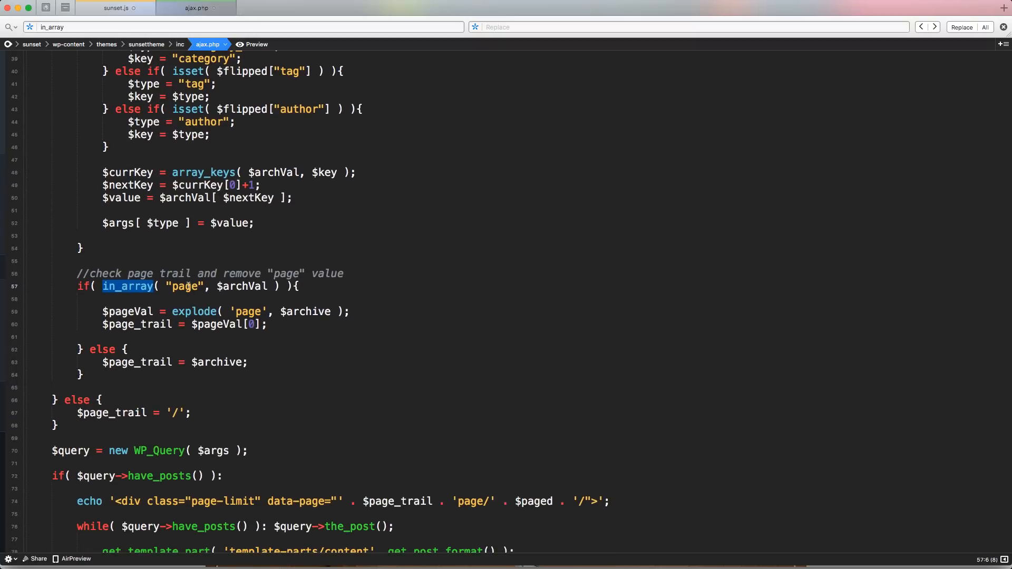
double_click(243, 286)
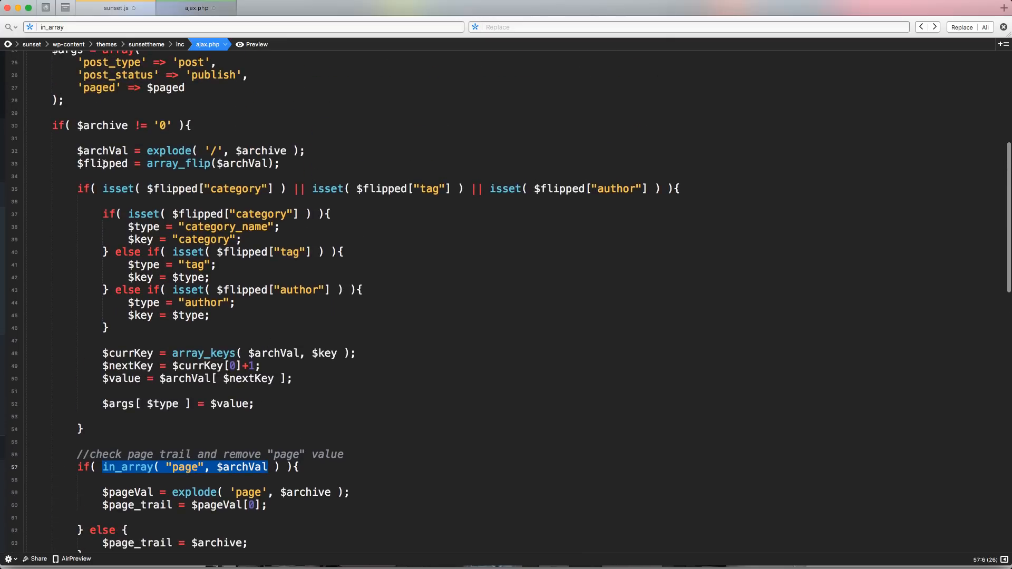
left_click(102, 189)
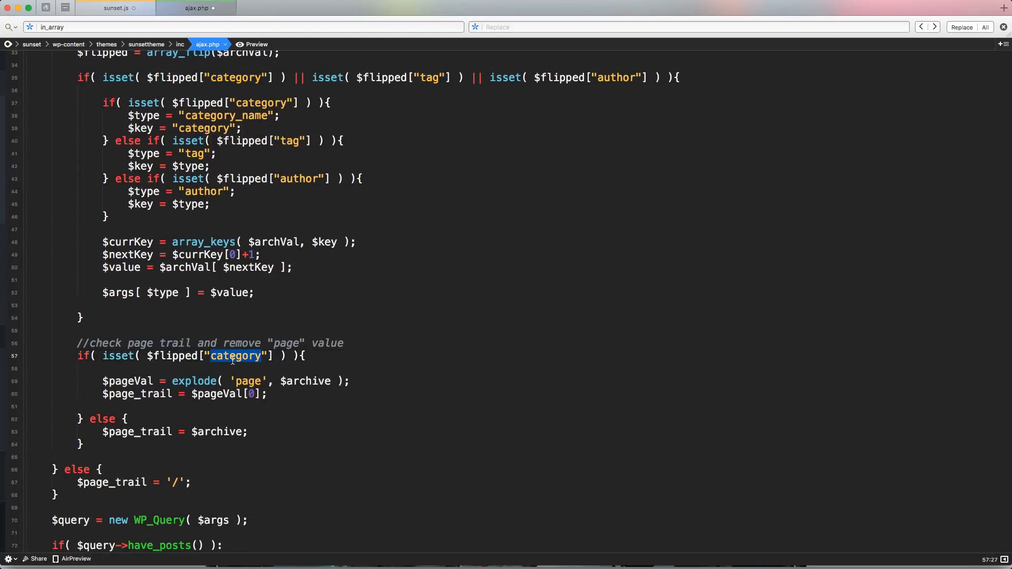
type("page")
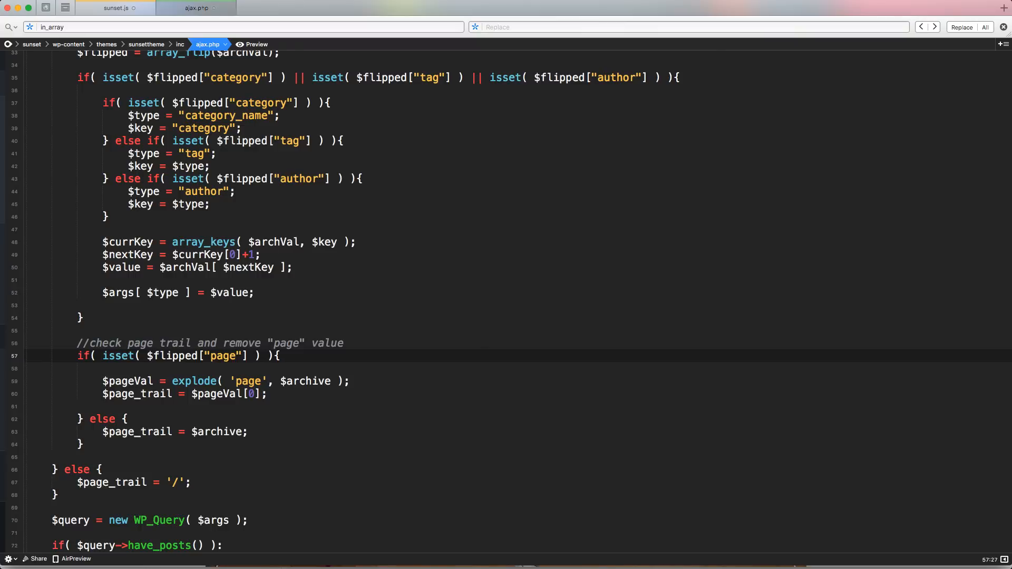
left_click(251, 349)
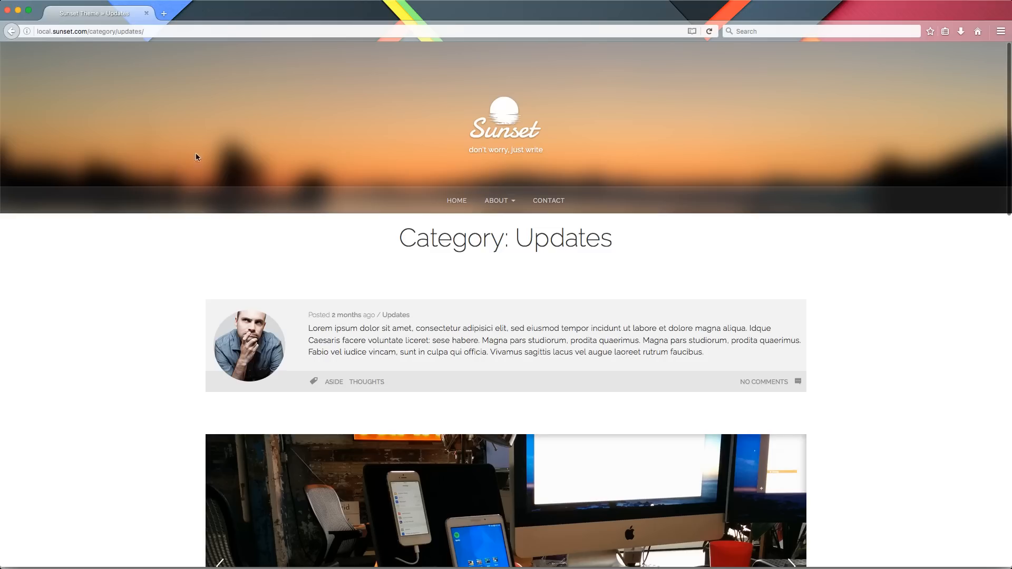
Step: Load page 2, inspect the Load More button's data-archive URL, then Load Previous back to page 1
scroll("down", 3)
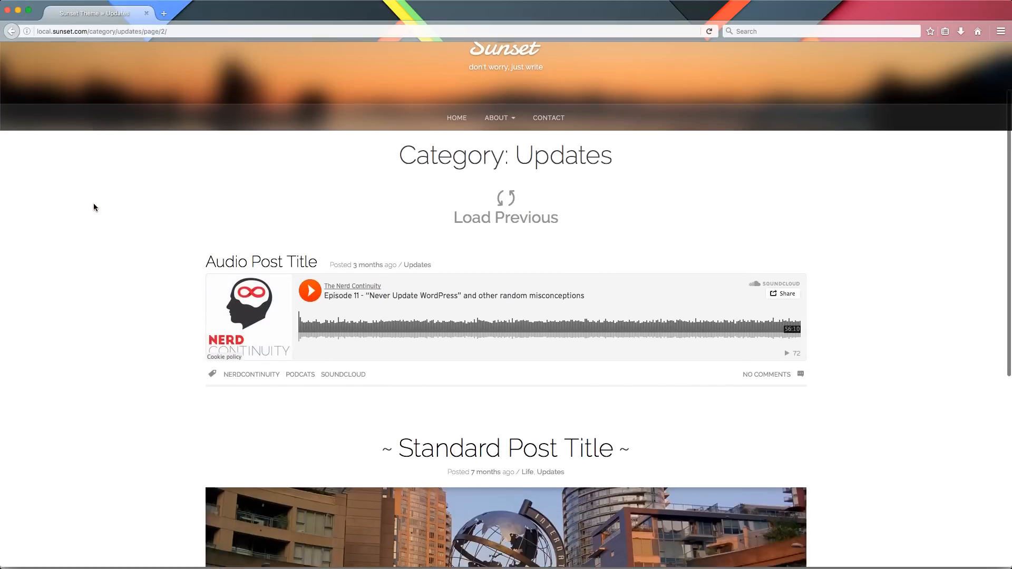
scroll("down", 3)
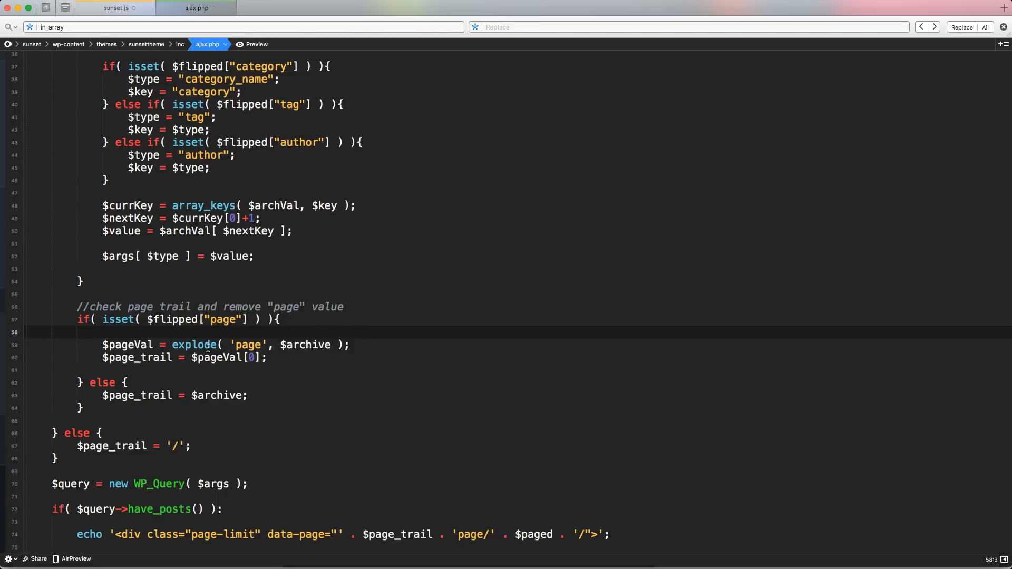
double_click(136, 358)
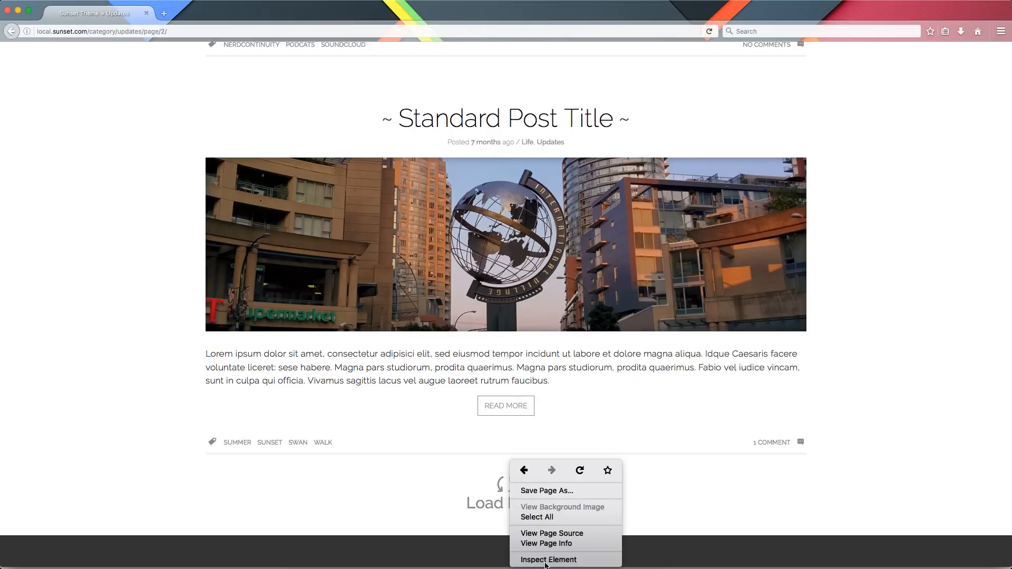
left_click(548, 560)
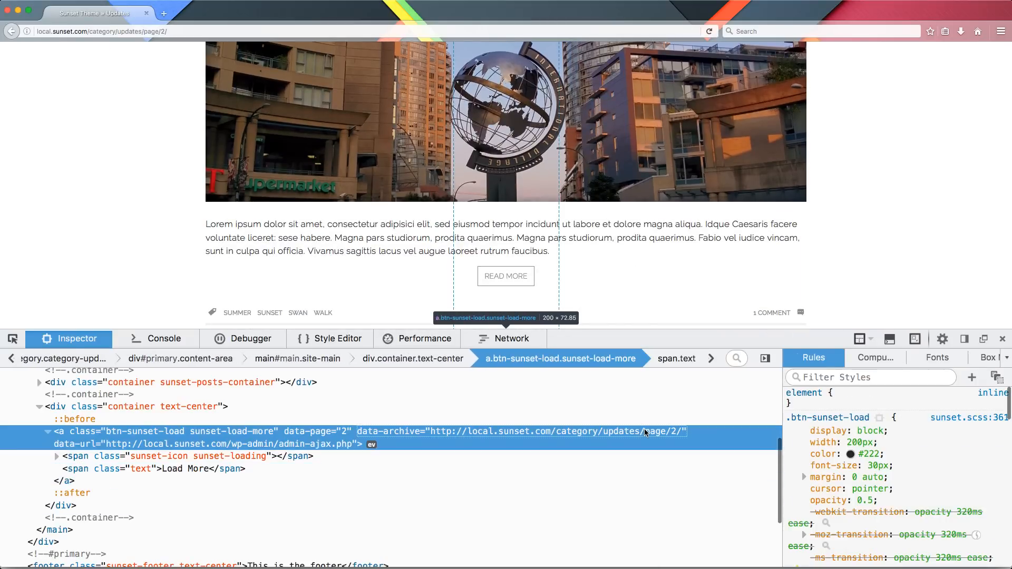
mouse_move(1002, 339)
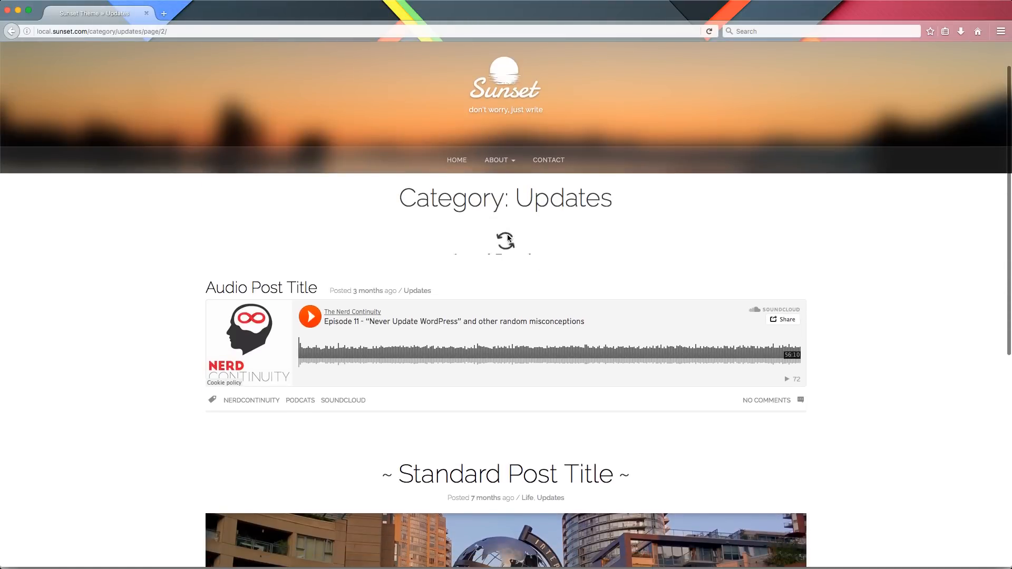
left_click(12, 31)
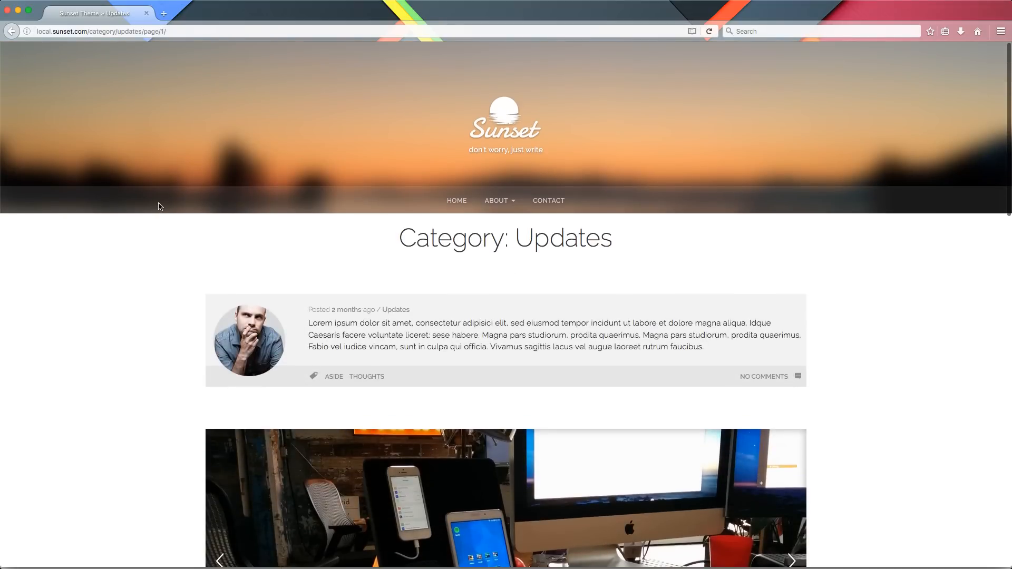
scroll("down", 3)
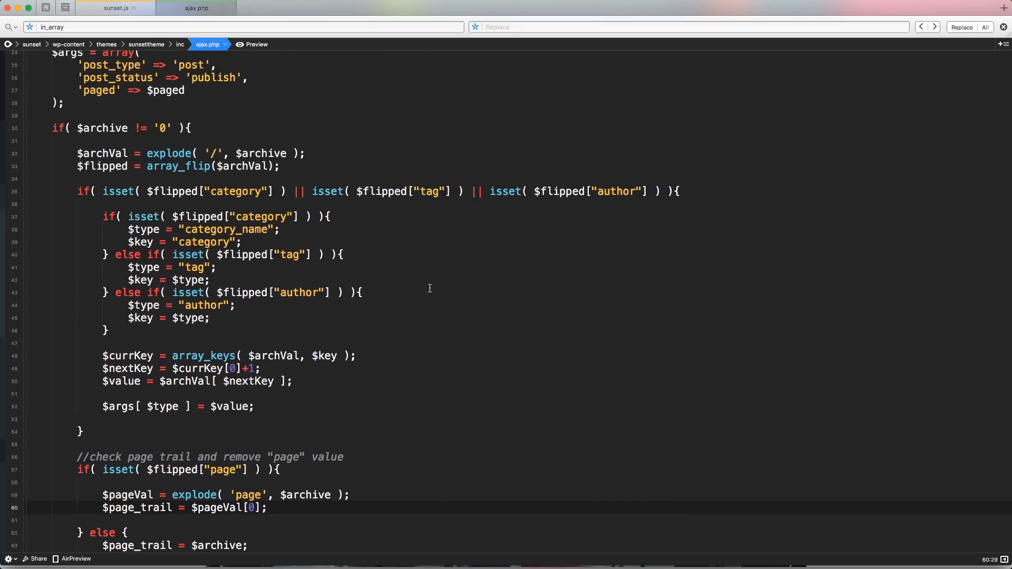
scroll("down", 3)
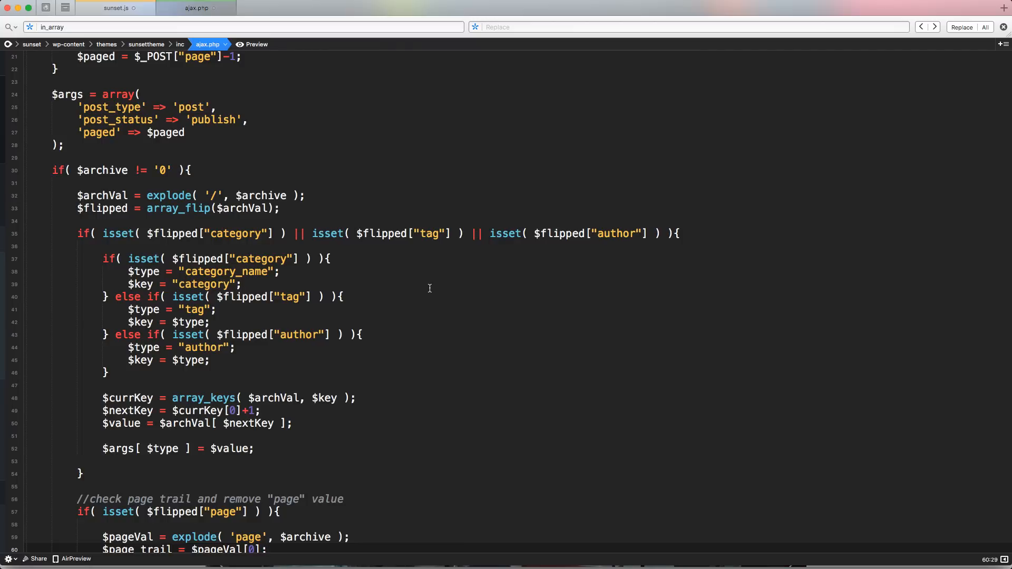
mouse_move(204, 312)
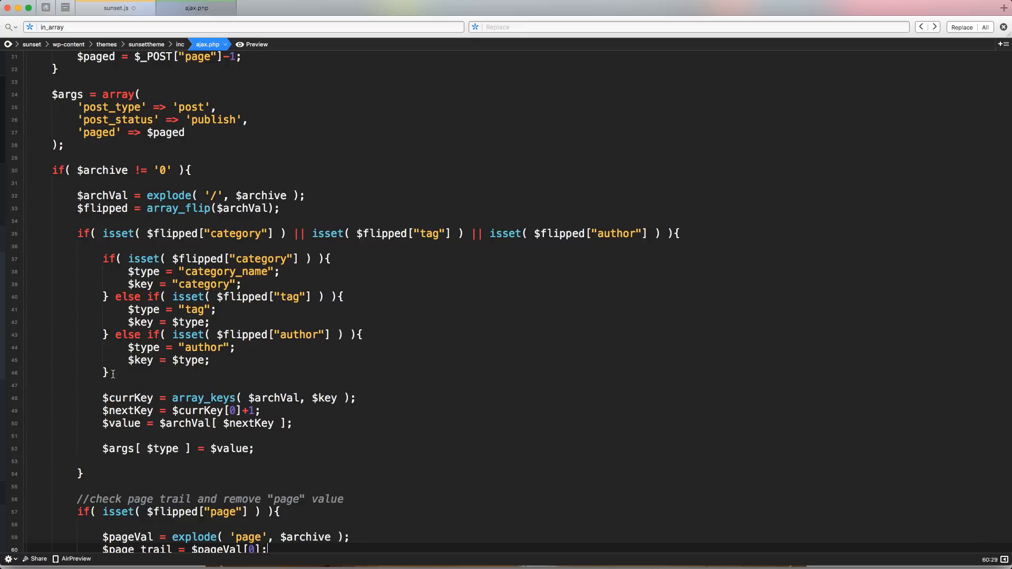
left_click_drag(101, 259, 110, 372)
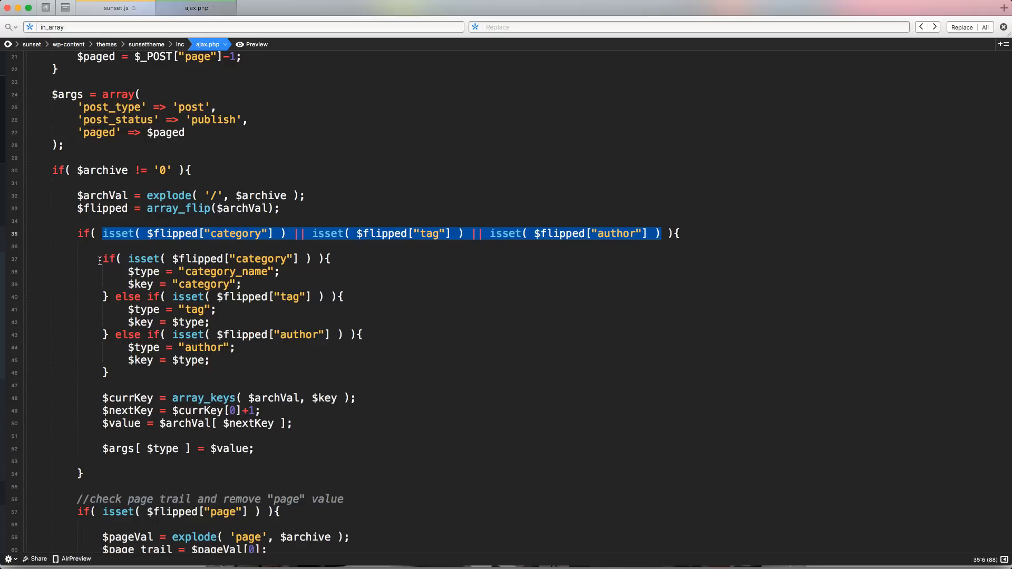
left_click_drag(101, 260, 110, 373)
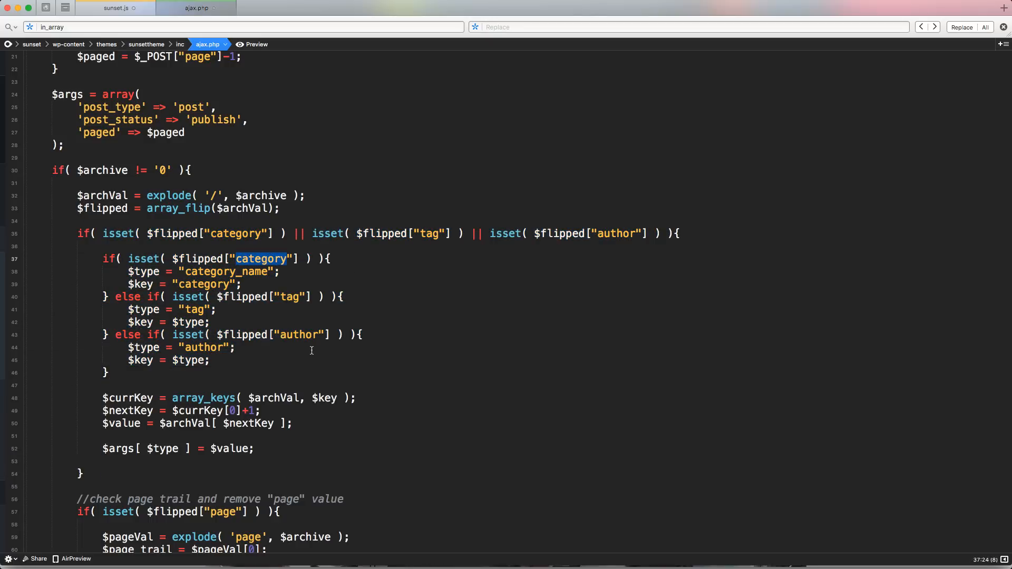
scroll("down", 3)
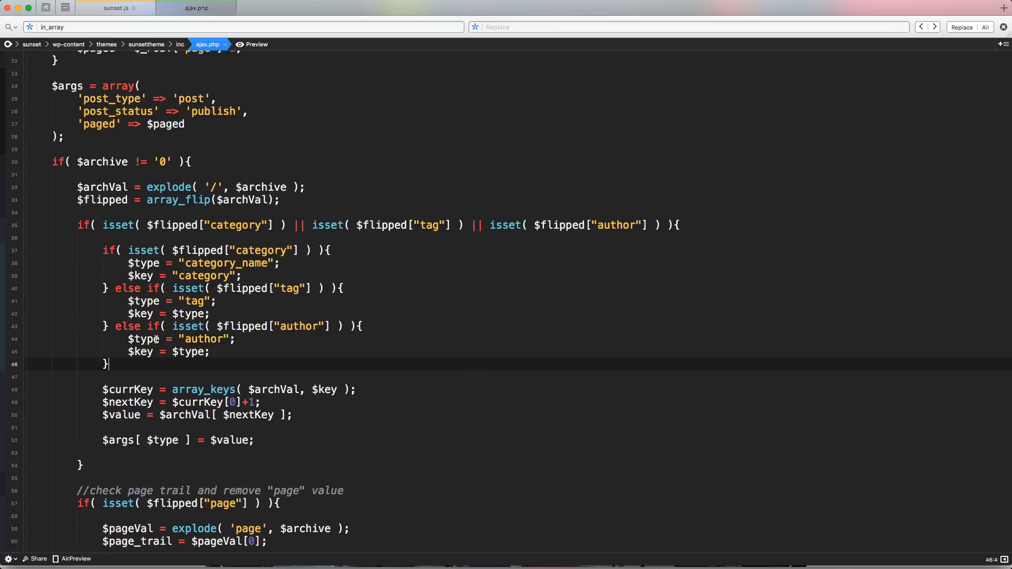
mouse_move(279, 384)
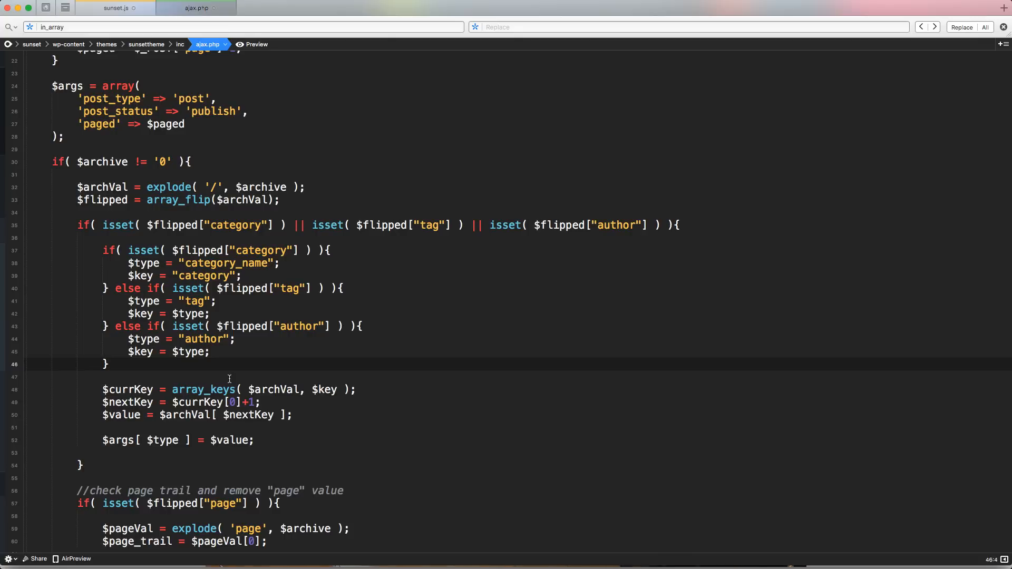
left_click(107, 363)
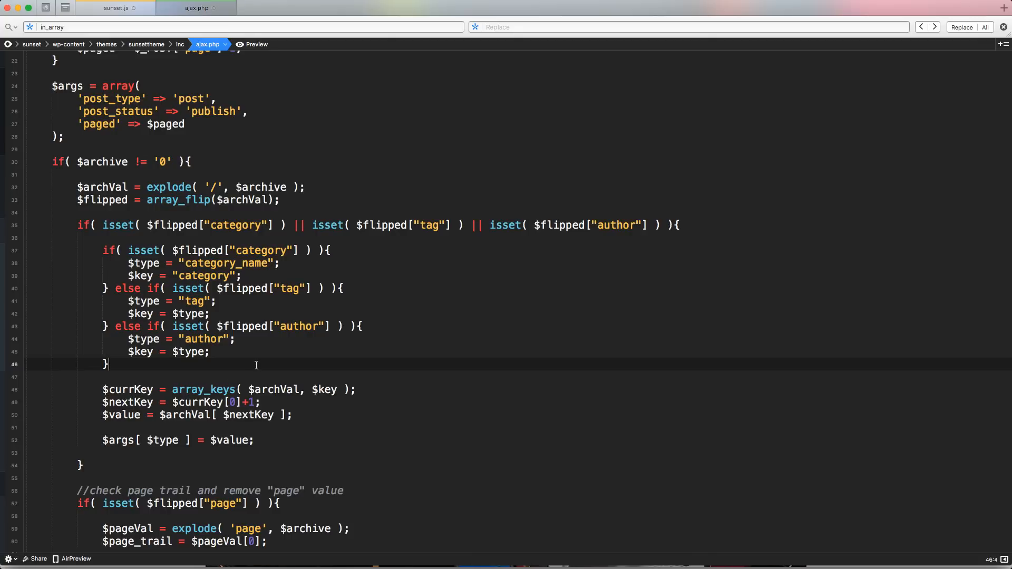